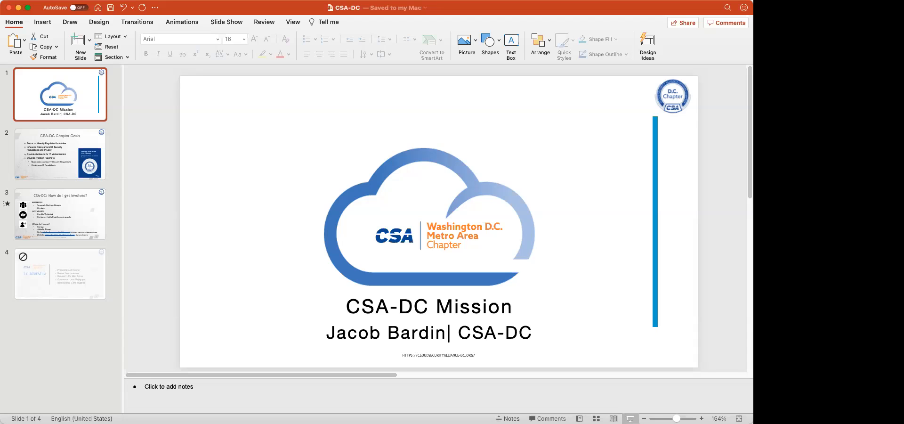
mouse_move(511, 353)
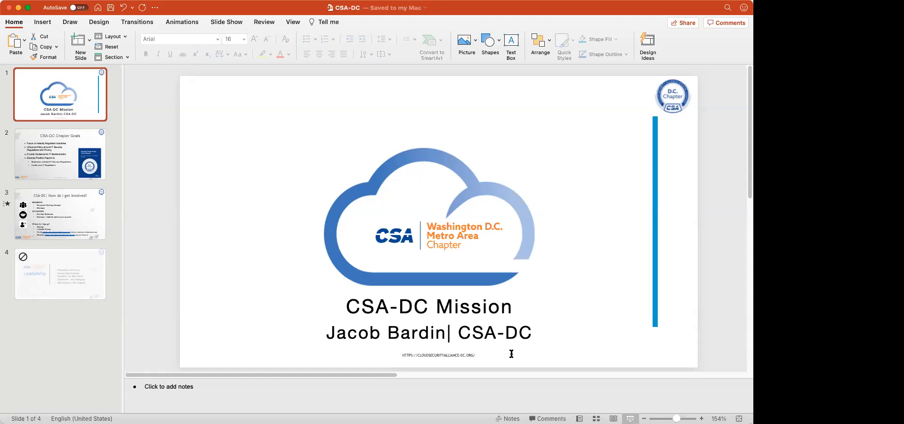
Pan the Fugue map right of the ENDPT node to reveal the all-your-base and important-records S3 buckets
left_click(59, 214)
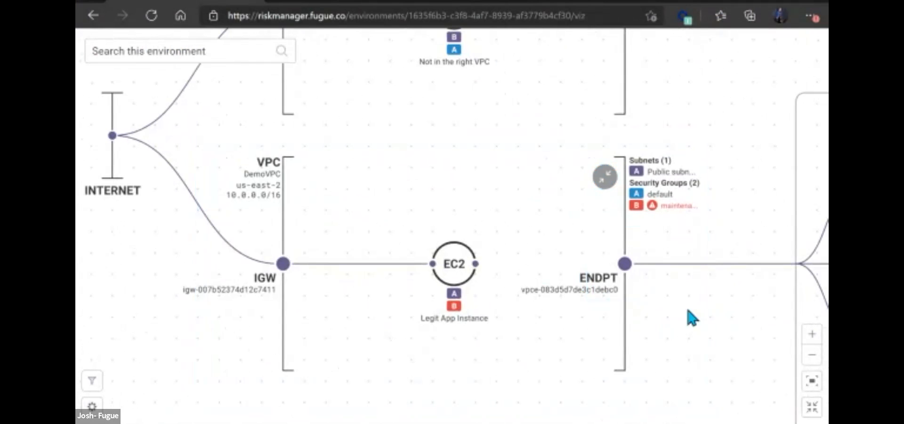
left_click(355, 282)
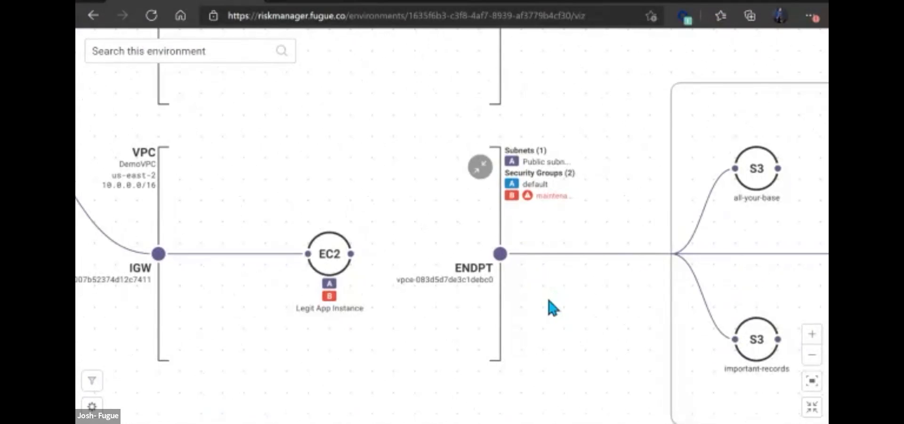
left_click(329, 254)
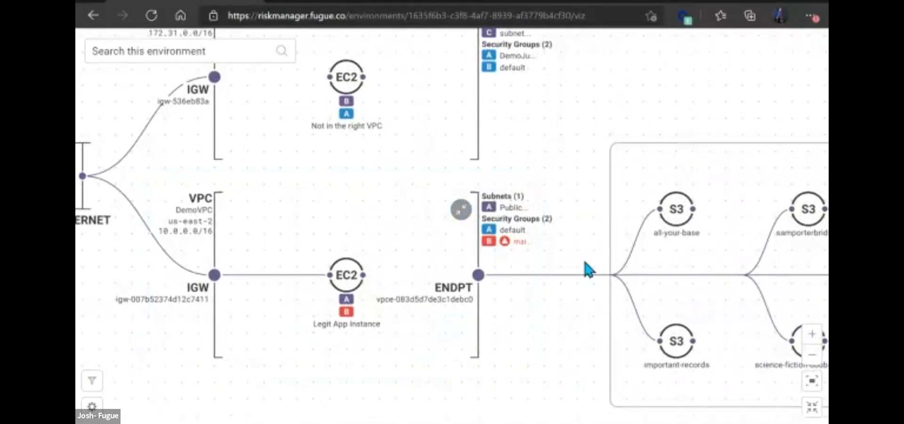
left_click(676, 209)
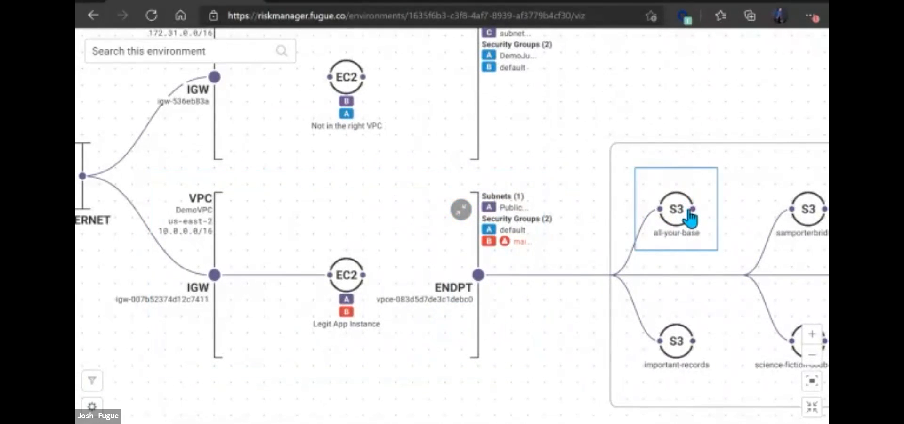
mouse_move(687, 217)
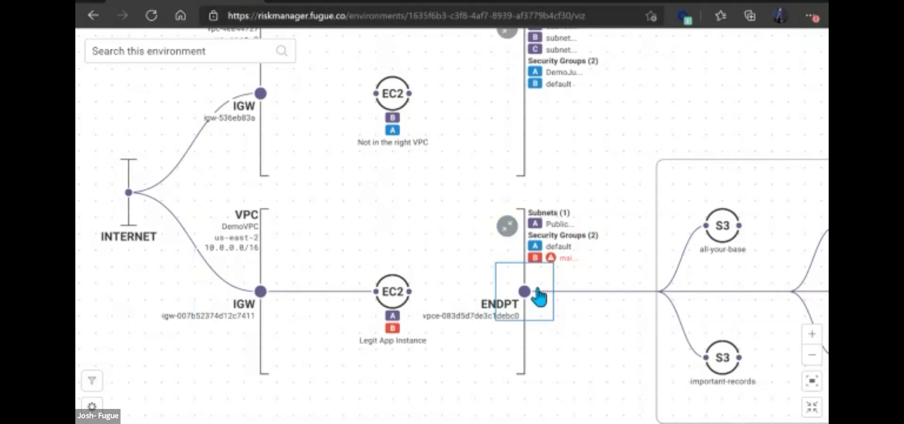
View details of endpoint vpce-083d5d7de3c1debc0, the all-your-base bucket, then the endpoint again
left_click(524, 291)
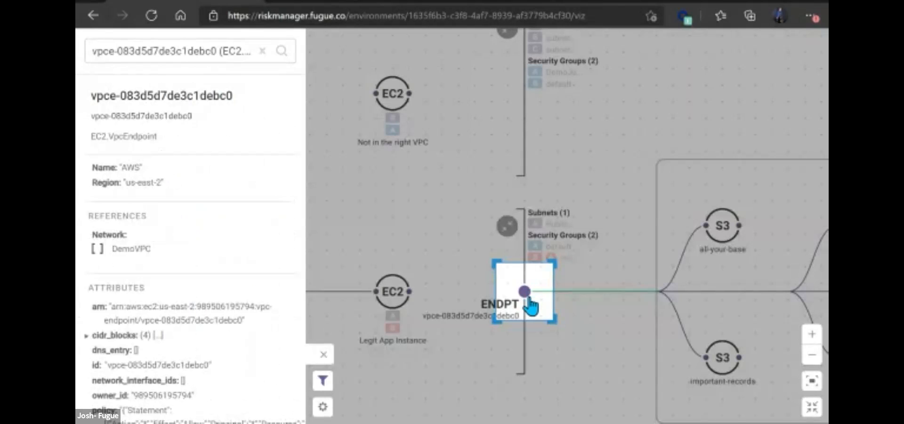
mouse_move(571, 291)
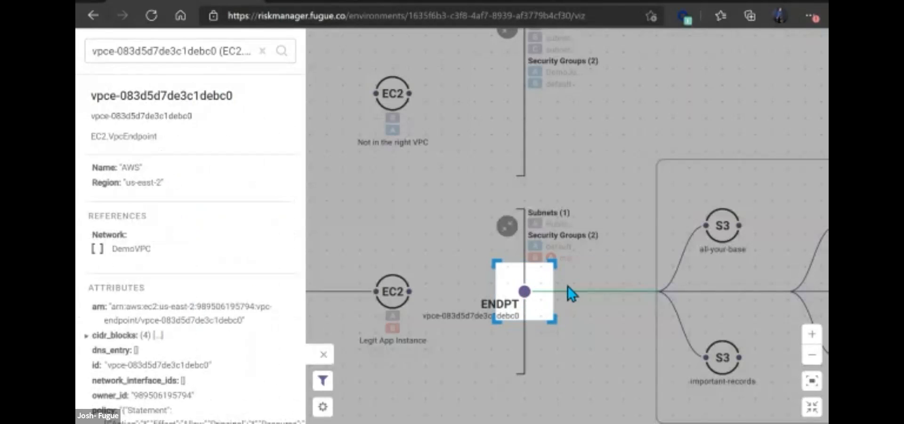
mouse_move(565, 301)
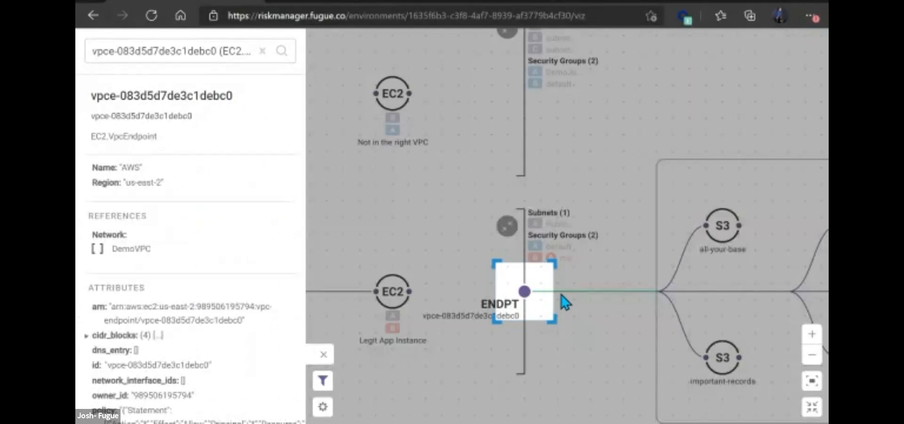
mouse_move(674, 206)
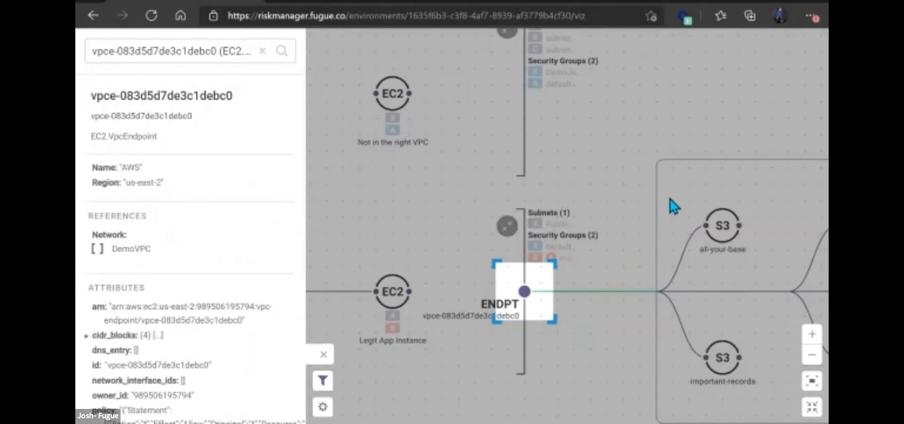
mouse_move(701, 231)
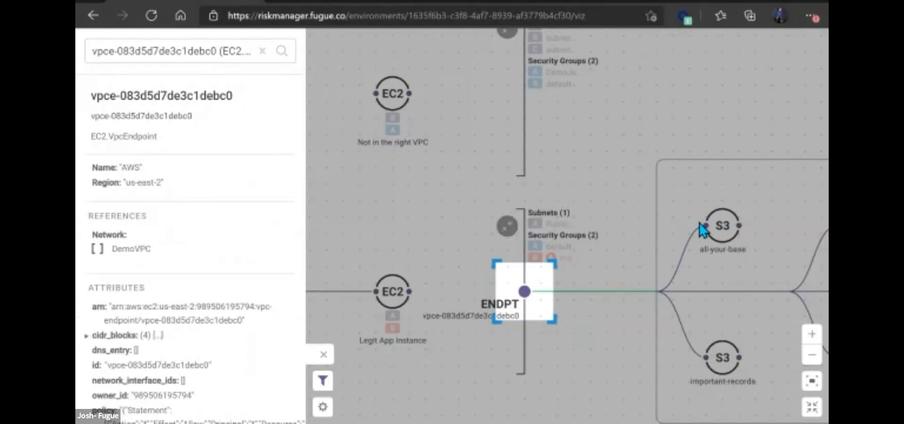
left_click(721, 225)
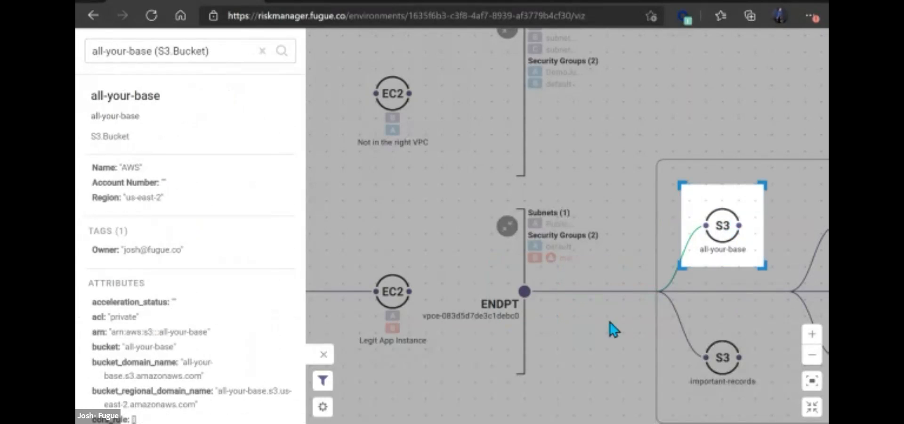
left_click(522, 291)
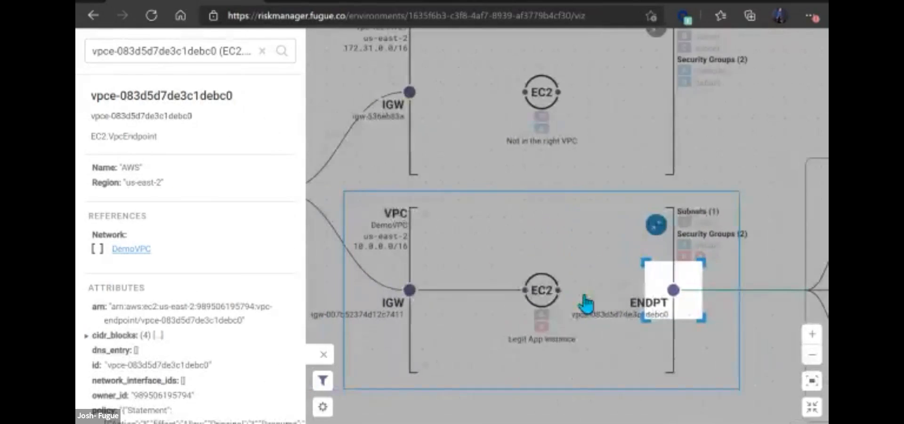
Close the endpoint details panel to return to the full DemoVPC map
left_click(323, 354)
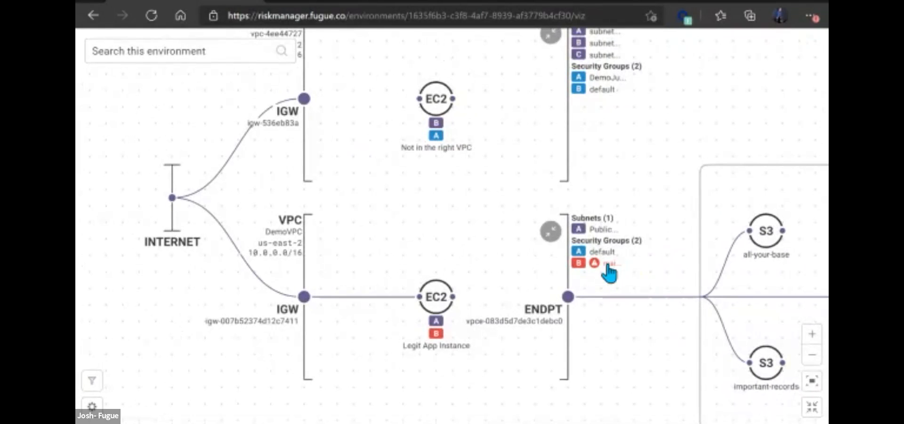
mouse_move(150, 258)
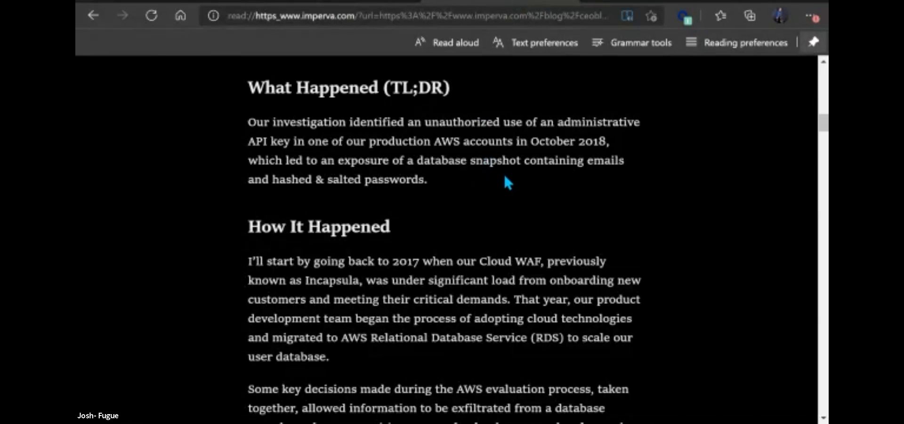
mouse_move(533, 242)
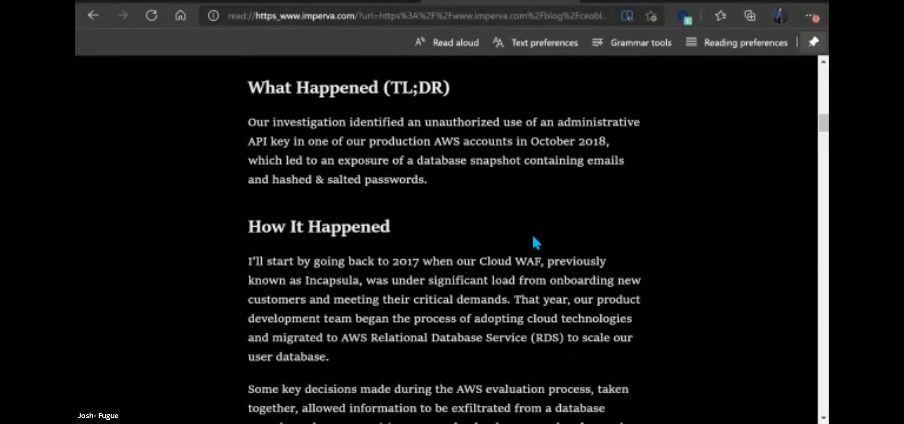
mouse_move(571, 224)
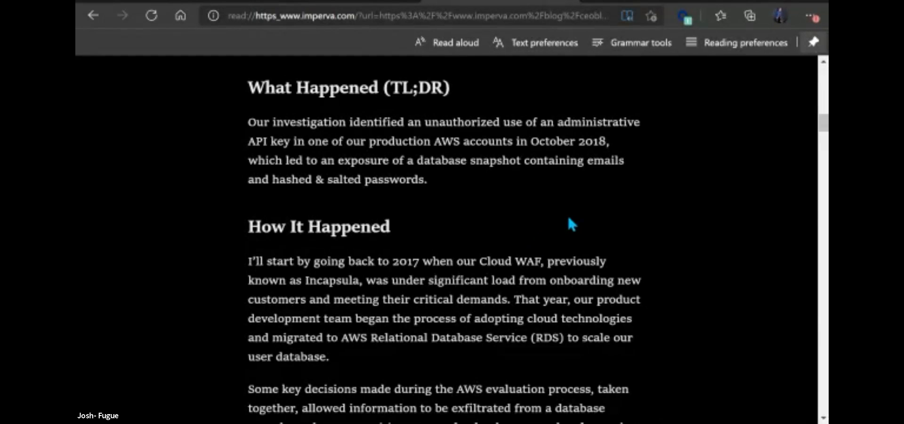
mouse_move(660, 234)
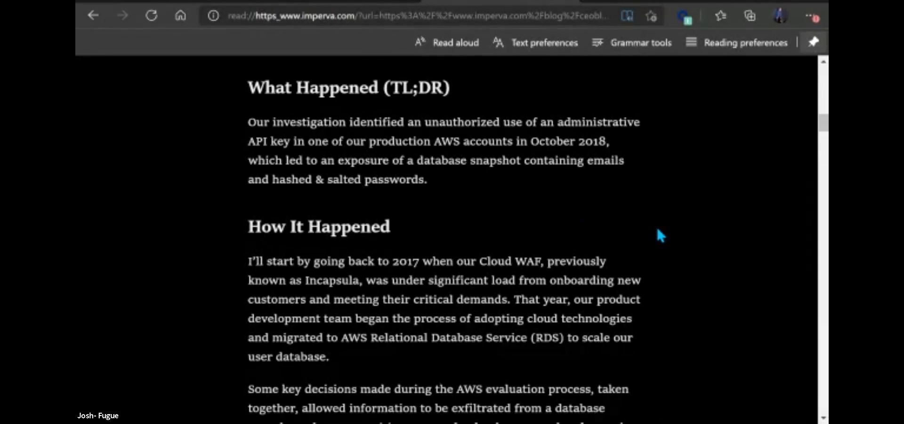
mouse_move(686, 190)
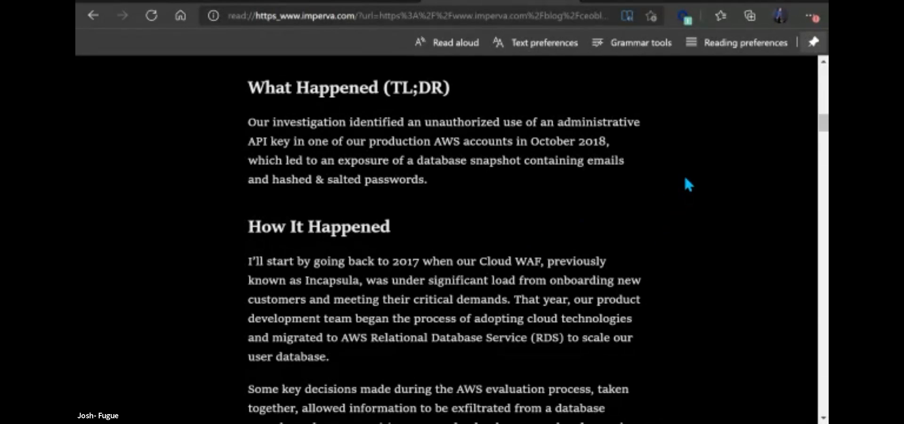
scroll("up", 3)
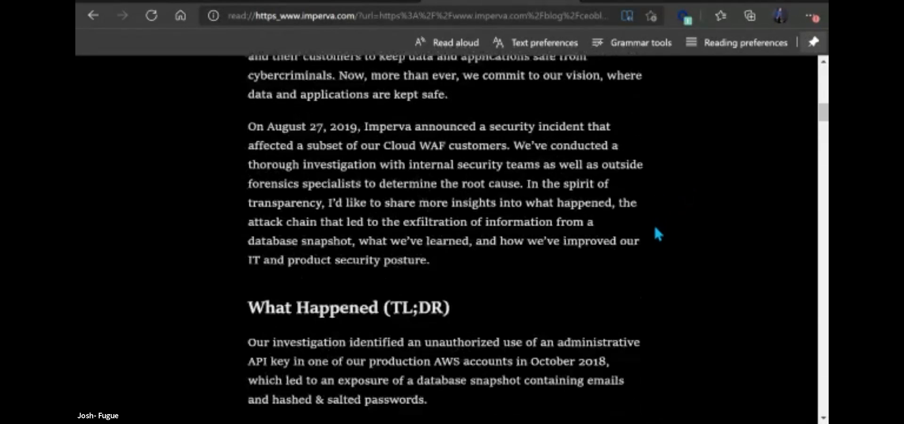
scroll("down", 3)
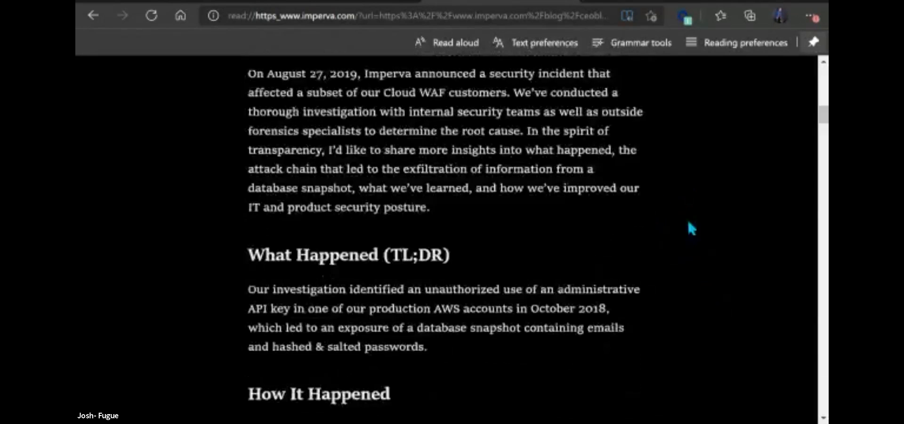
scroll("down", 3)
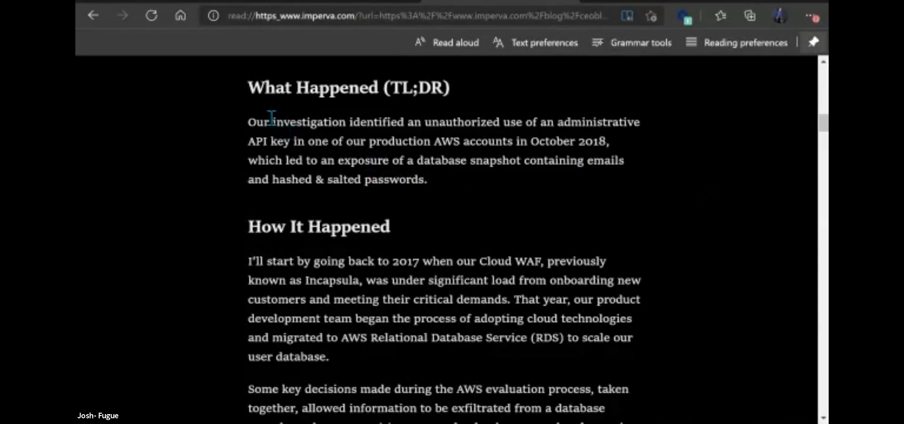
mouse_move(242, 136)
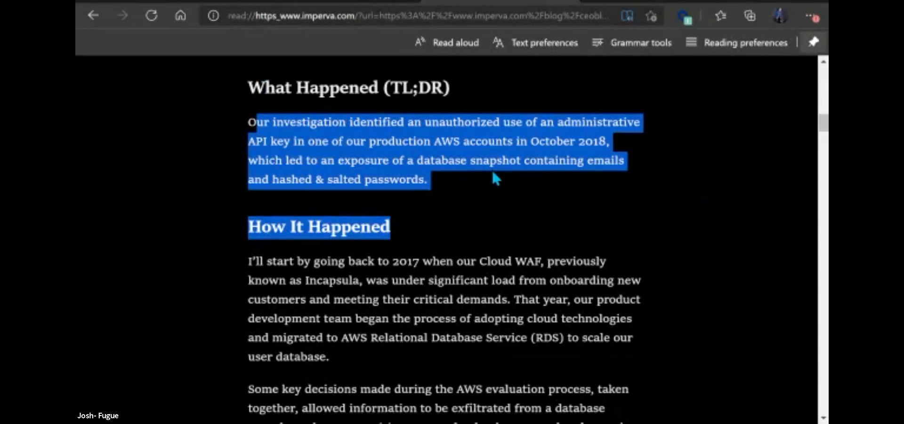
left_click(459, 193)
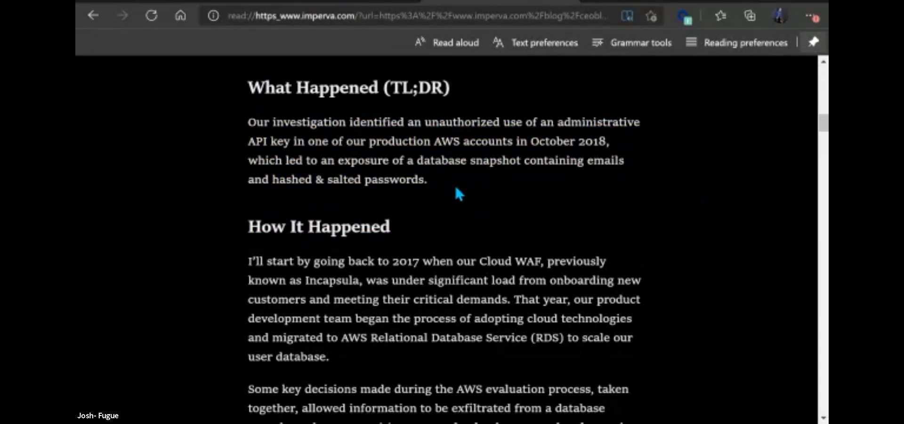
left_click_drag(247, 122, 427, 179)
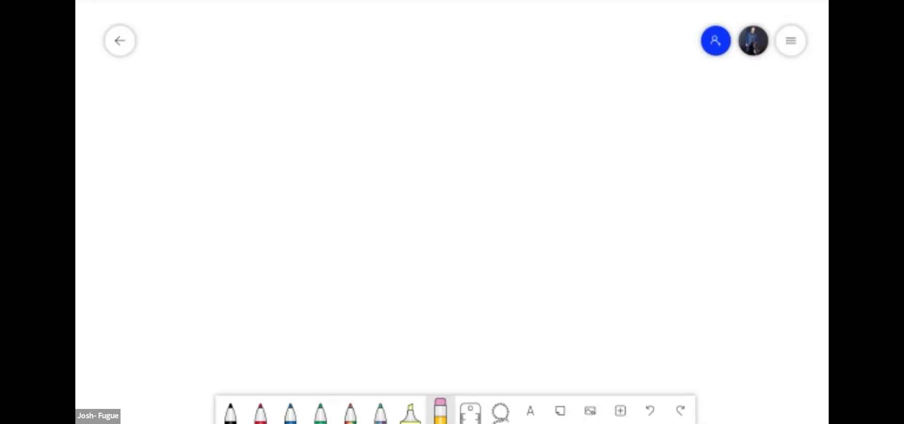
With black ink, hand-write an underlined Principals heading
left_click(230, 411)
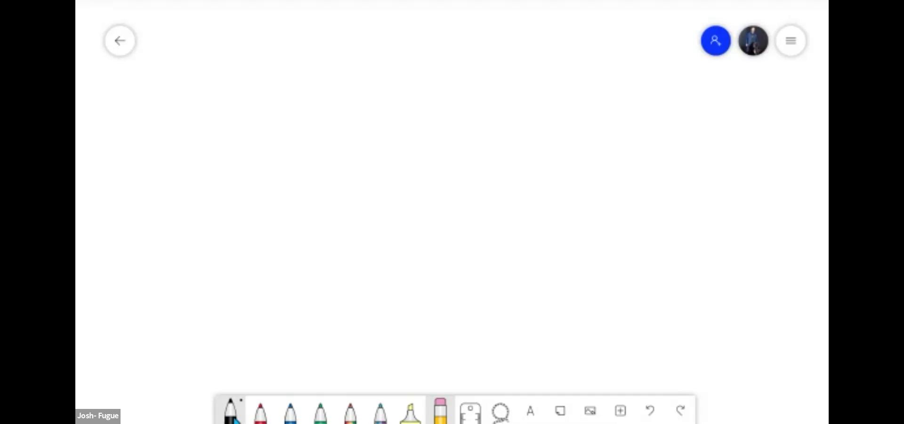
mouse_move(179, 40)
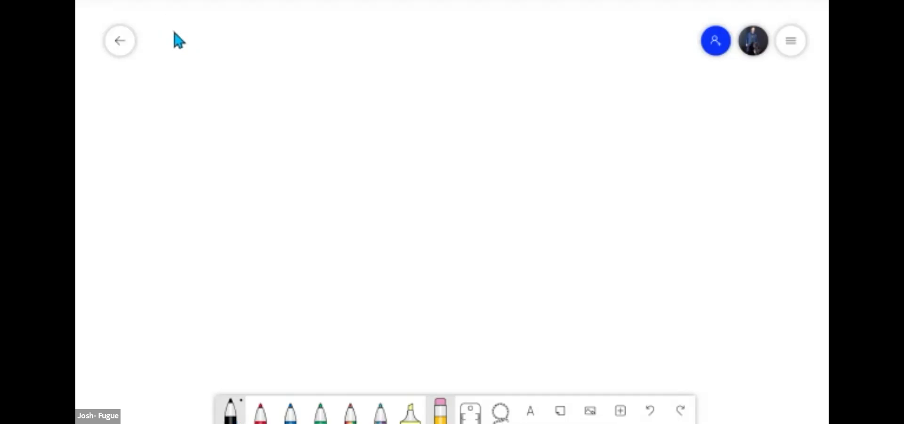
left_click_drag(171, 32, 193, 49)
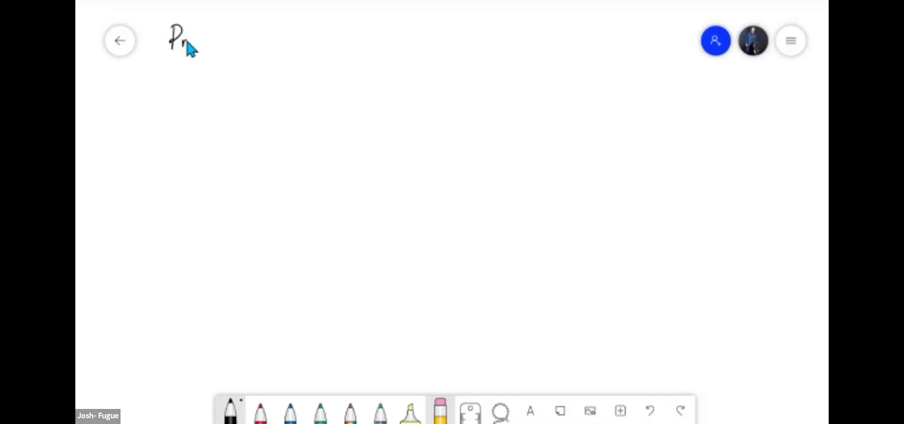
left_click_drag(185, 46, 231, 46)
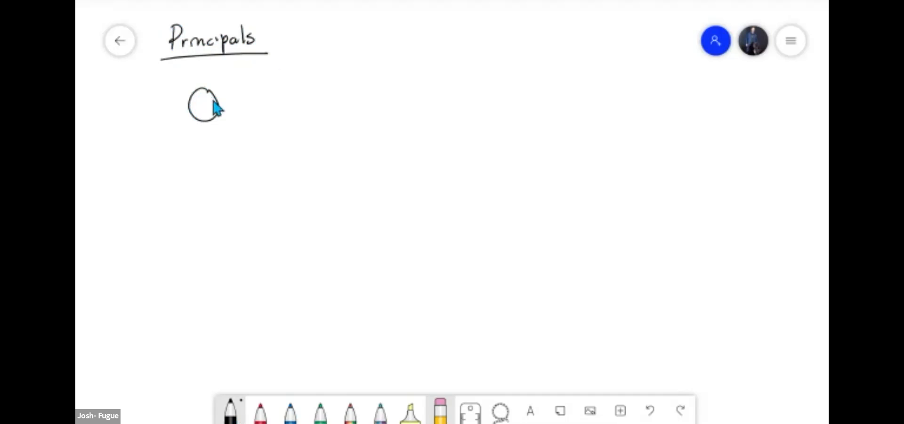
Sketch a person figure labelled josh and a parallelogram labelled proc under Principals
left_click_drag(207, 121, 198, 141)
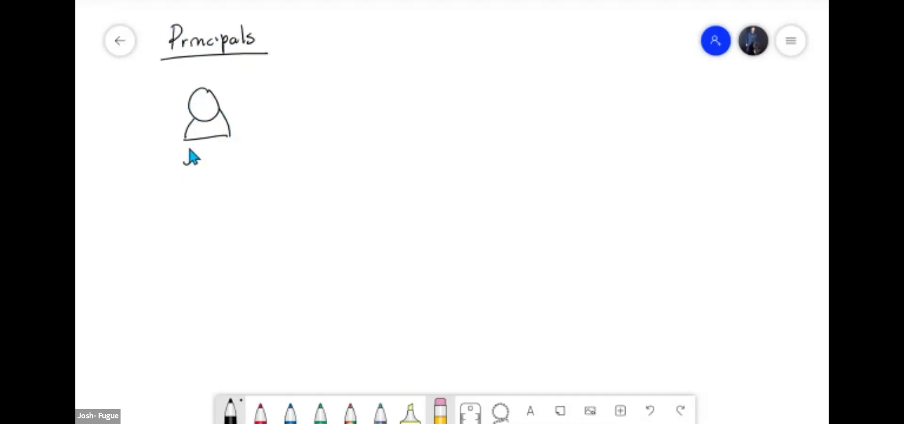
left_click_drag(184, 152, 217, 152)
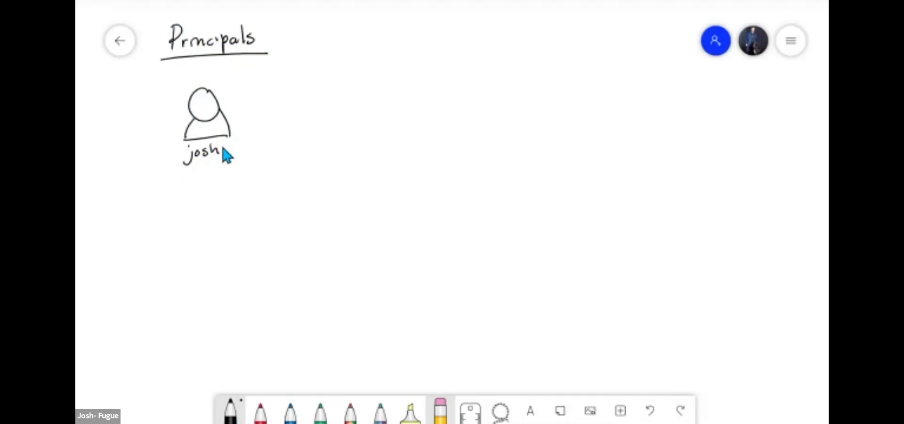
mouse_move(180, 219)
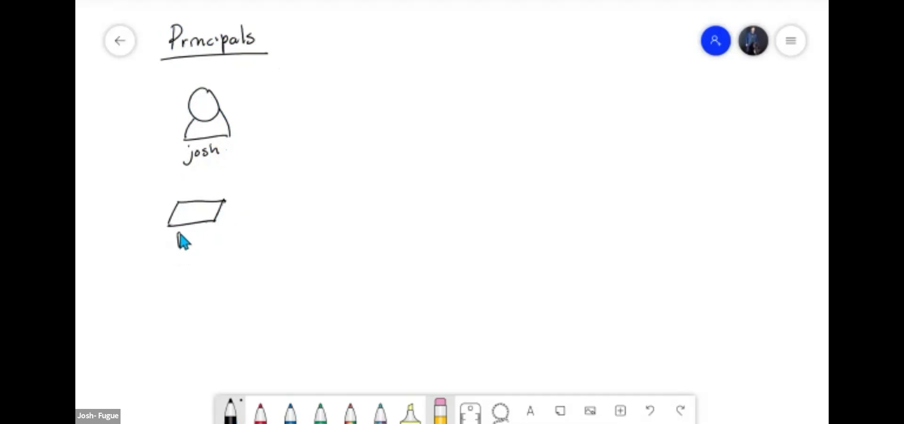
left_click_drag(177, 236, 204, 234)
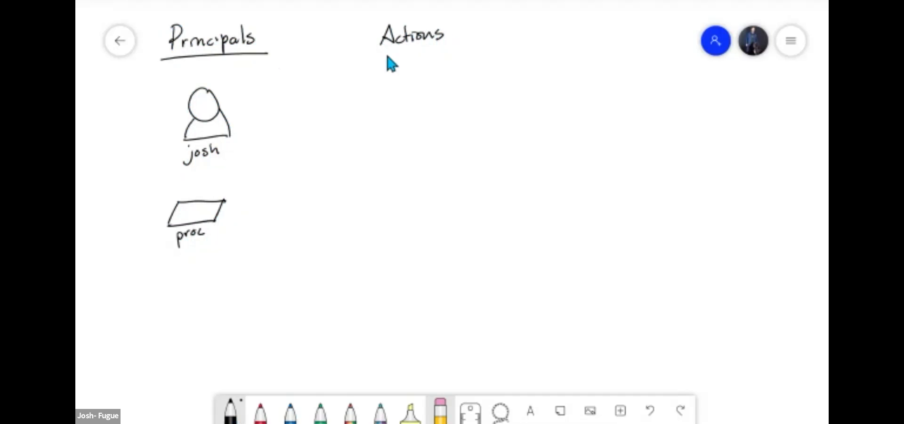
Underline Actions and label the Resources circles S3 foo and RDS db
left_click_drag(363, 51, 462, 47)
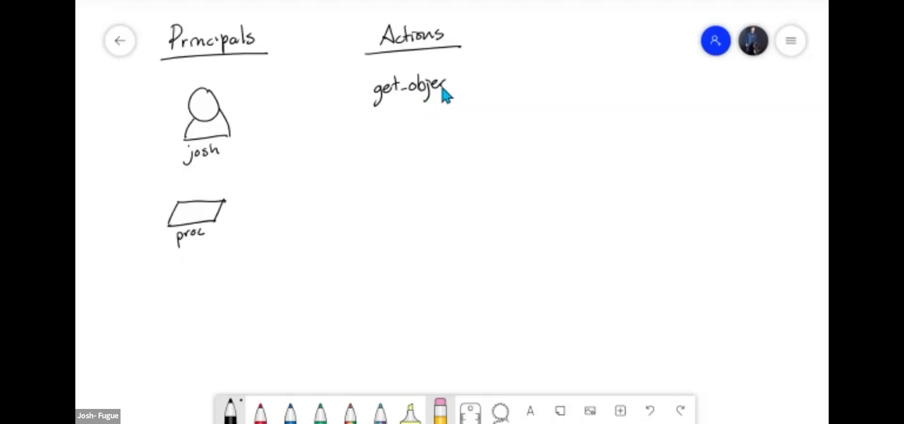
mouse_move(574, 41)
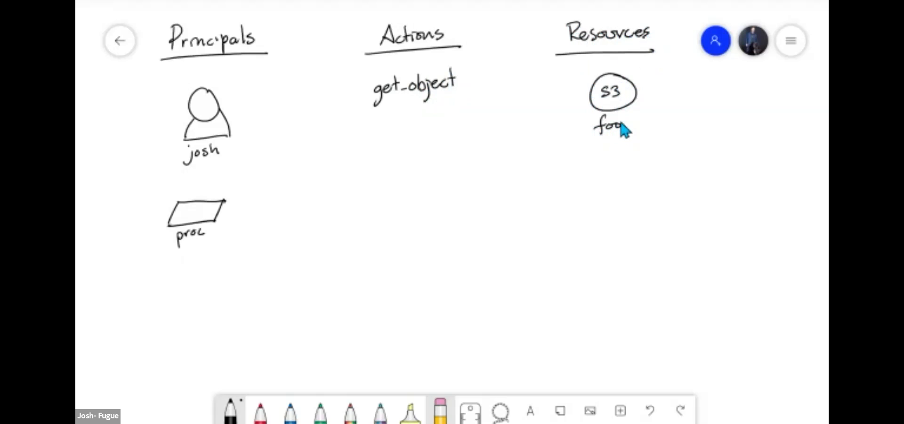
left_click_drag(603, 173, 631, 196)
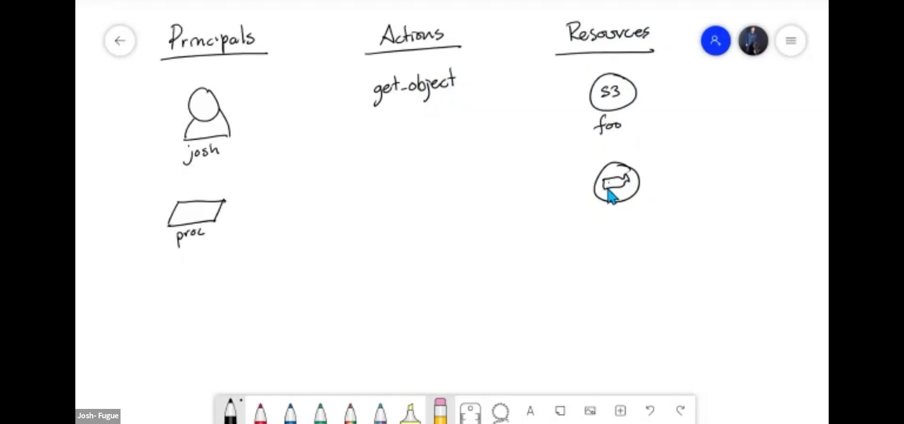
mouse_move(613, 224)
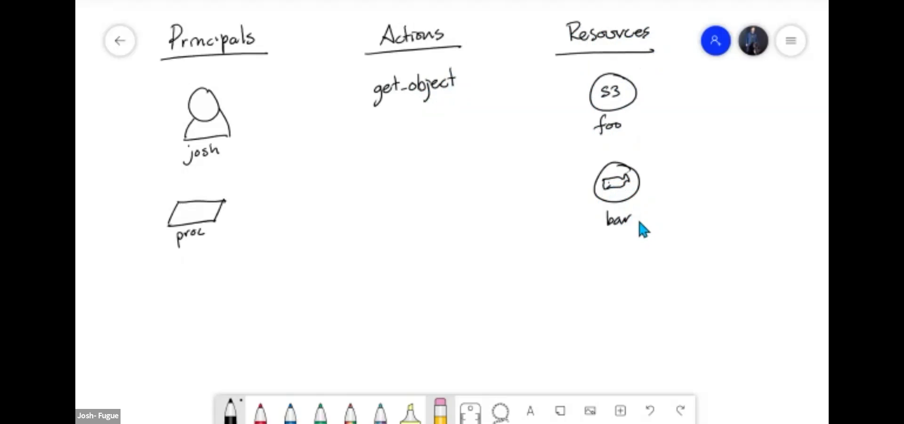
mouse_move(628, 291)
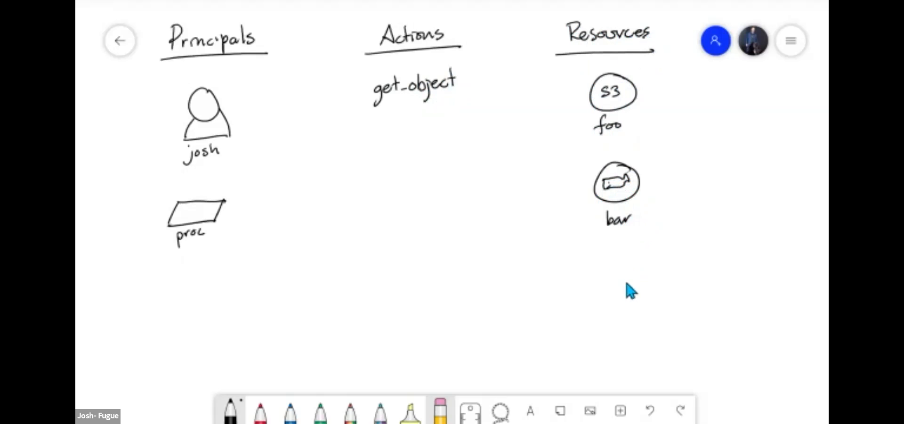
mouse_move(633, 282)
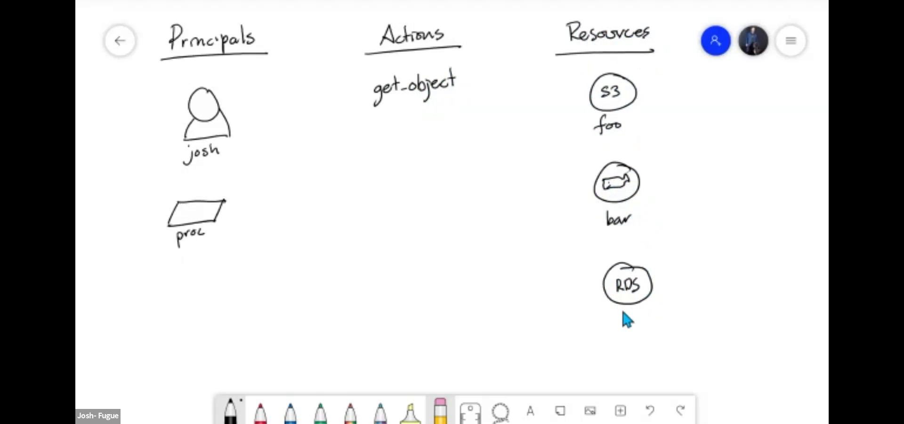
left_click_drag(611, 317, 625, 323)
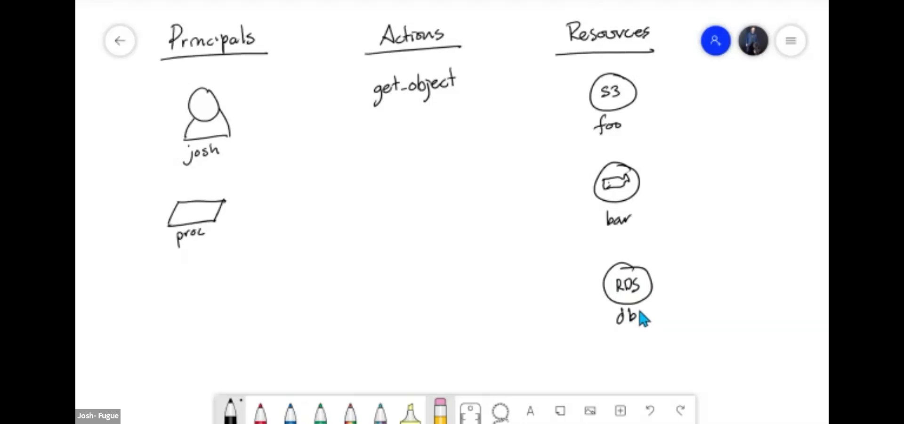
mouse_move(337, 65)
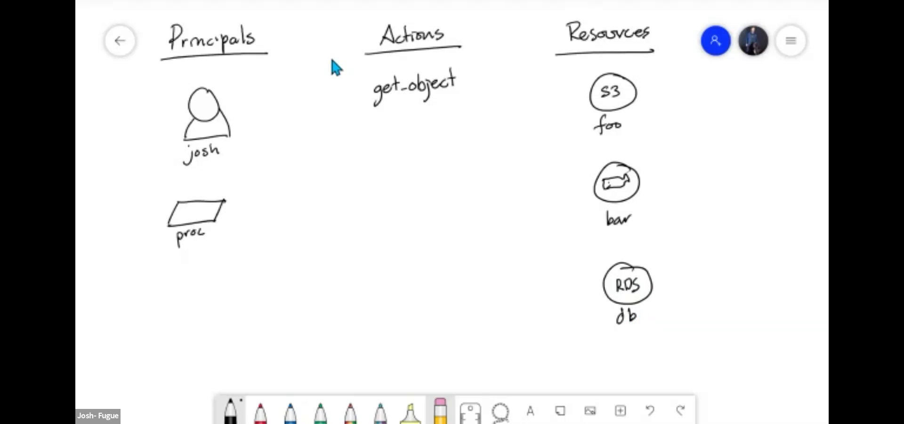
mouse_move(241, 125)
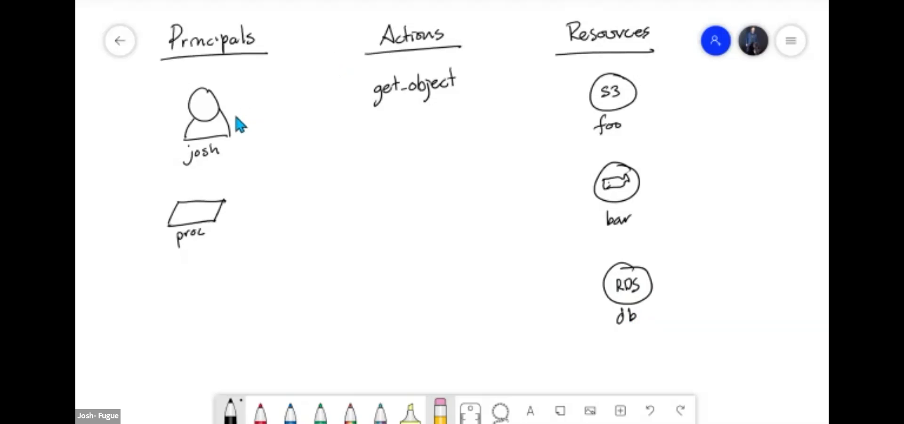
Draw arrows from josh to get-object and from get-object to S3 foo through the Deny line gaps
left_click_drag(233, 110, 366, 90)
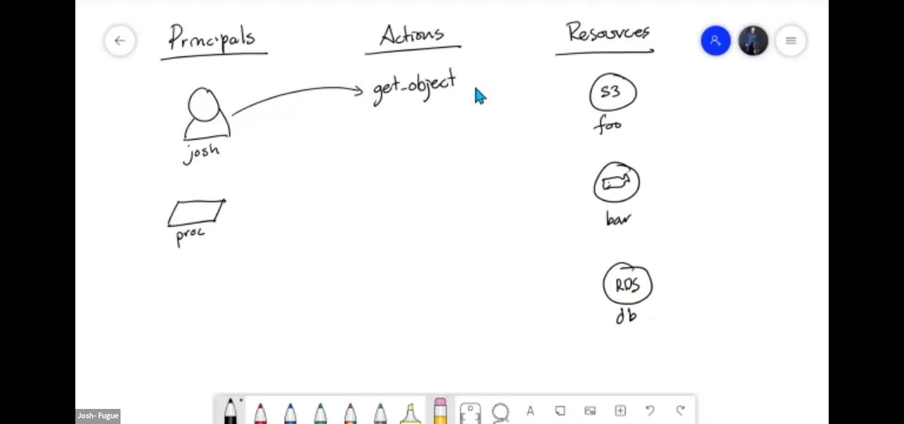
left_click_drag(462, 86, 576, 92)
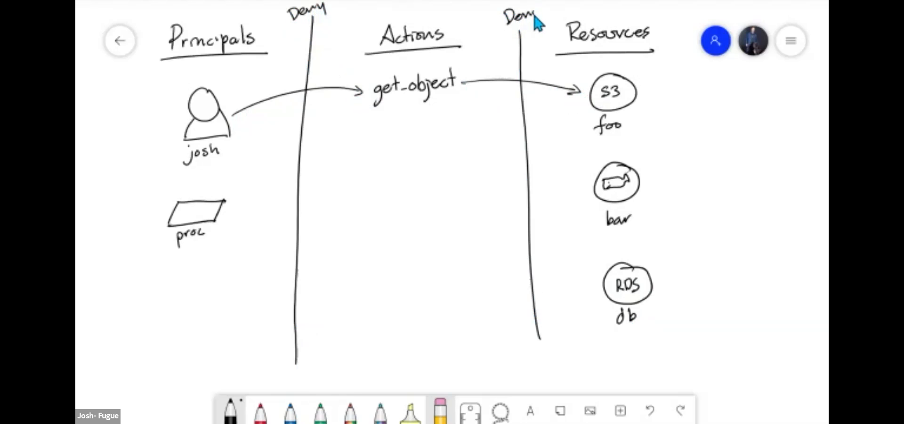
mouse_move(545, 32)
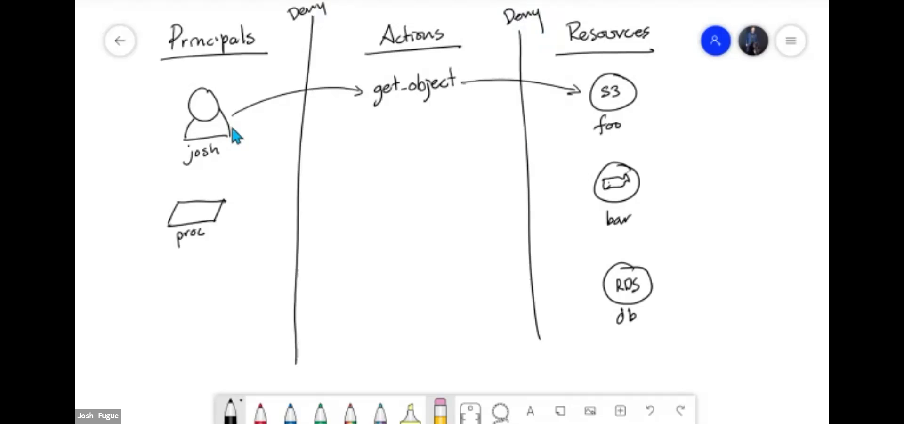
mouse_move(437, 107)
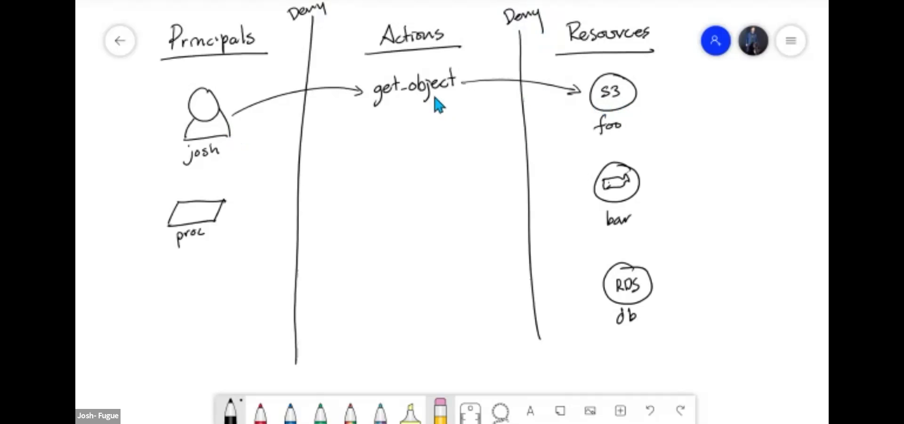
mouse_move(295, 92)
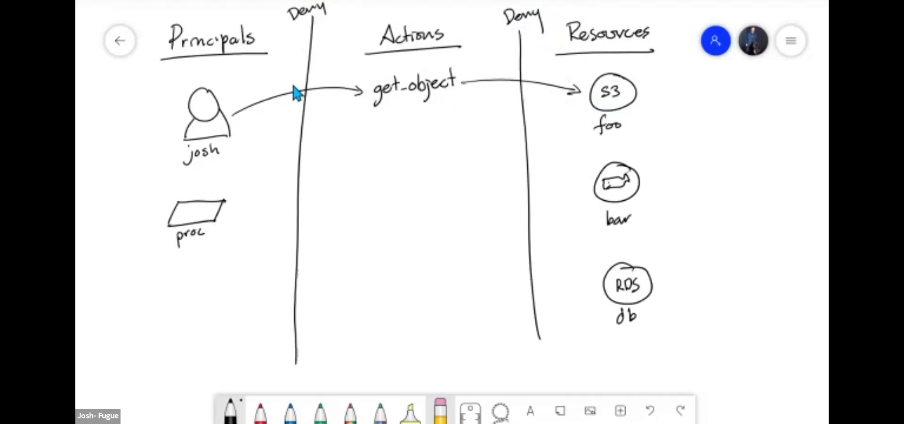
mouse_move(530, 84)
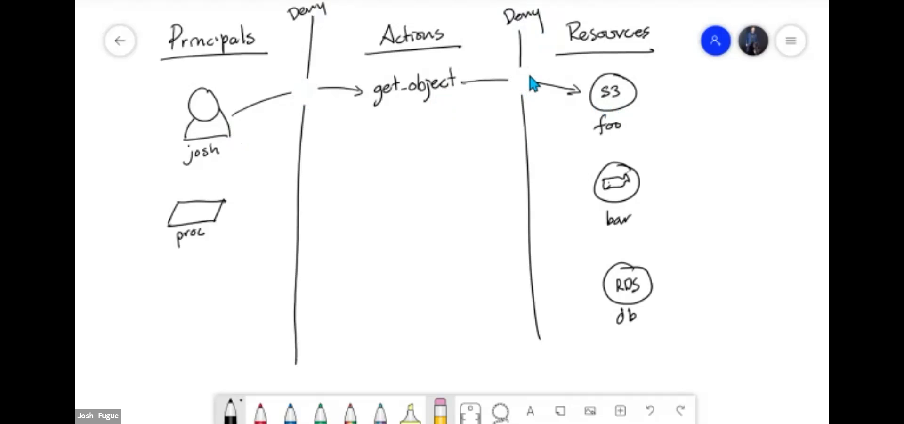
mouse_move(298, 99)
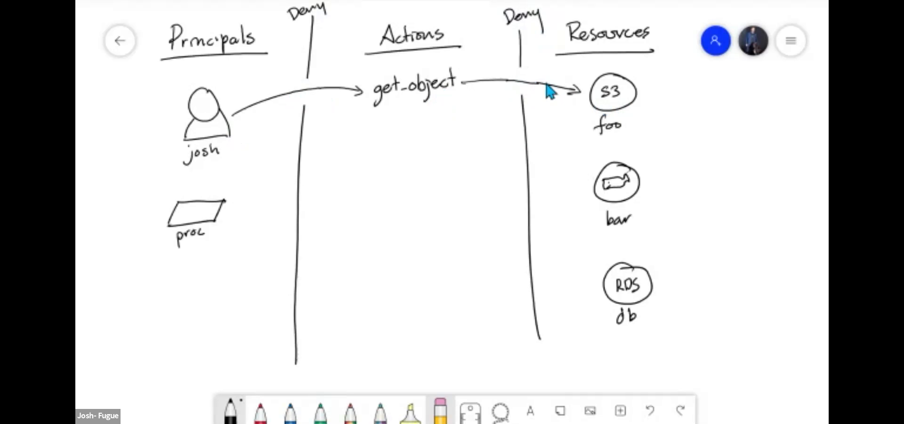
mouse_move(444, 63)
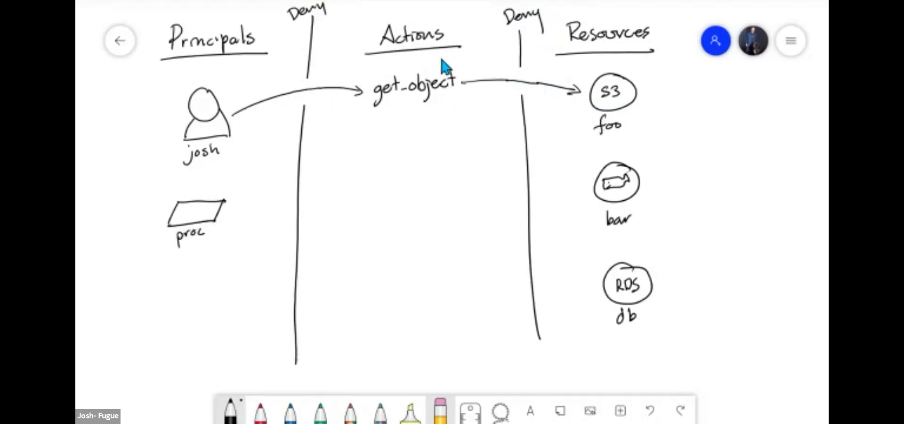
Draw a wavy arrow down from get-object ending at an asterisk
left_click_drag(414, 115, 418, 182)
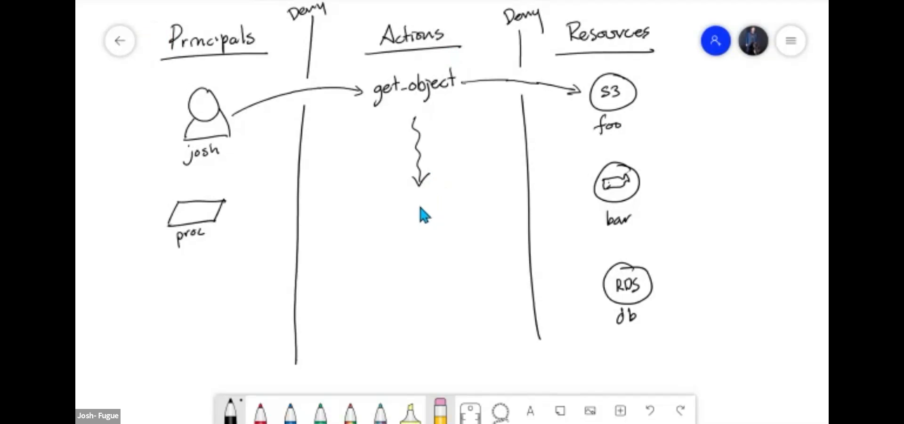
left_click_drag(415, 204, 429, 216)
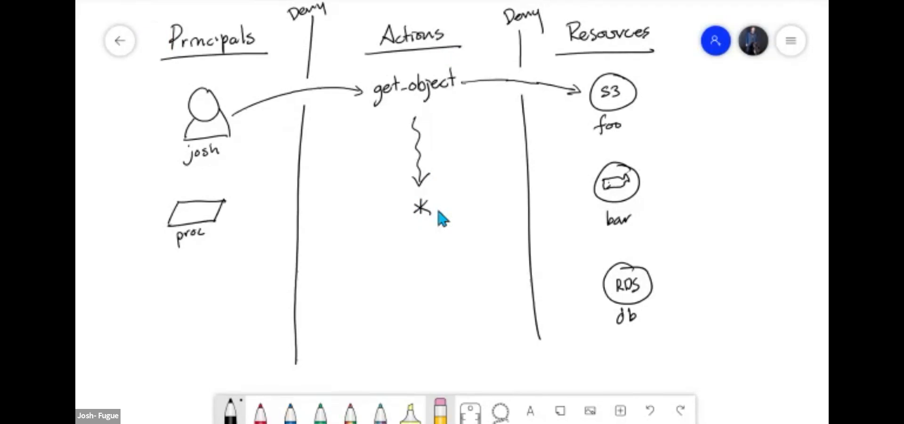
mouse_move(311, 98)
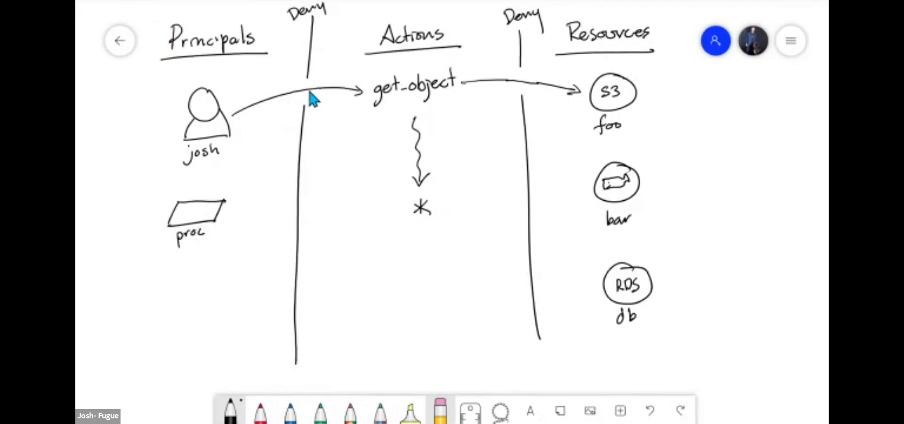
mouse_move(288, 104)
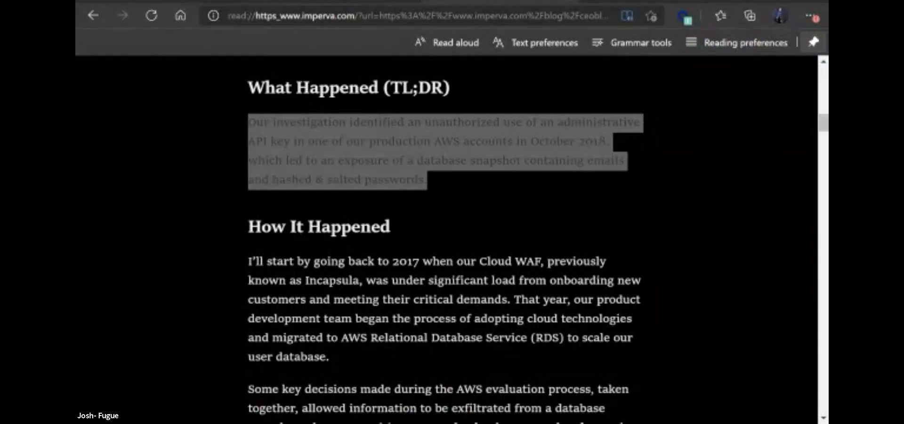
Clear the old selection and highlight the What Happened TL;DR paragraph of the Imperva write-up
left_click(533, 195)
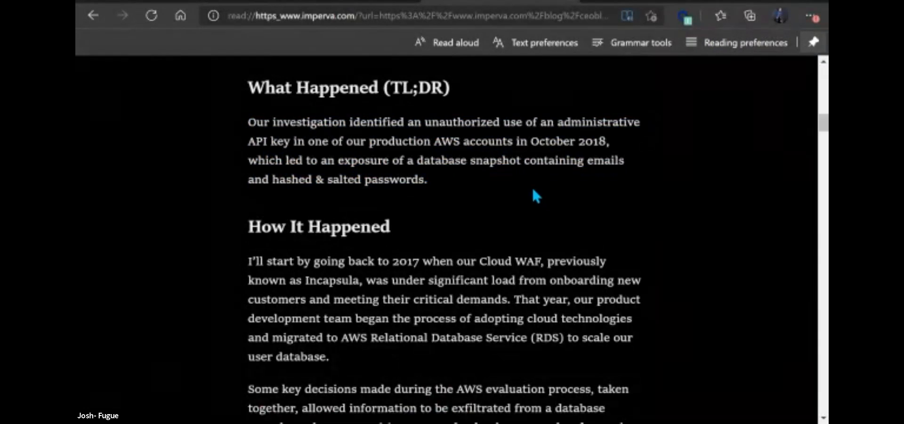
mouse_move(212, 275)
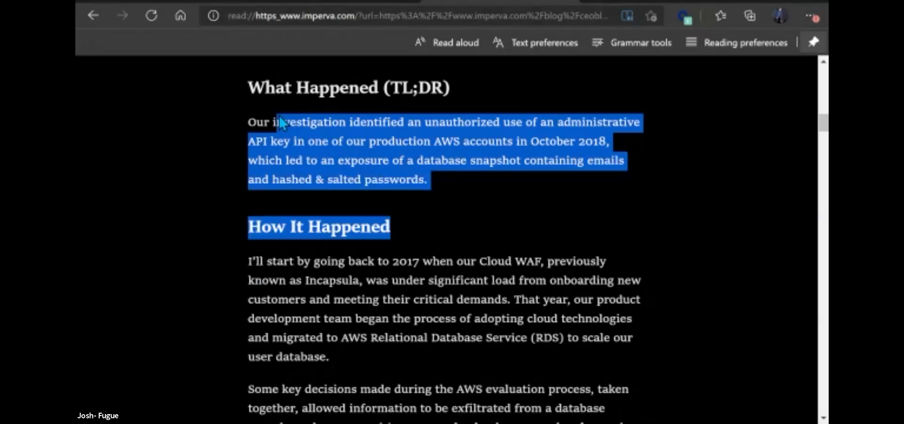
left_click(475, 194)
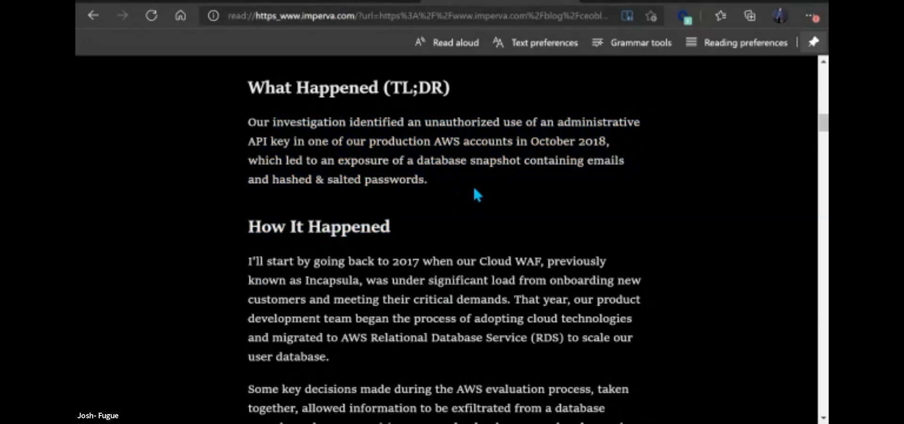
left_click_drag(248, 122, 427, 179)
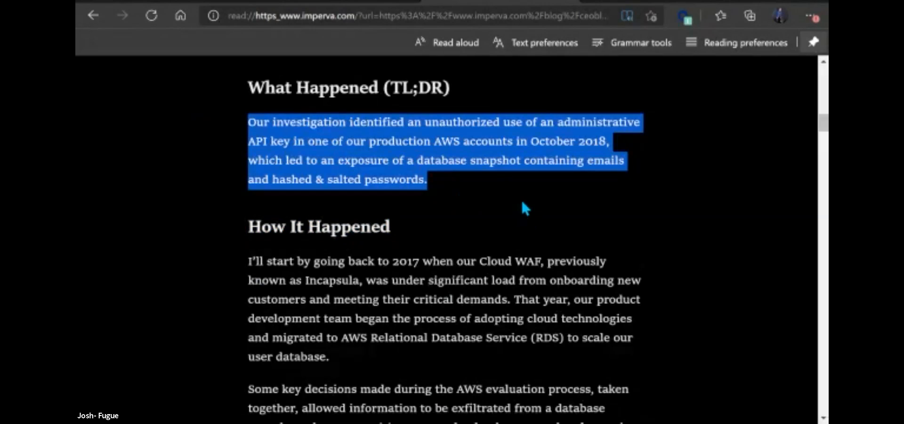
mouse_move(468, 207)
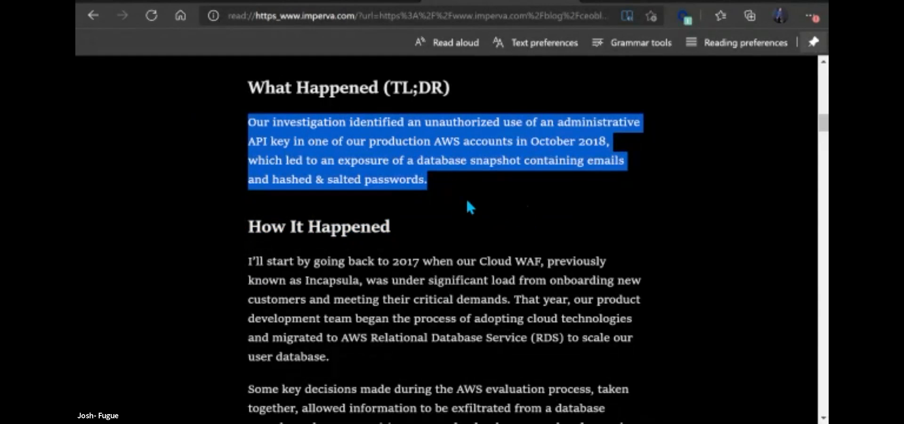
mouse_move(453, 179)
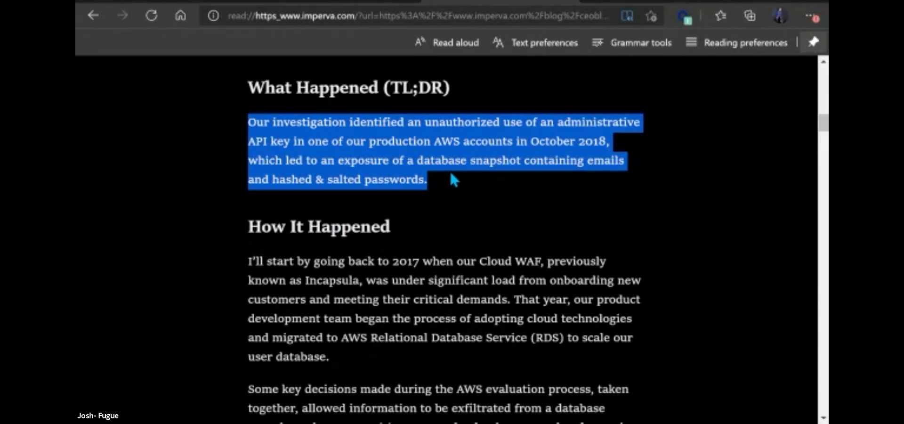
mouse_move(471, 200)
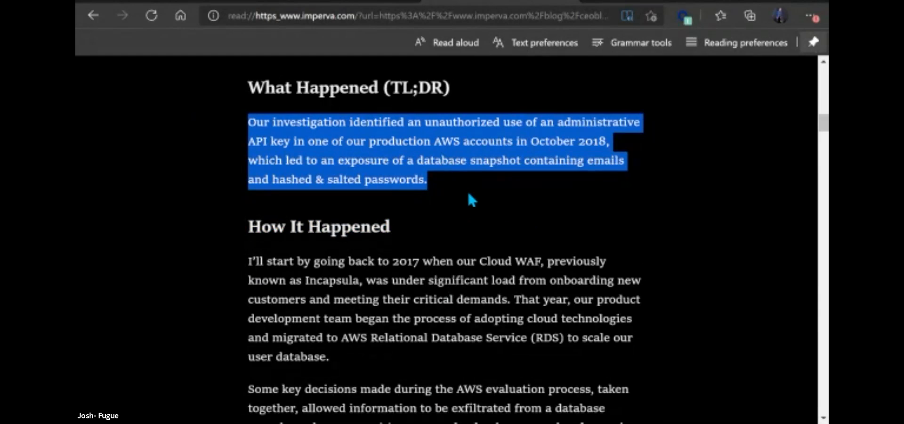
mouse_move(618, 228)
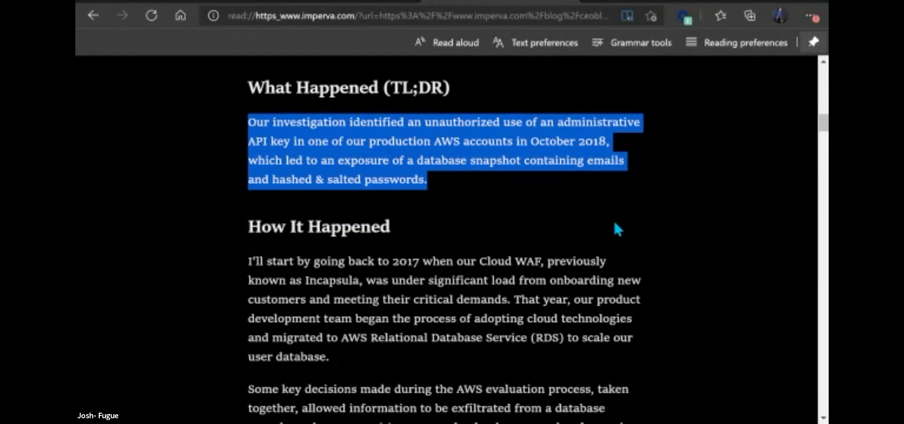
Scroll down to the How It Happened section of the Imperva article
scroll("down", 3)
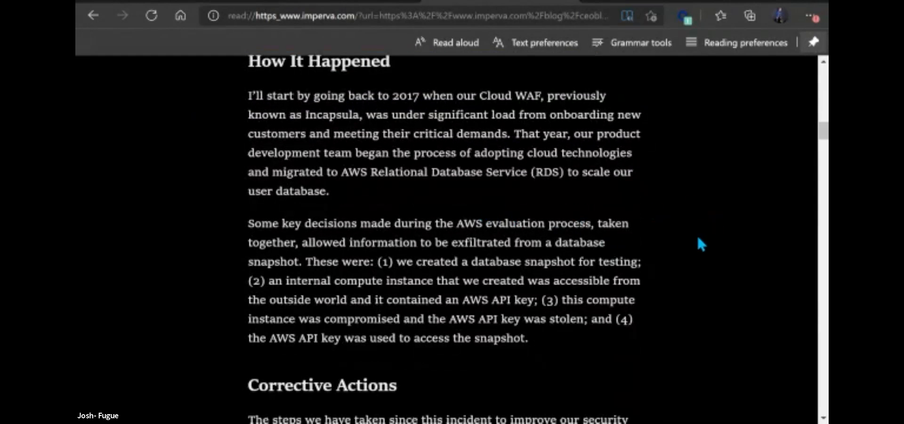
mouse_move(265, 242)
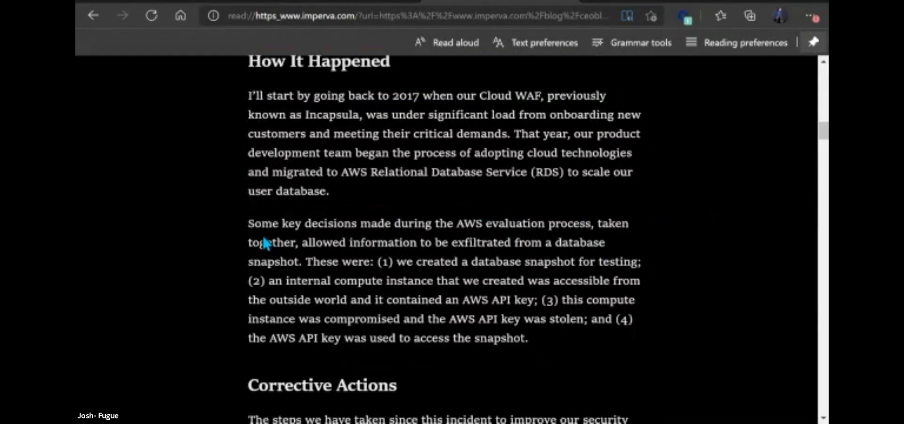
mouse_move(274, 245)
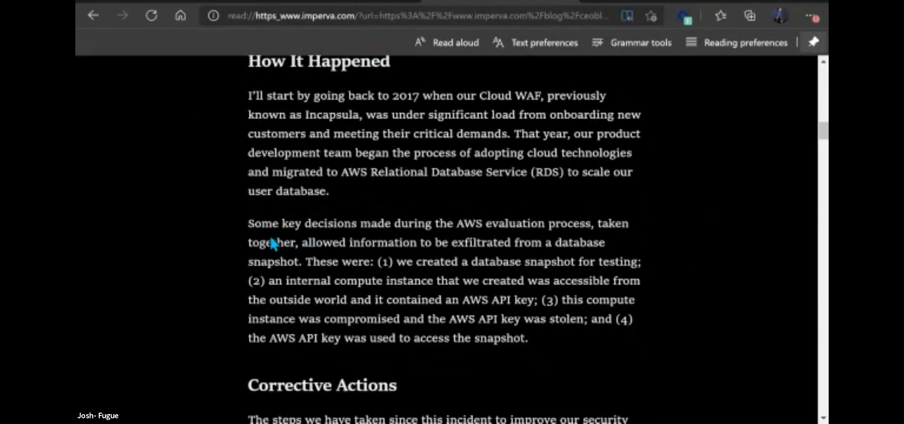
mouse_move(276, 209)
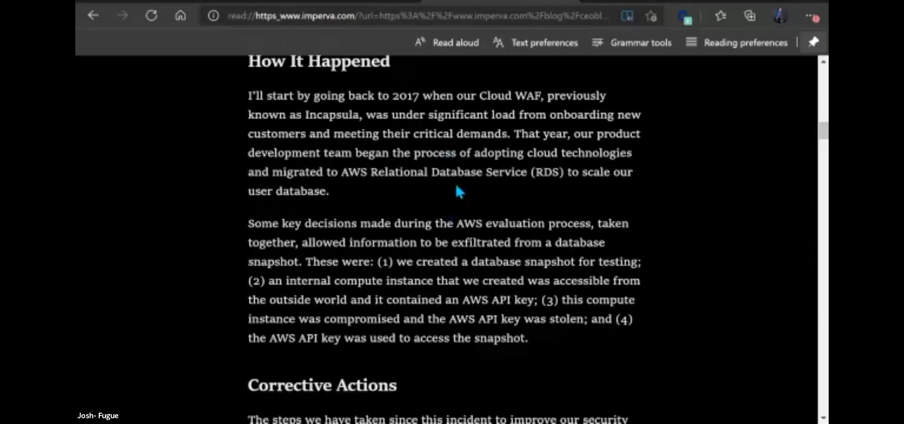
mouse_move(490, 153)
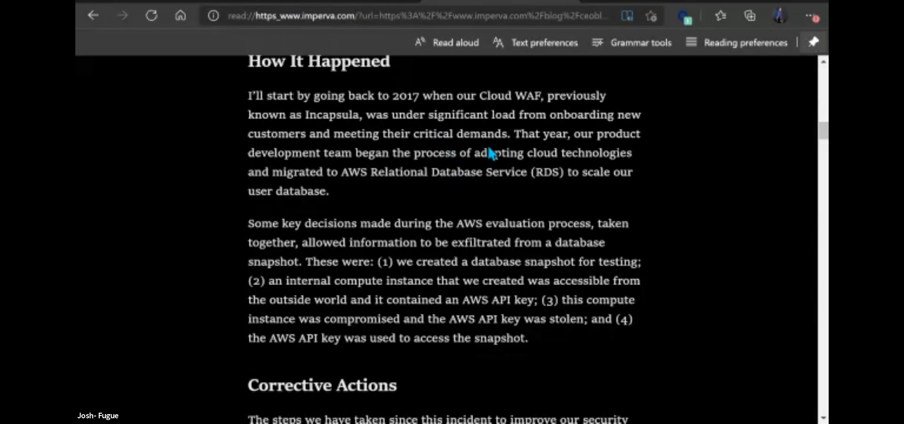
mouse_move(435, 153)
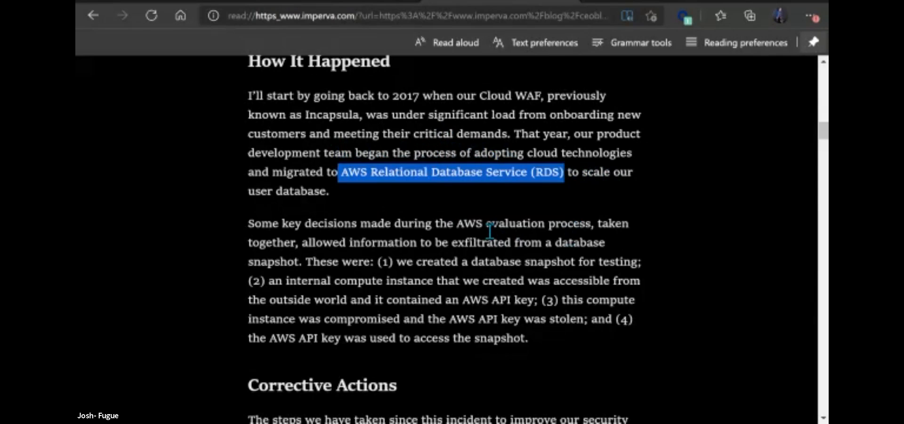
mouse_move(444, 274)
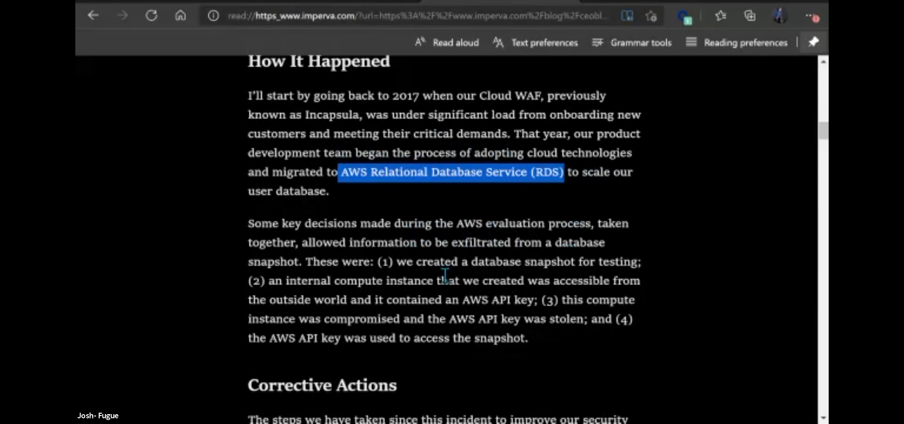
mouse_move(467, 257)
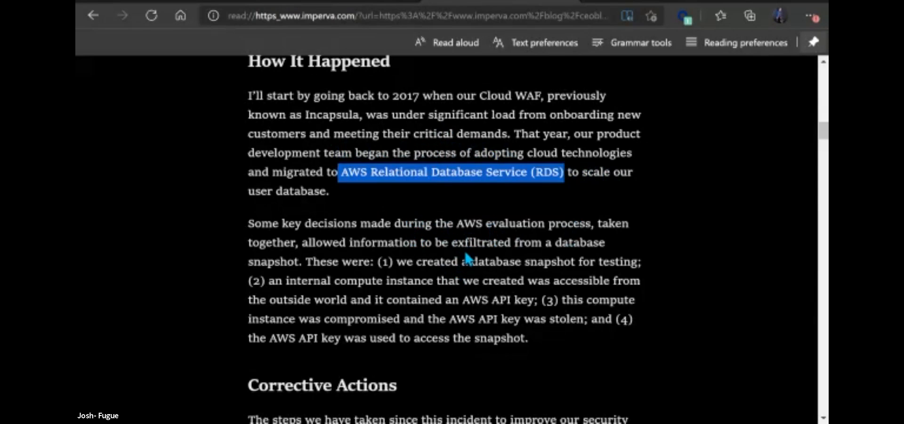
mouse_move(362, 217)
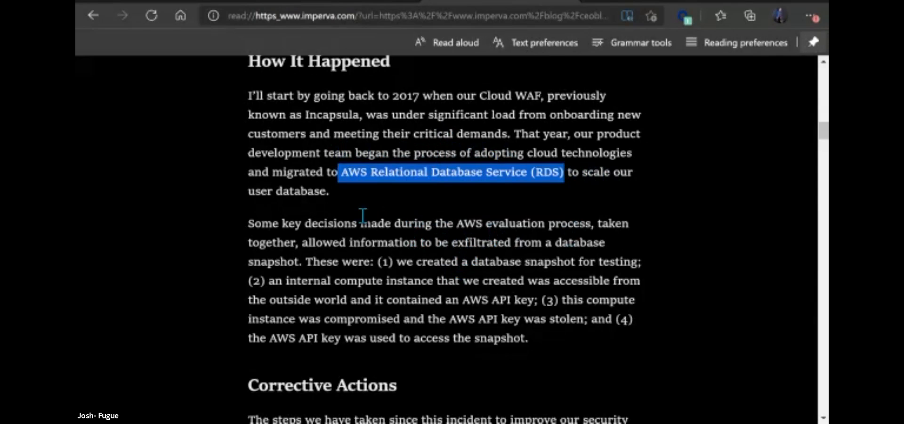
mouse_move(308, 248)
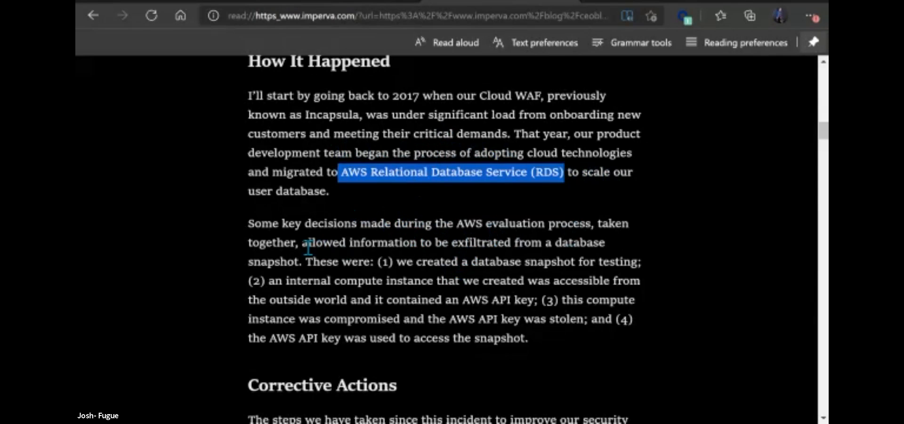
mouse_move(516, 230)
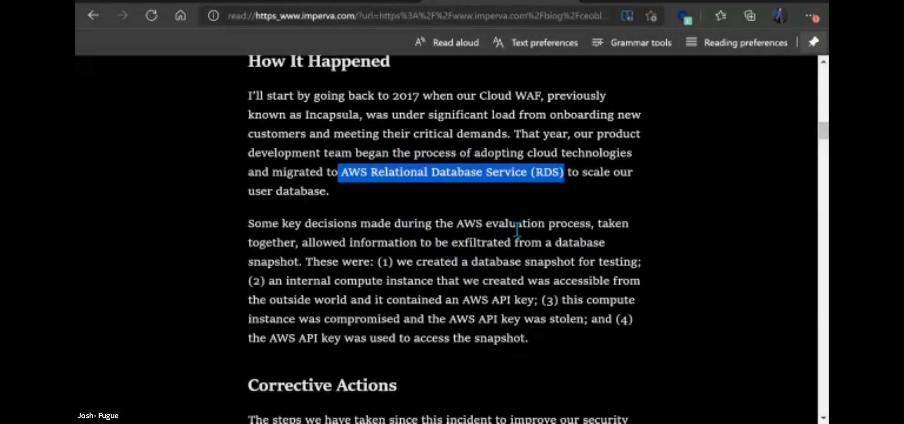
mouse_move(500, 261)
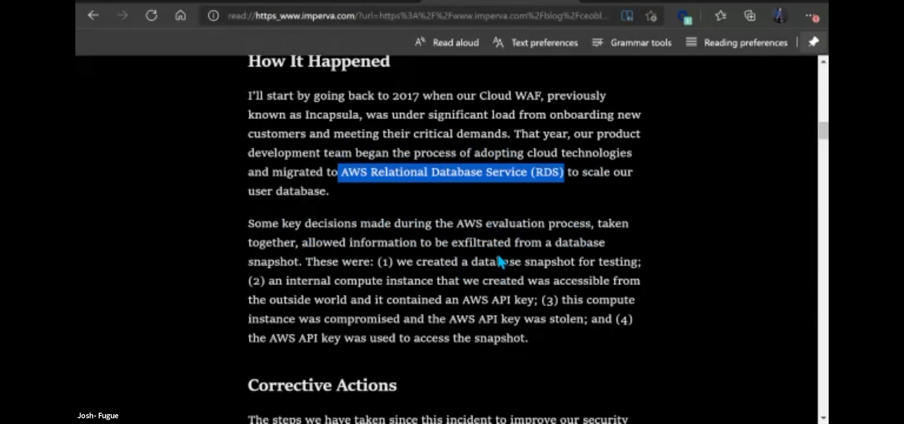
mouse_move(587, 284)
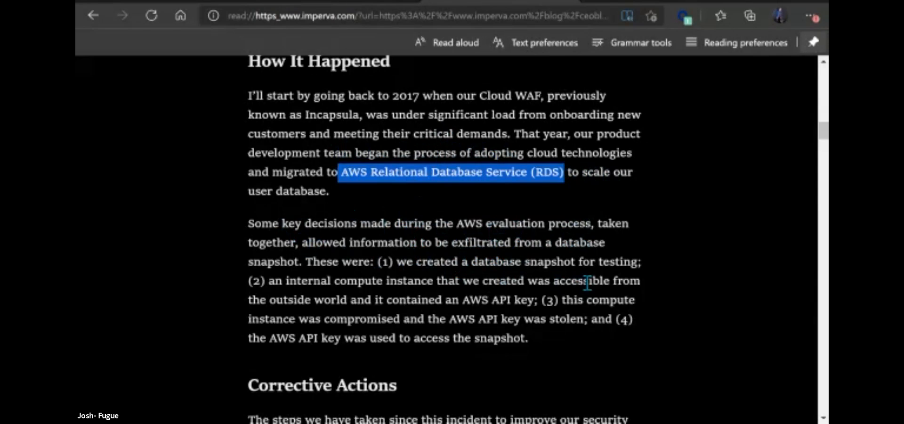
mouse_move(497, 283)
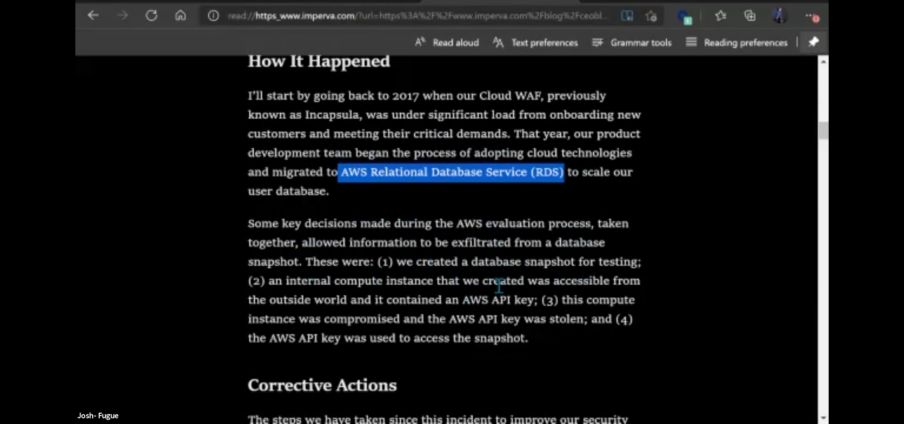
mouse_move(599, 223)
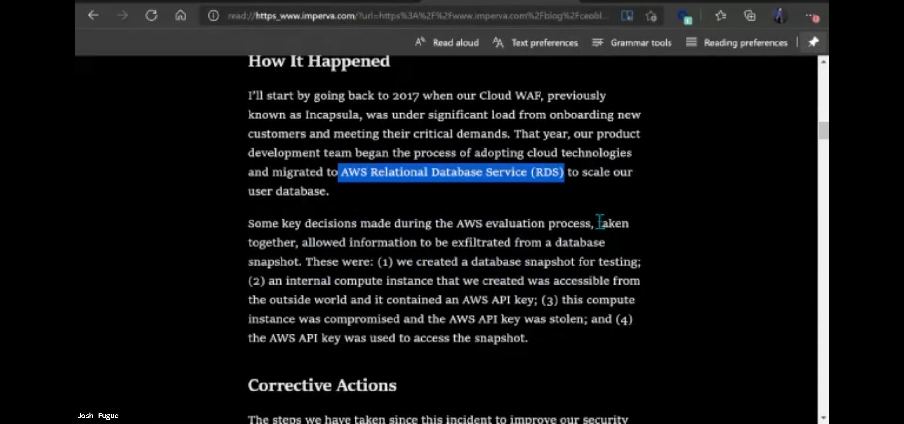
Highlight the phrase 'taken together,' in the key AWS decisions paragraph
left_click_drag(598, 223, 288, 248)
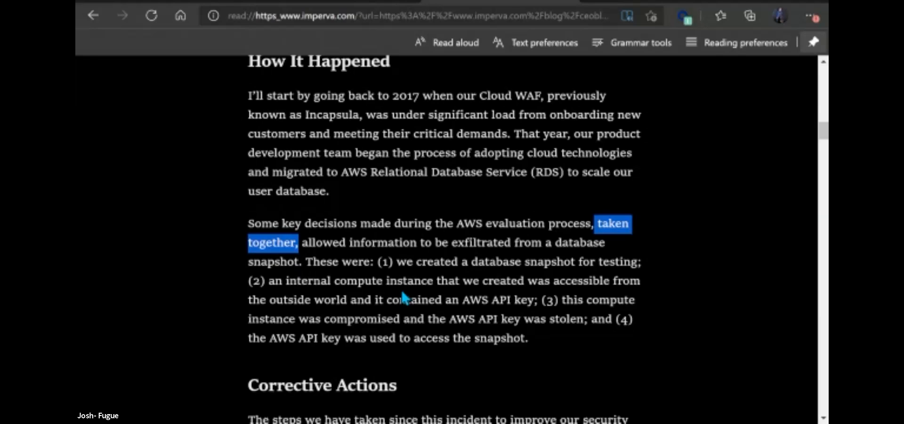
mouse_move(394, 305)
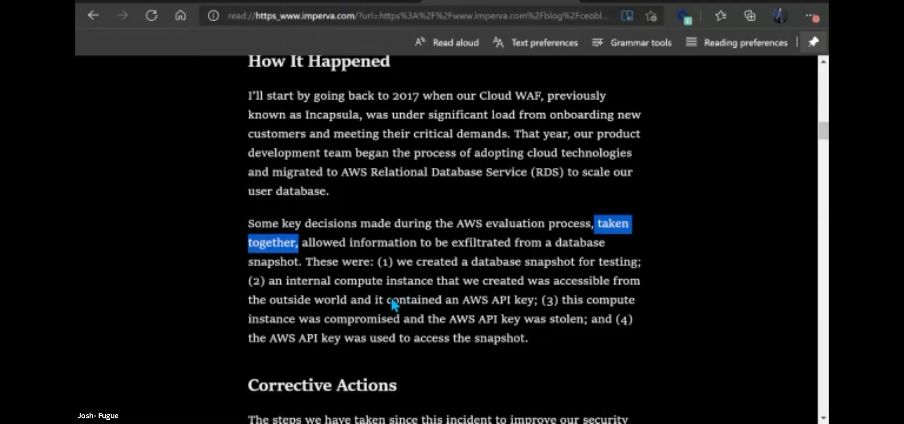
mouse_move(571, 245)
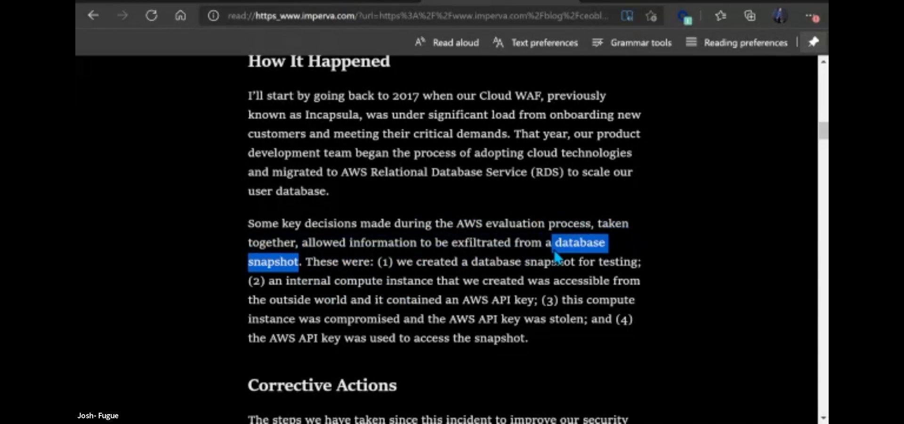
mouse_move(569, 282)
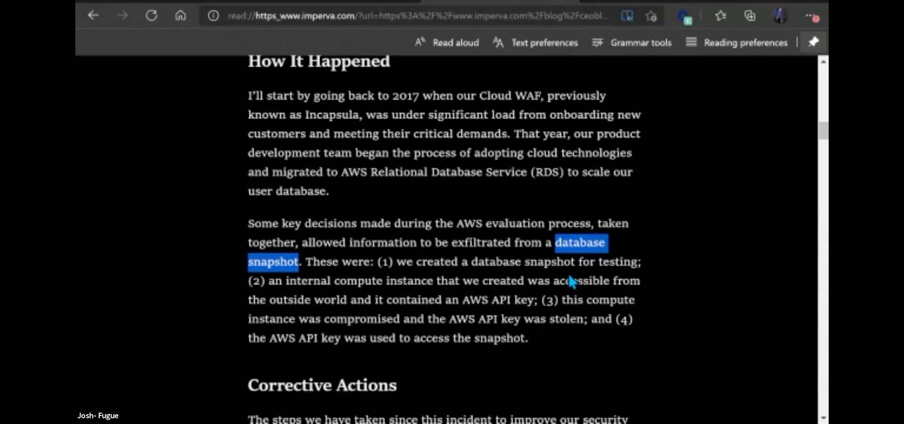
mouse_move(568, 282)
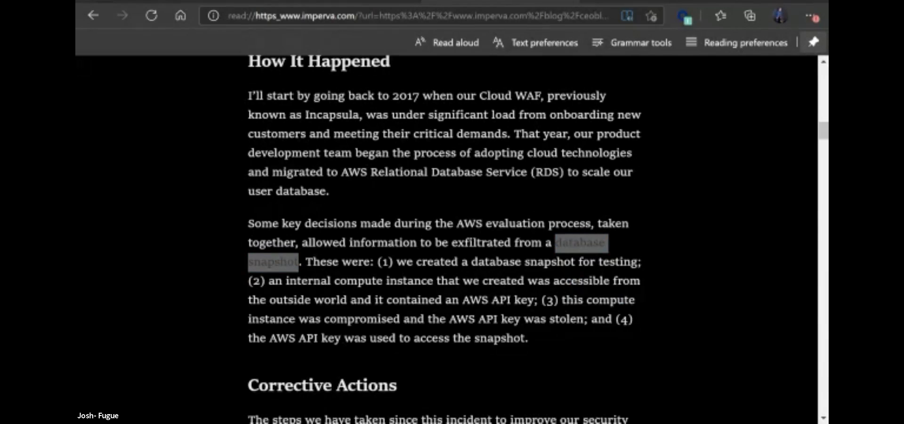
Highlight "database snapshot" in the How It Happened paragraph of the Imperva write-up
double_click(579, 242)
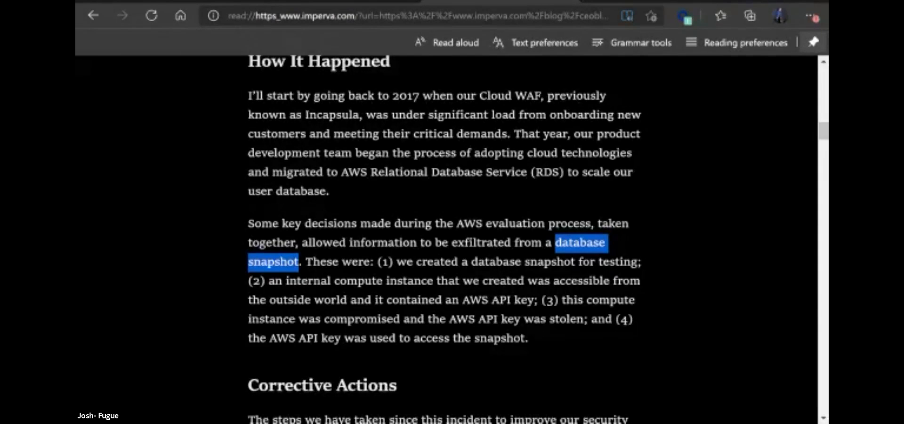
mouse_move(384, 265)
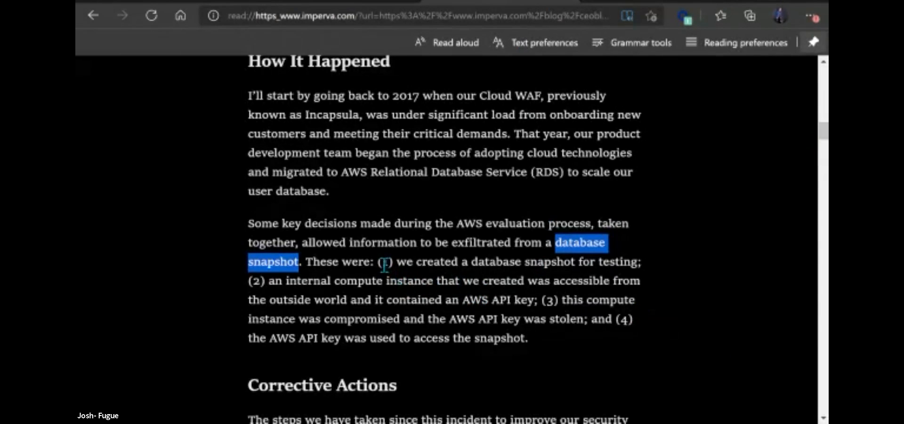
Highlight the first listed decision through its "snapshot for testing" wording
left_click_drag(383, 261, 459, 280)
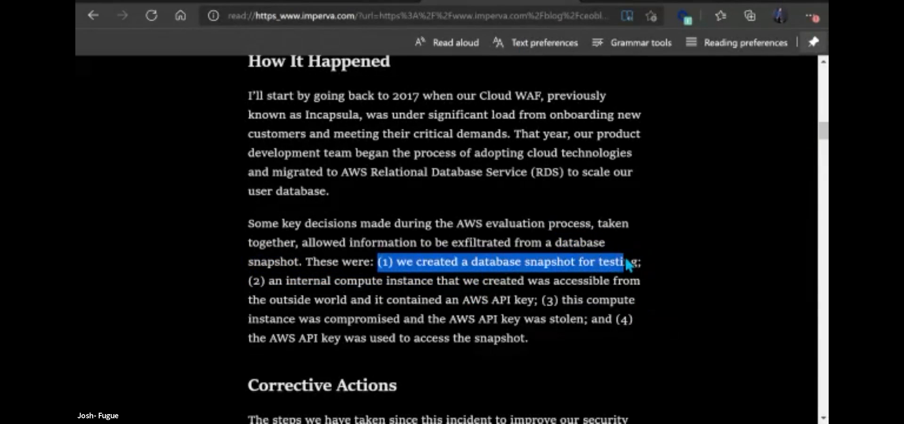
left_click_drag(625, 261, 600, 280)
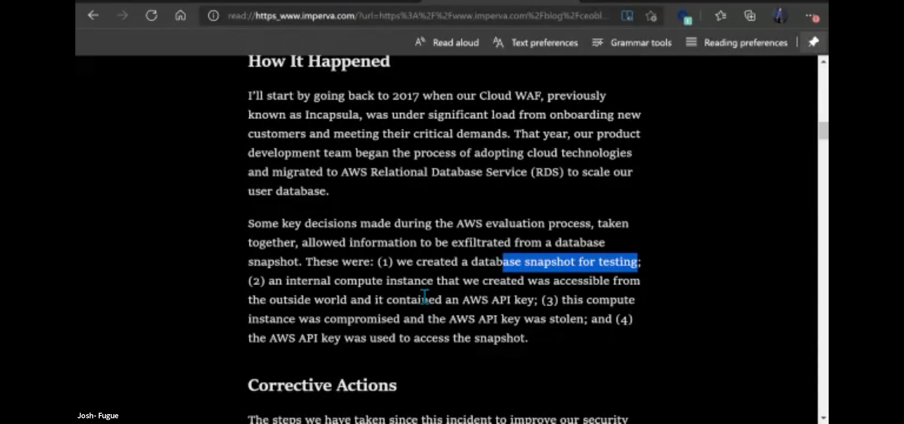
mouse_move(588, 261)
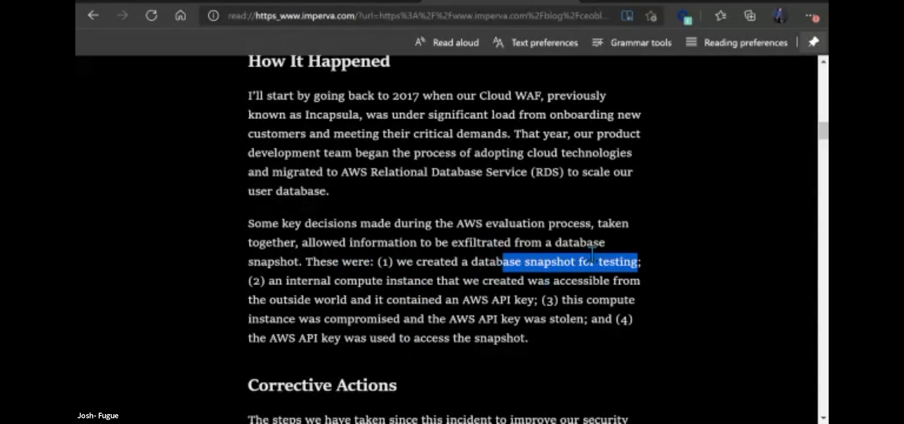
mouse_move(274, 296)
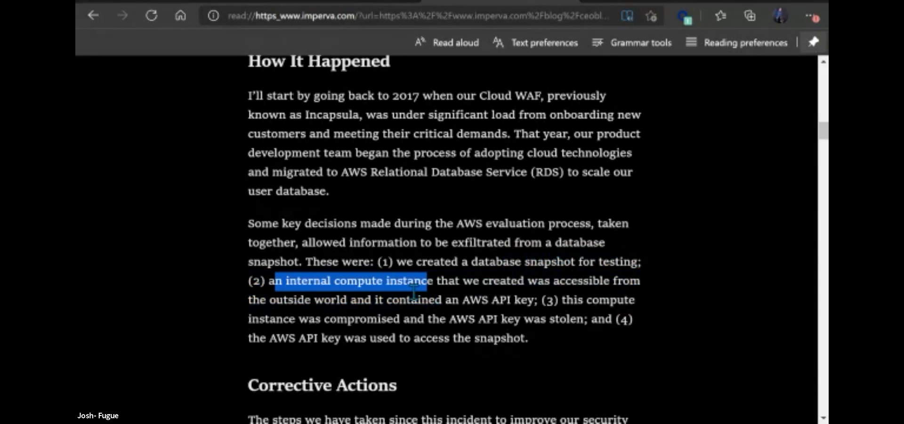
Highlight the second decision, from "an internal compute instance" through "contained an AWS API key"
left_click_drag(426, 281, 548, 300)
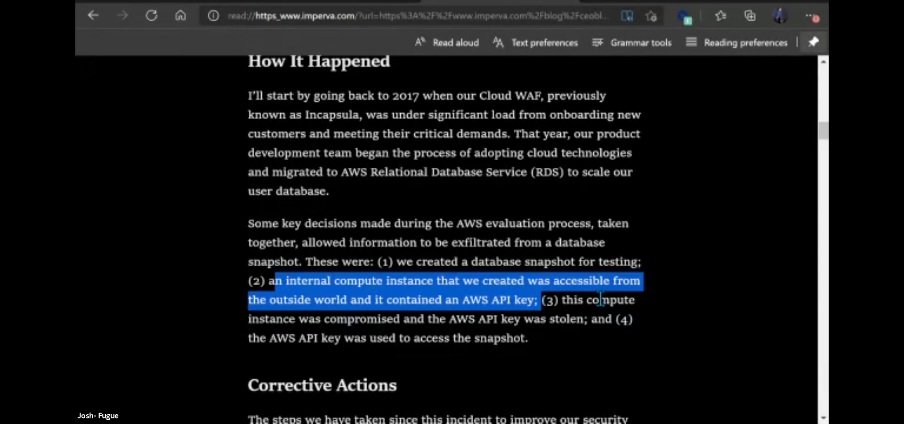
Highlight the third decision: the compute instance compromised and the AWS API key stolen
left_click_drag(602, 300, 527, 340)
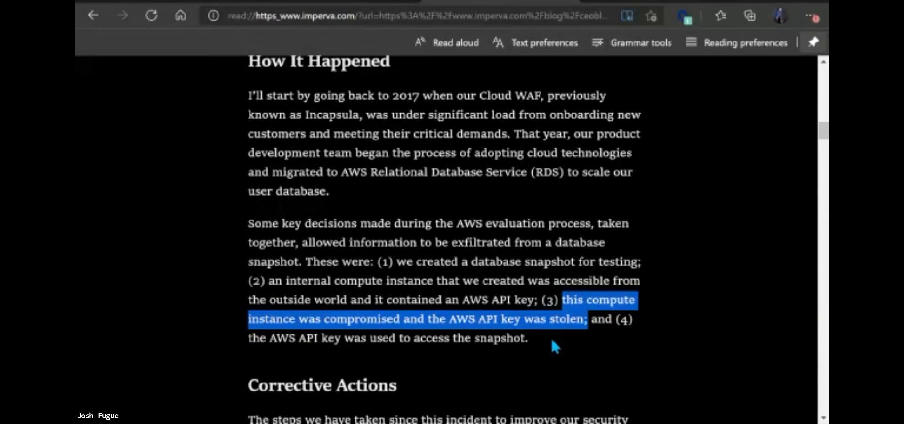
mouse_move(556, 353)
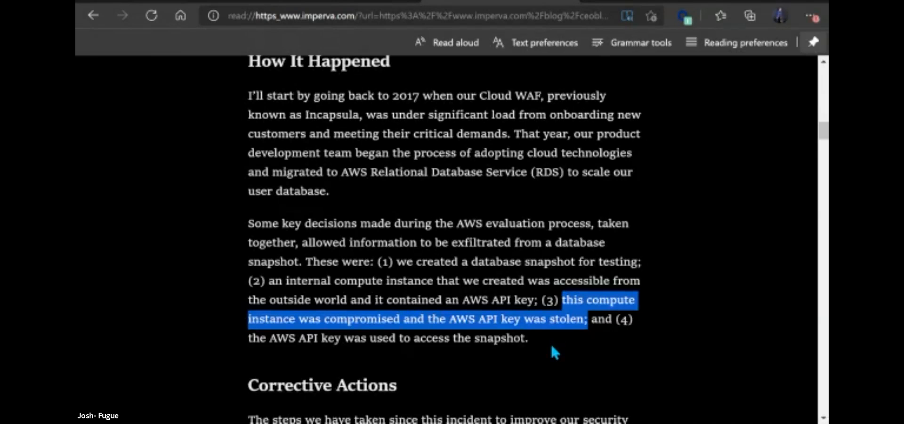
mouse_move(527, 343)
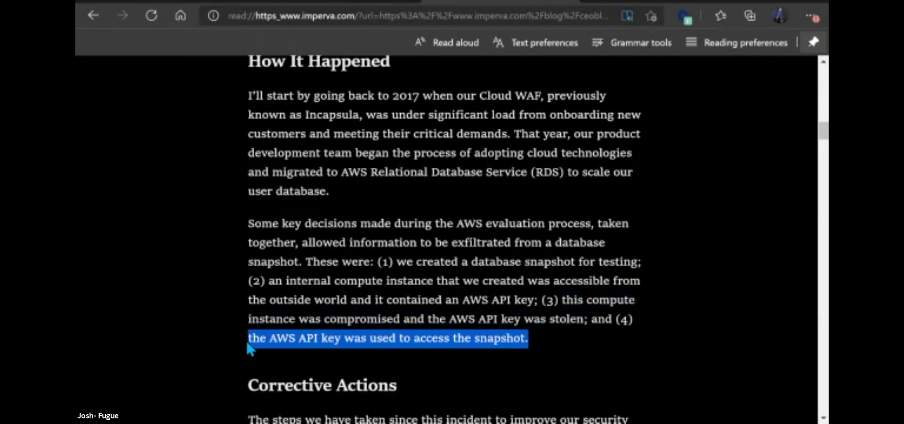
mouse_move(527, 361)
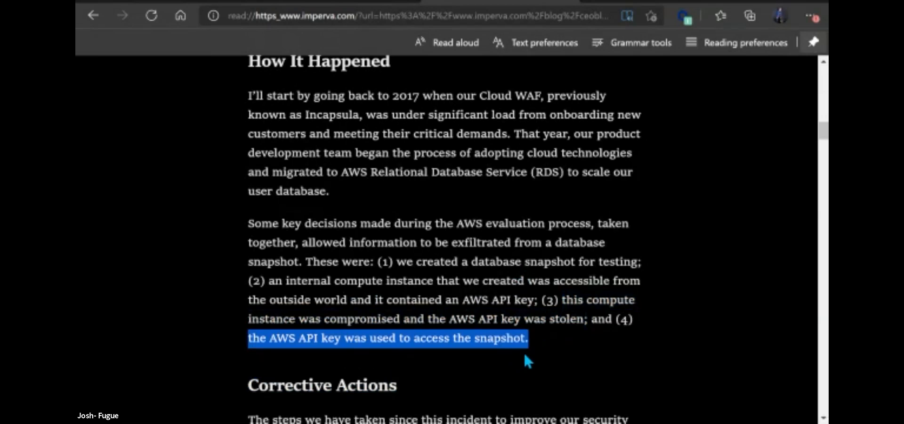
mouse_move(583, 355)
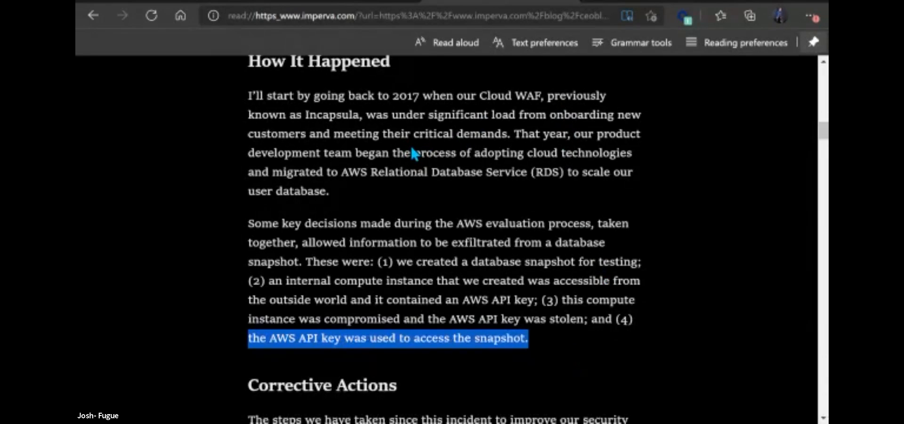
mouse_move(487, 201)
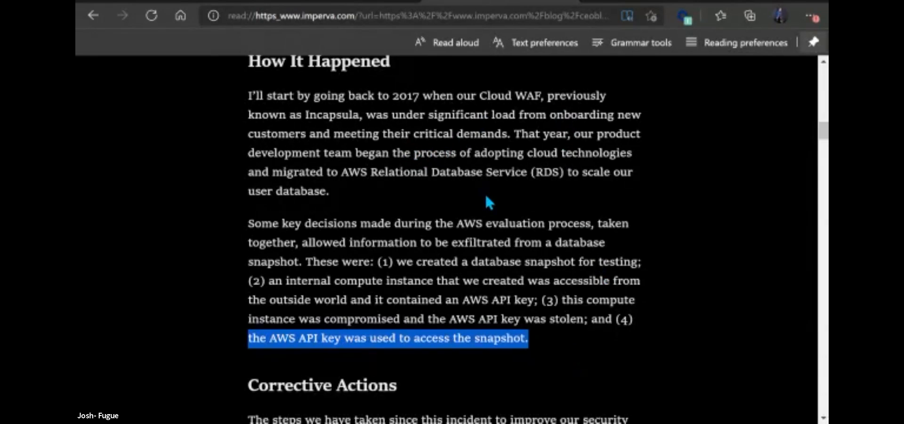
mouse_move(317, 92)
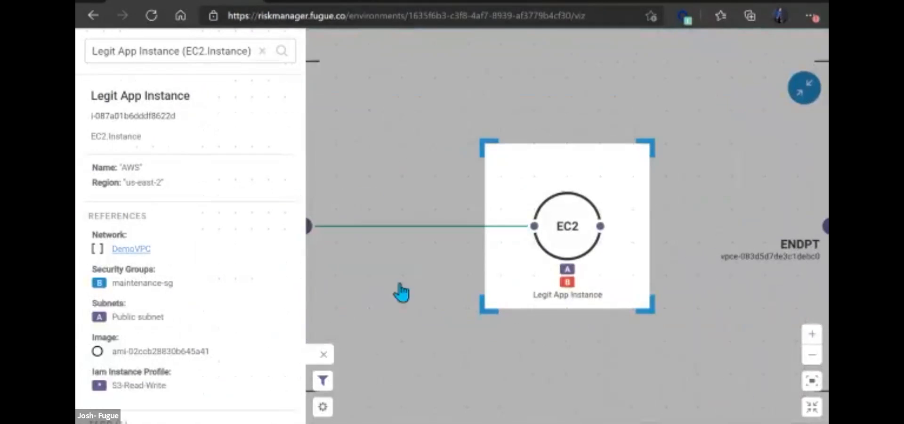
mouse_move(487, 291)
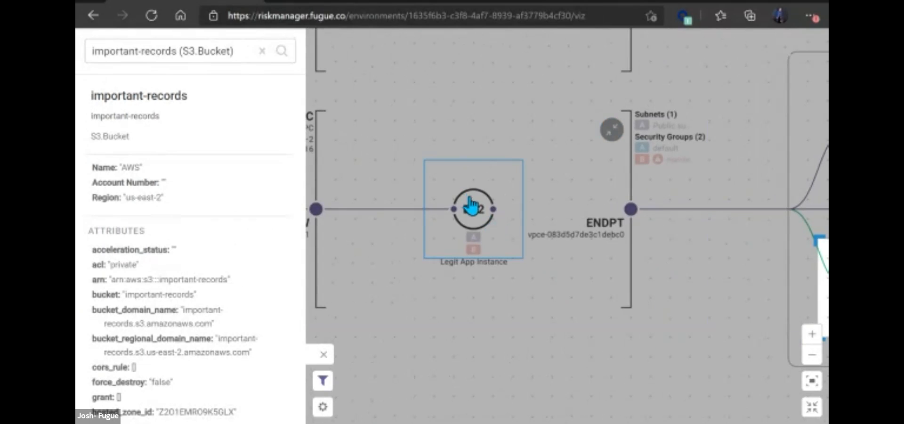
Show the Legit App Instance details and scroll to its instance profile and Name tag
left_click(473, 209)
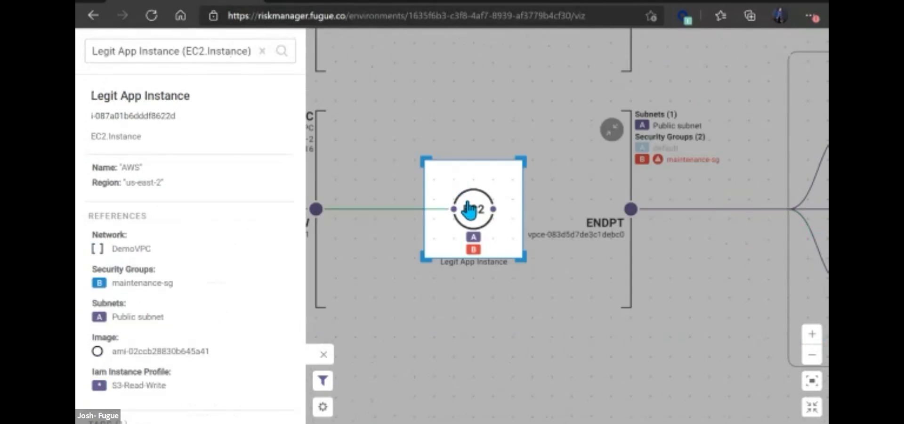
scroll("down", 3)
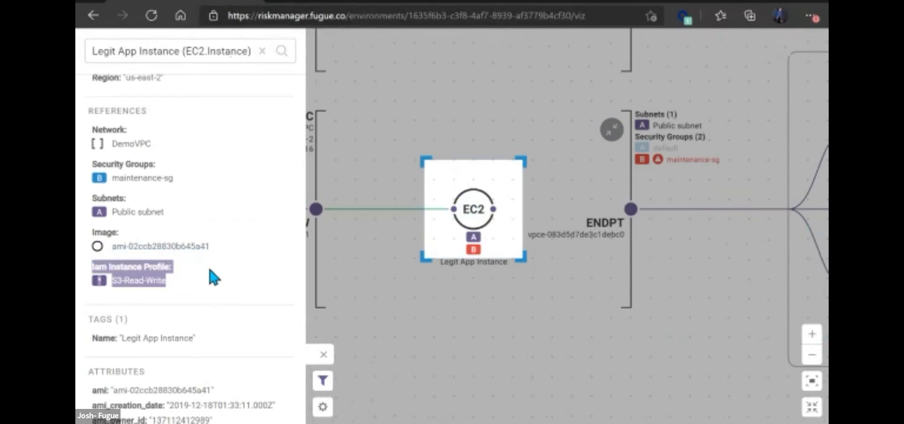
mouse_move(215, 283)
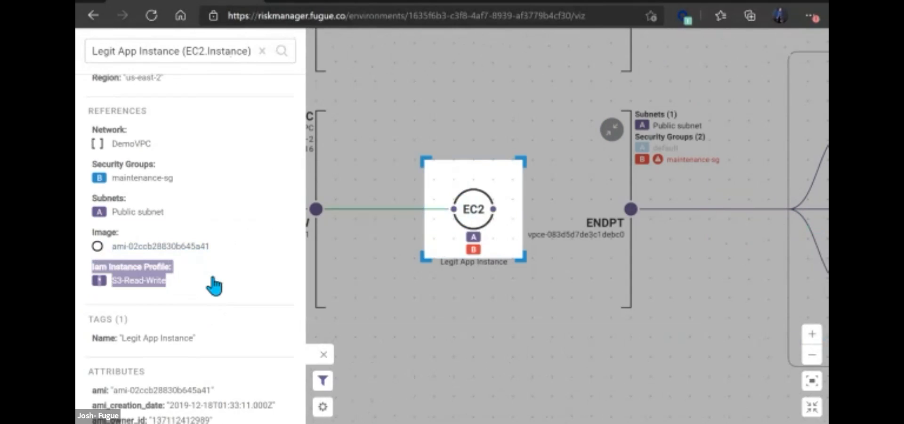
mouse_move(212, 280)
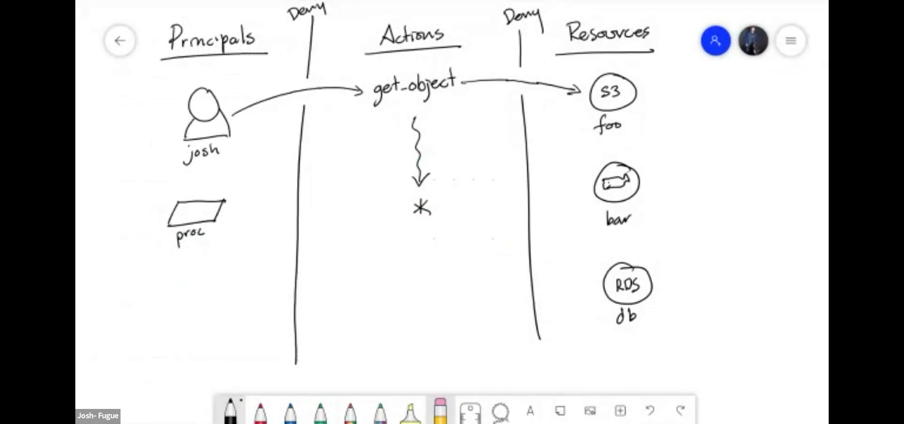
Draw an ec2 principal below proc with an arrow up through get-object toward S3 foo
left_click_drag(196, 282, 219, 312)
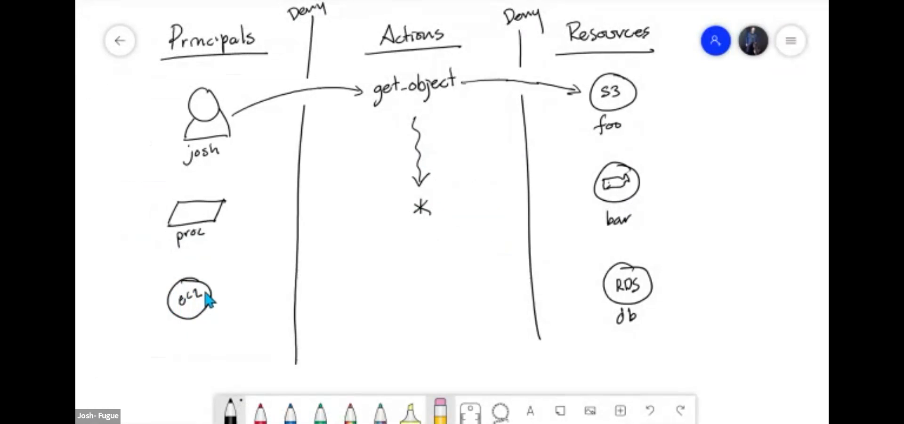
left_click_drag(210, 296, 345, 107)
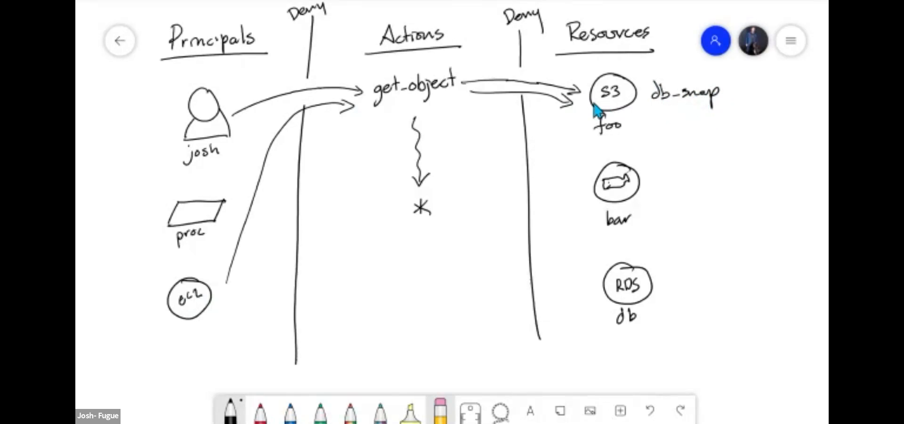
mouse_move(598, 130)
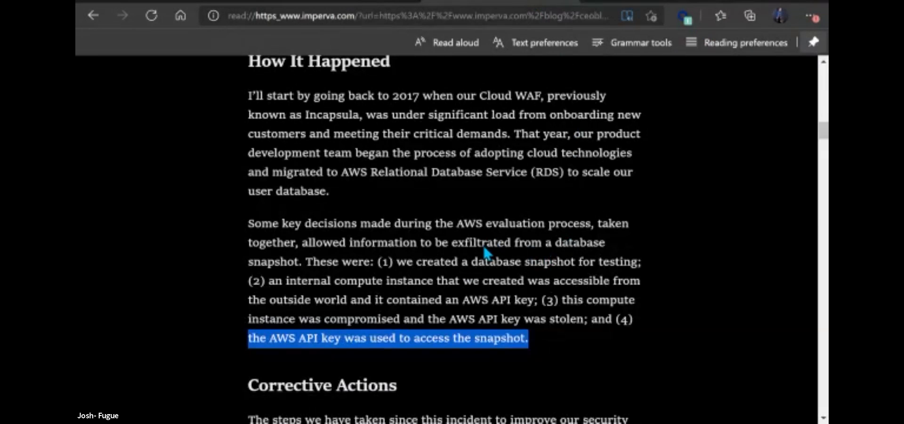
mouse_move(430, 317)
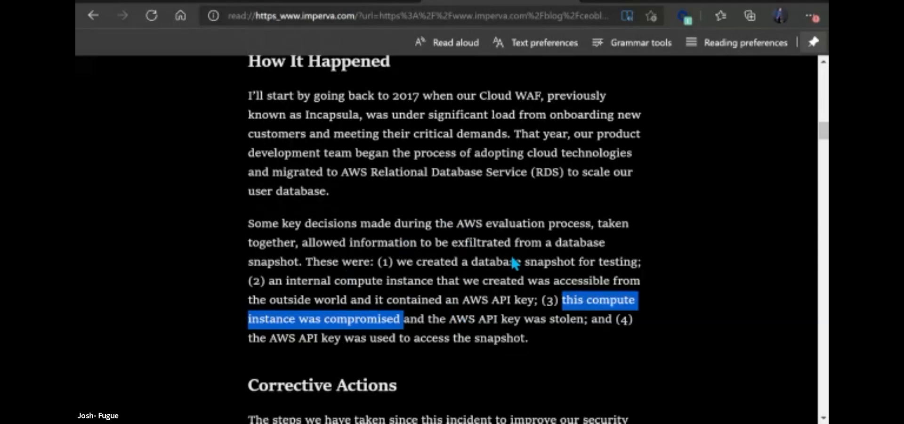
Scroll the Imperva write-up down to its six-step Corrective Actions list
scroll("down", 3)
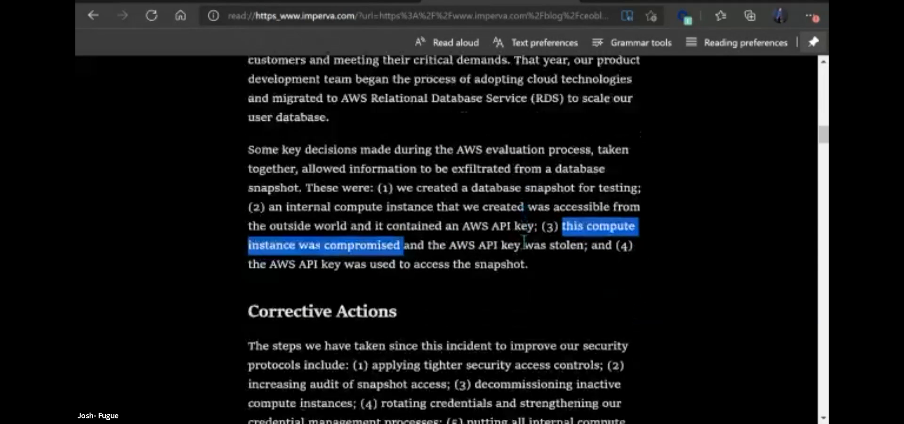
scroll("down", 3)
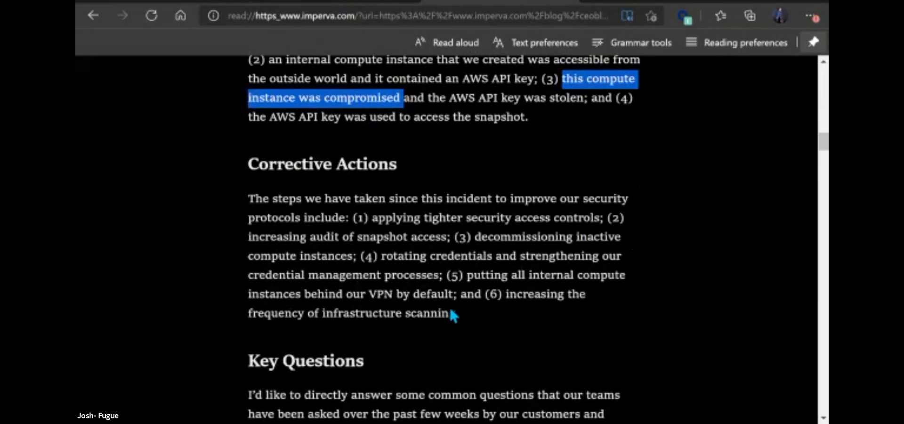
mouse_move(481, 317)
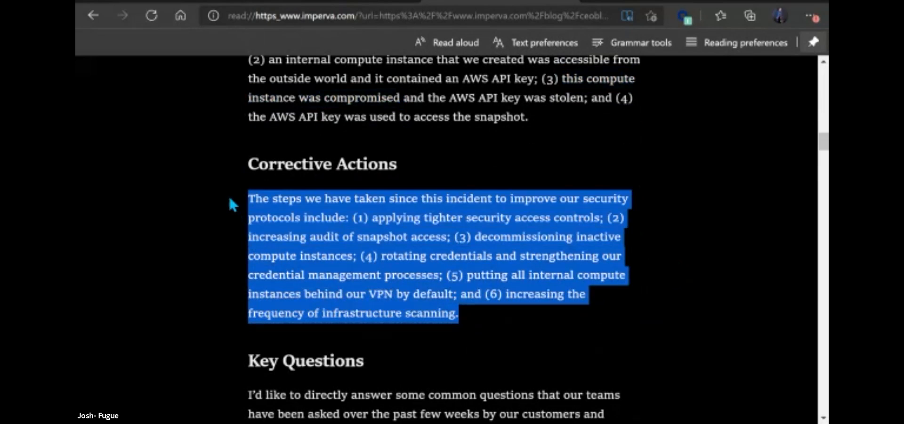
mouse_move(720, 225)
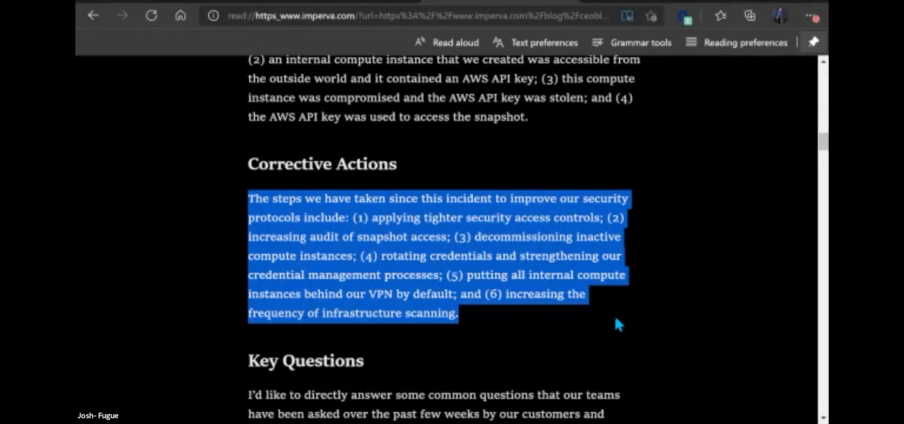
mouse_move(571, 236)
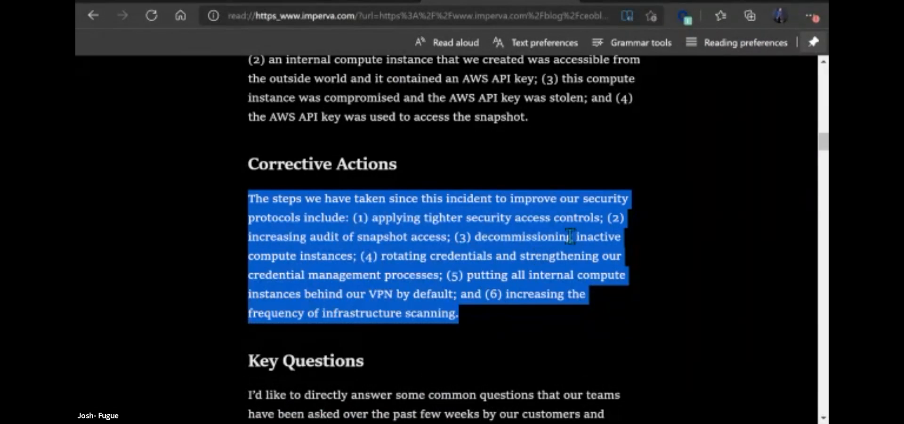
mouse_move(337, 256)
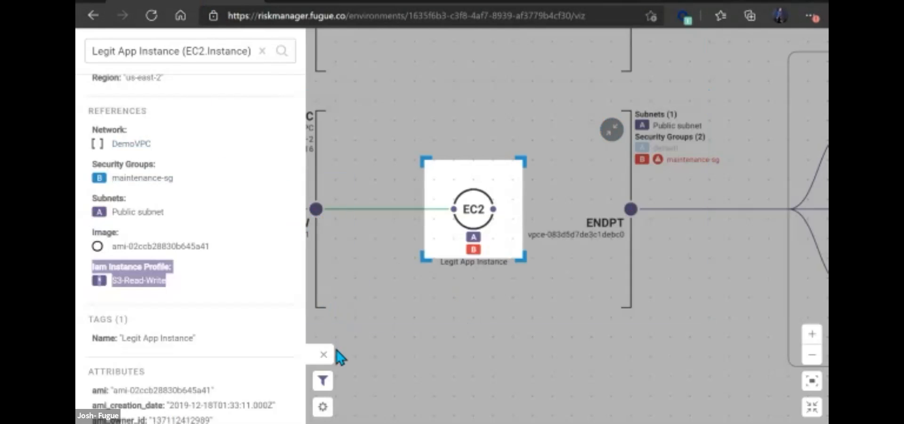
Close the Legit App Instance details to reveal the second VPC vpc-4ee44727 on the map
left_click(323, 354)
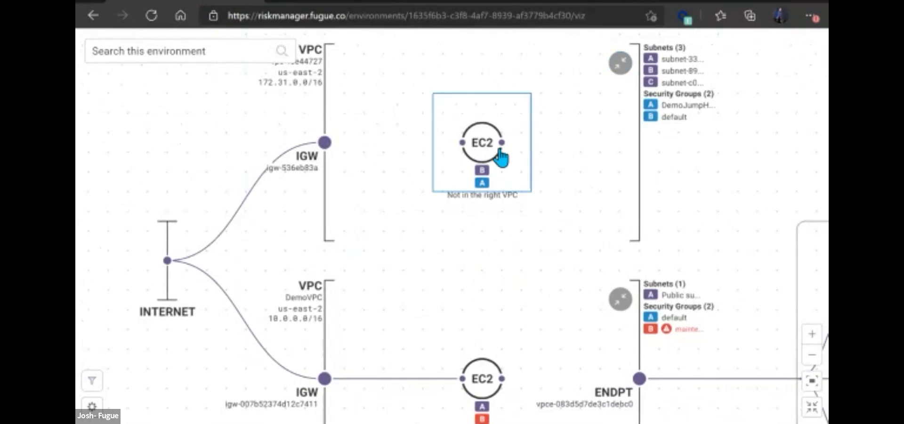
mouse_move(523, 158)
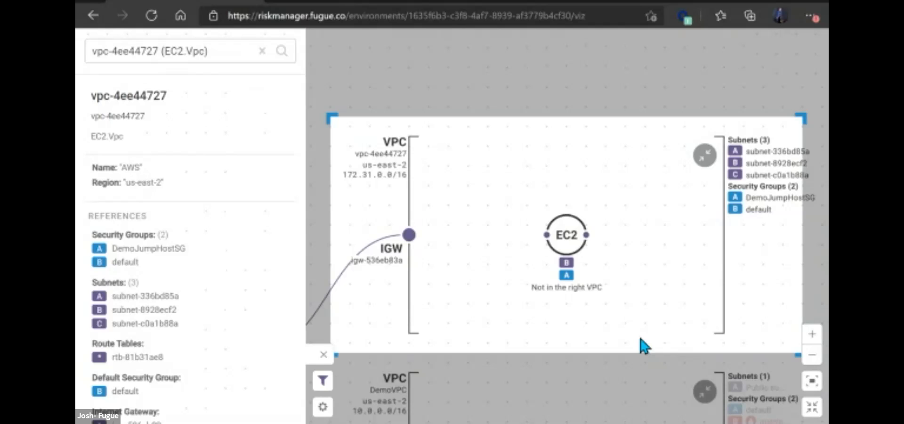
mouse_move(772, 349)
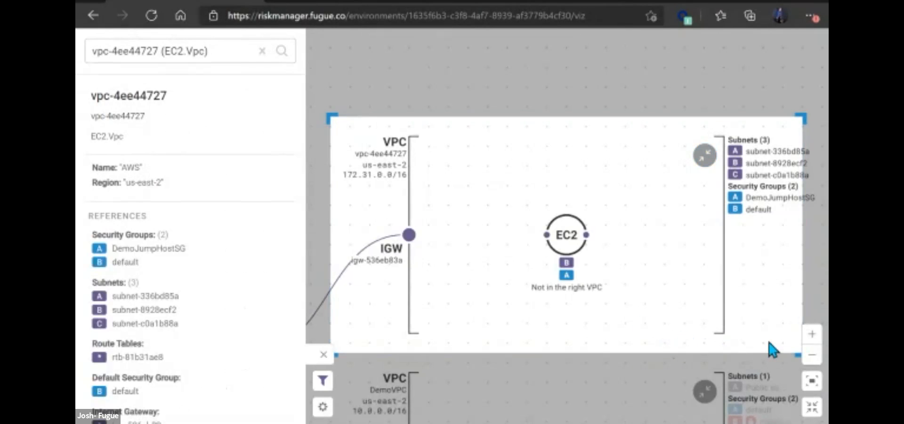
mouse_move(353, 92)
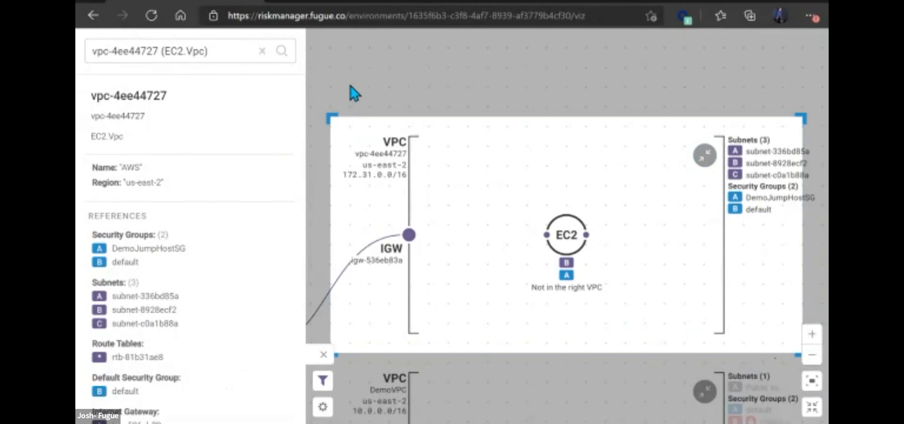
mouse_move(343, 52)
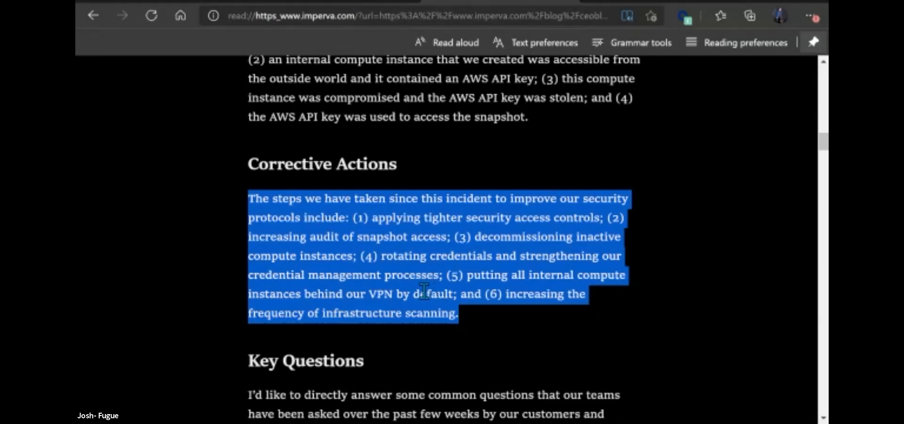
mouse_move(610, 294)
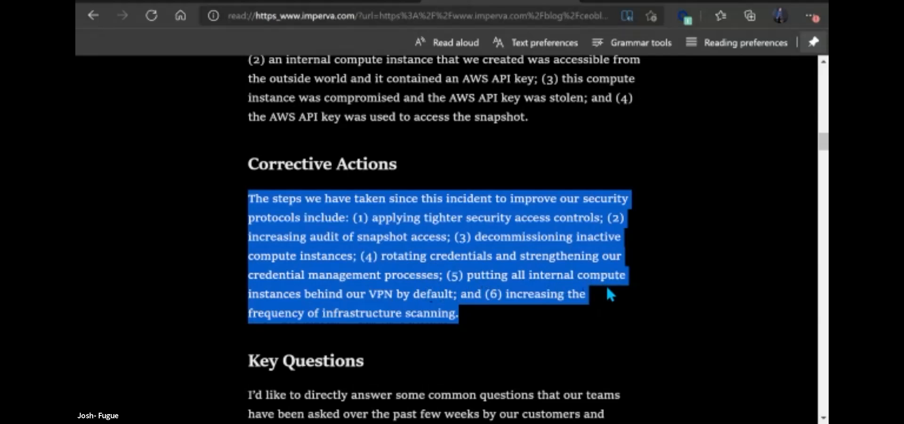
mouse_move(453, 300)
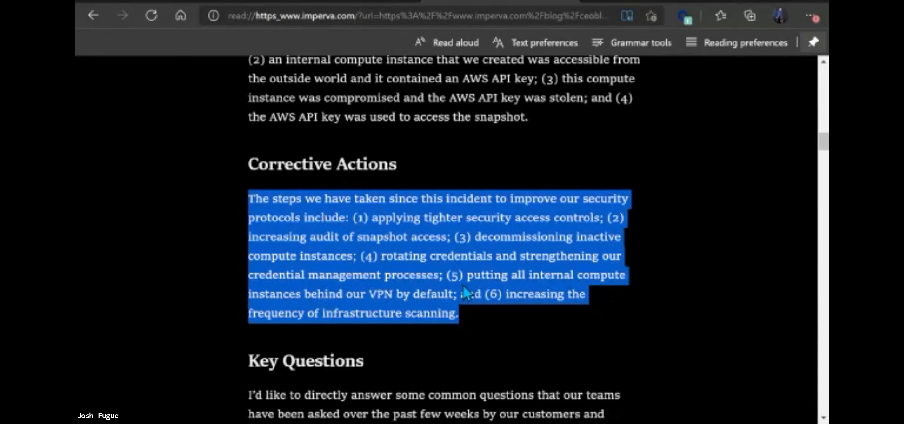
mouse_move(544, 314)
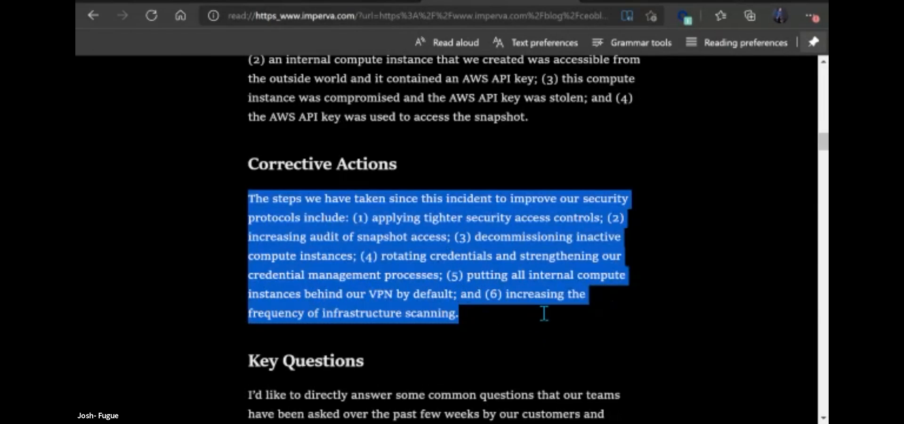
mouse_move(600, 372)
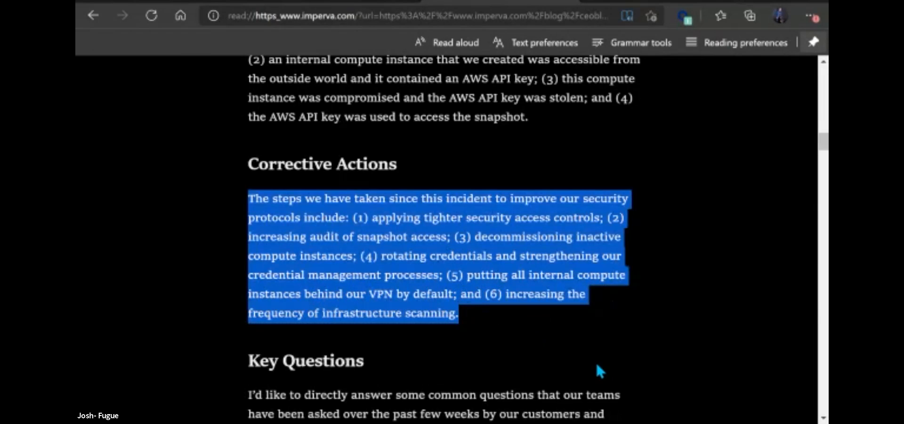
mouse_move(595, 356)
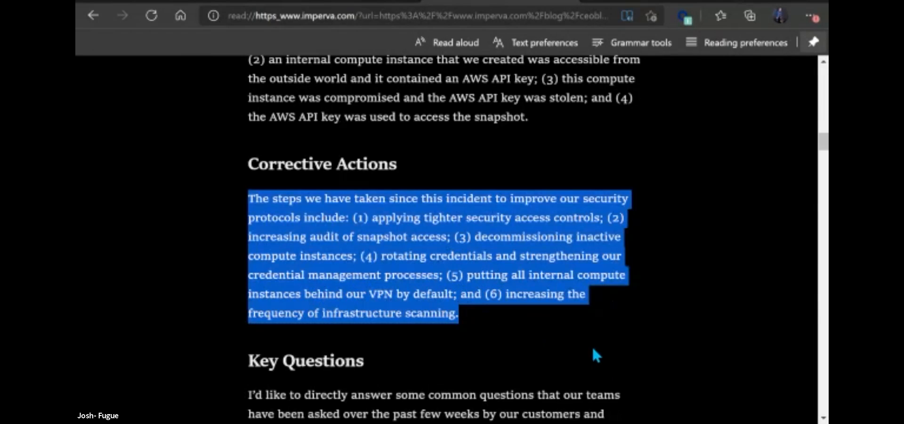
mouse_move(581, 337)
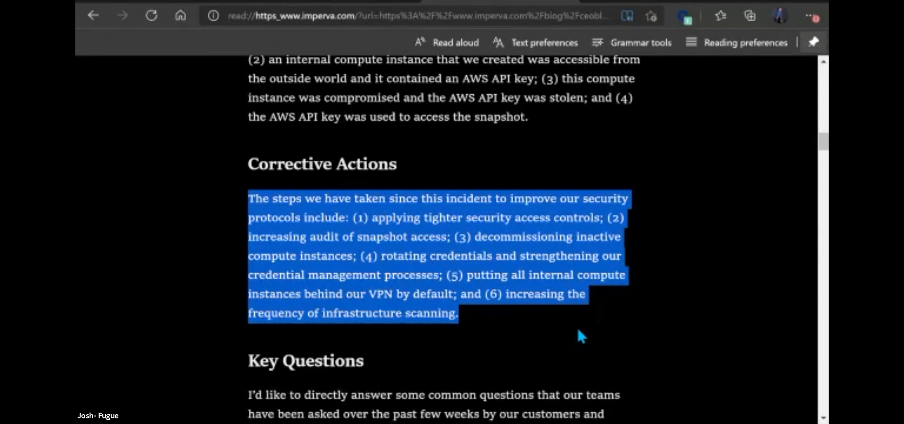
mouse_move(598, 328)
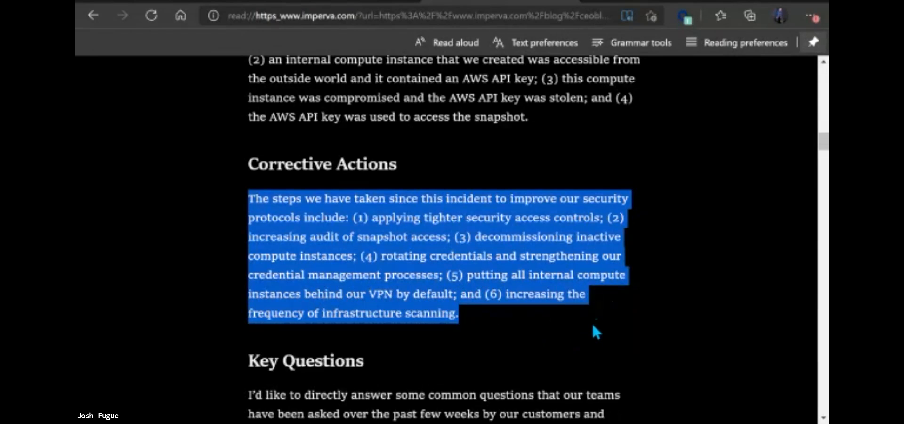
mouse_move(643, 309)
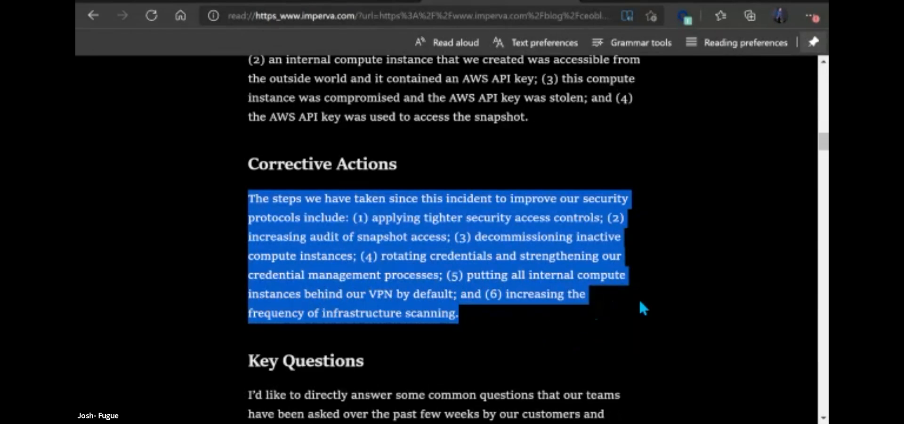
mouse_move(643, 307)
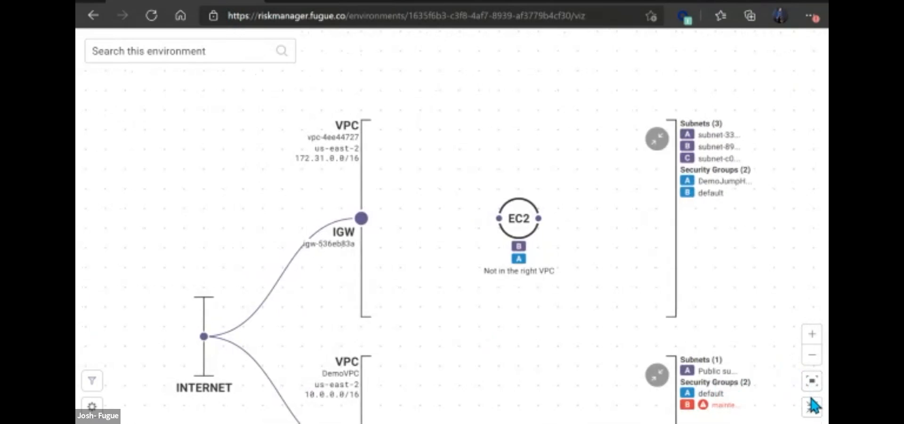
scroll("up", 3)
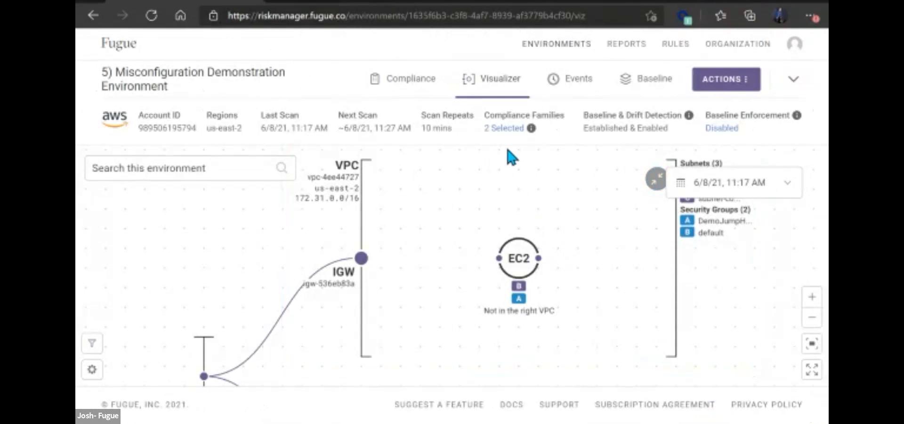
left_click(725, 79)
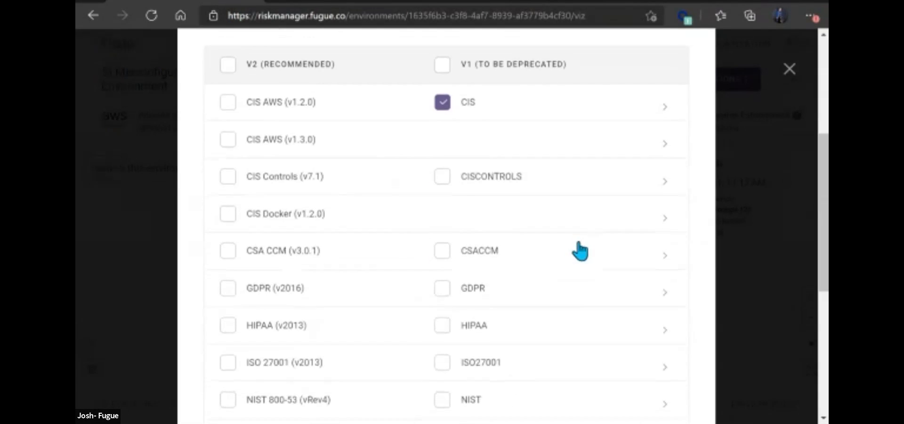
scroll("down", 3)
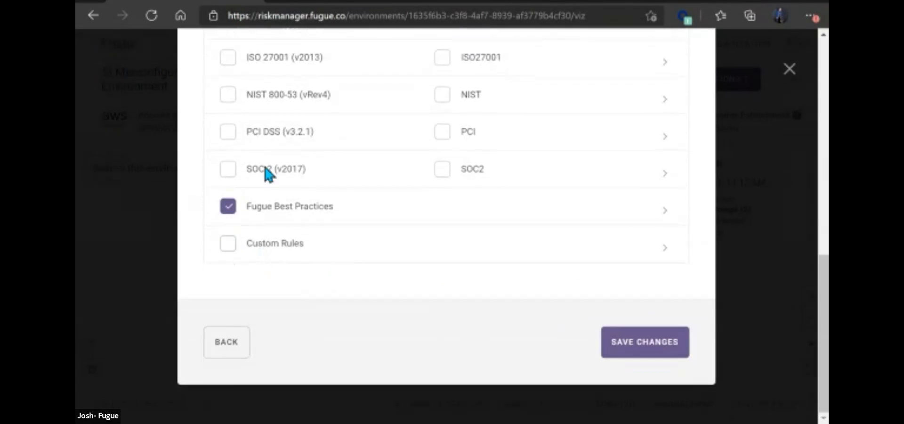
mouse_move(426, 196)
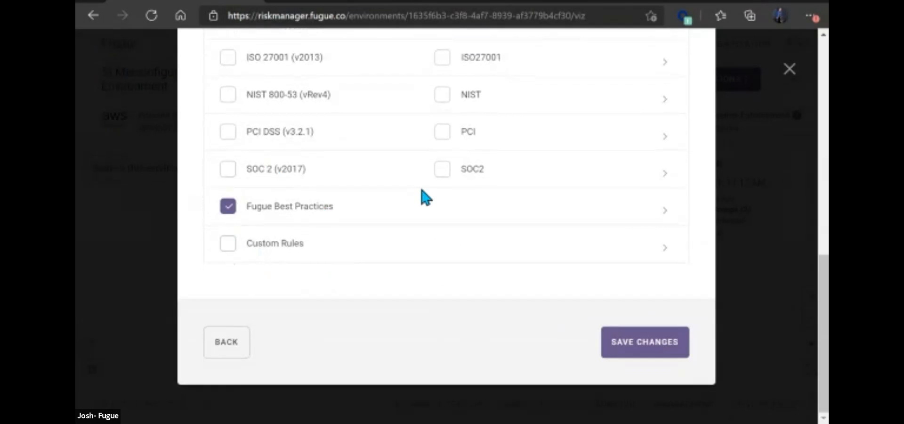
scroll("up", 3)
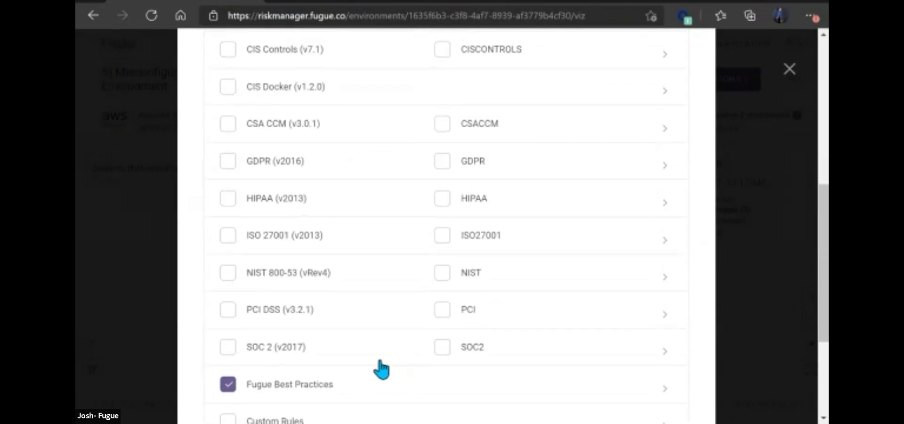
scroll("up", 3)
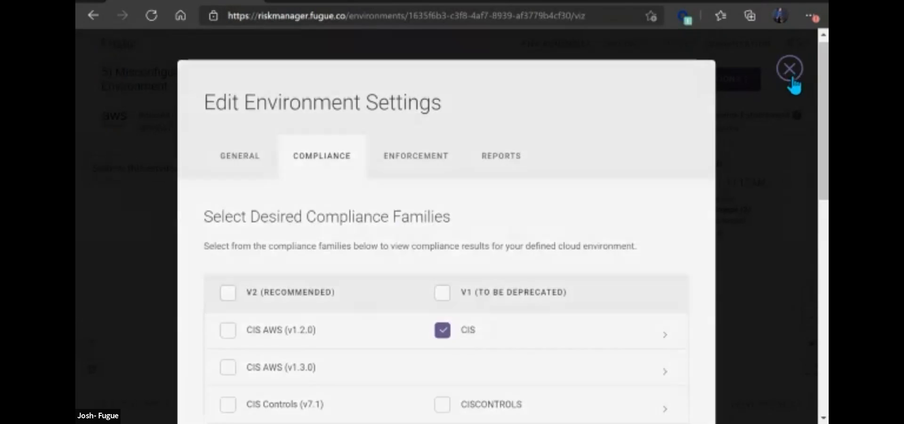
left_click(790, 68)
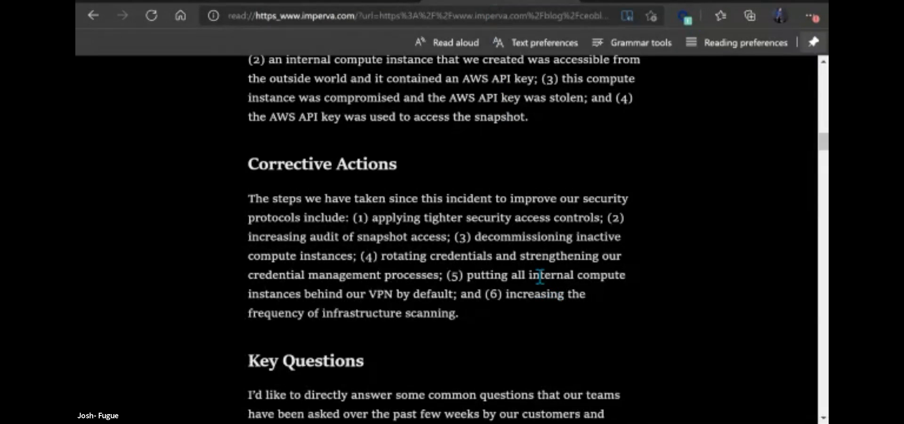
mouse_move(584, 328)
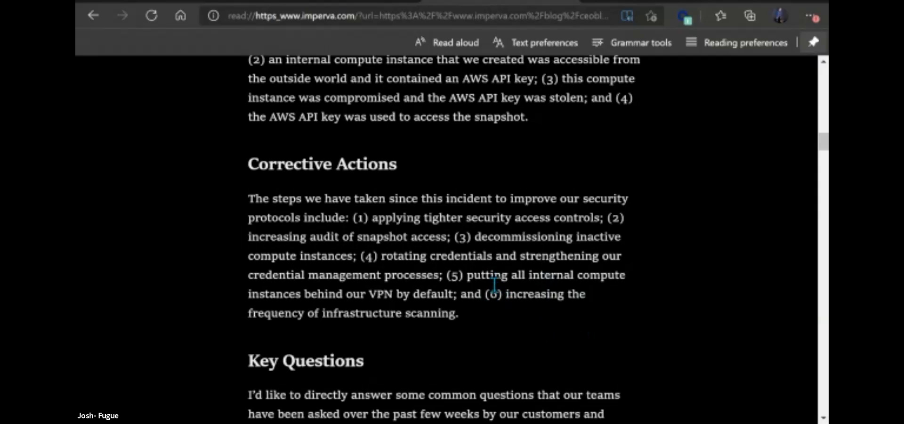
left_click_drag(484, 294, 459, 312)
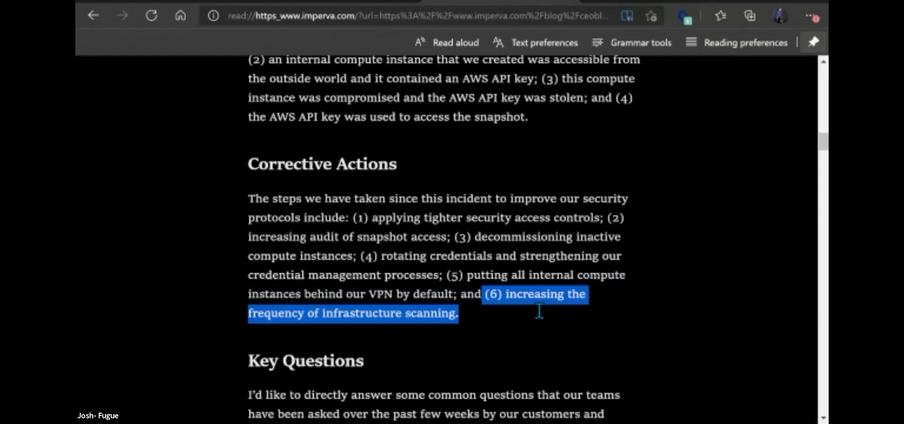
left_click(505, 338)
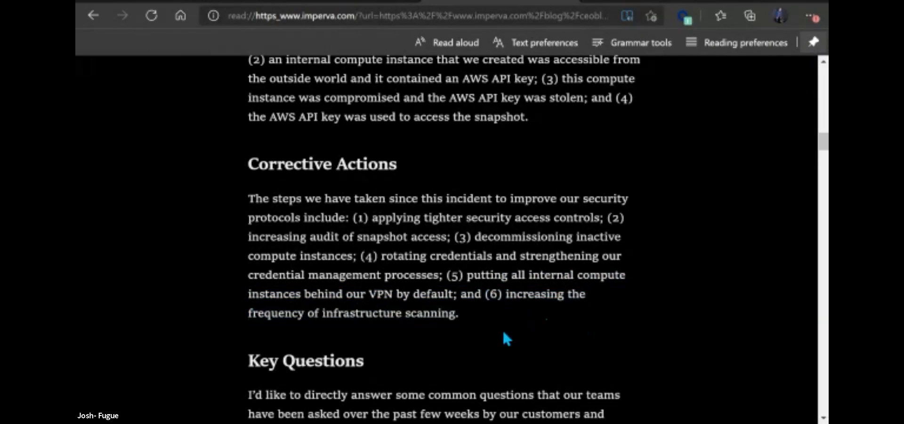
mouse_move(522, 232)
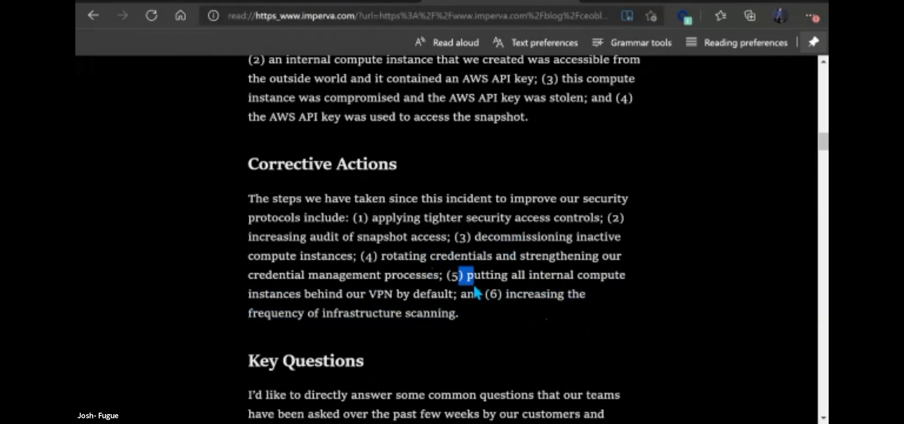
left_click_drag(458, 275, 458, 294)
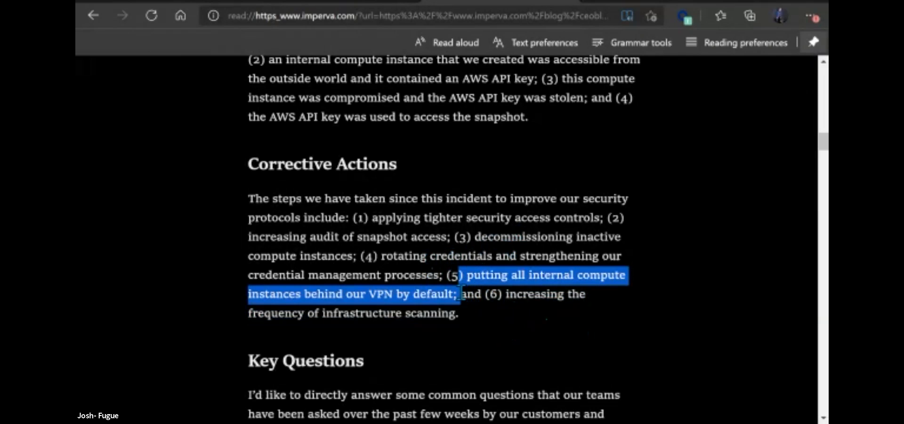
left_click(472, 236)
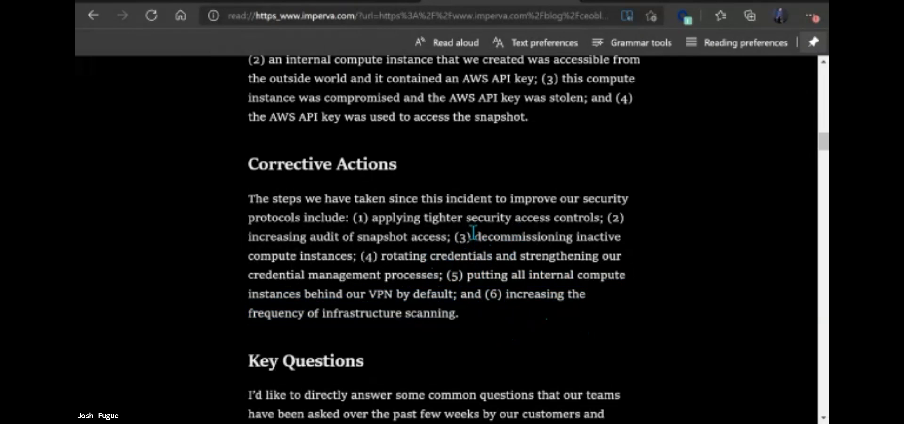
left_click_drag(472, 236, 356, 255)
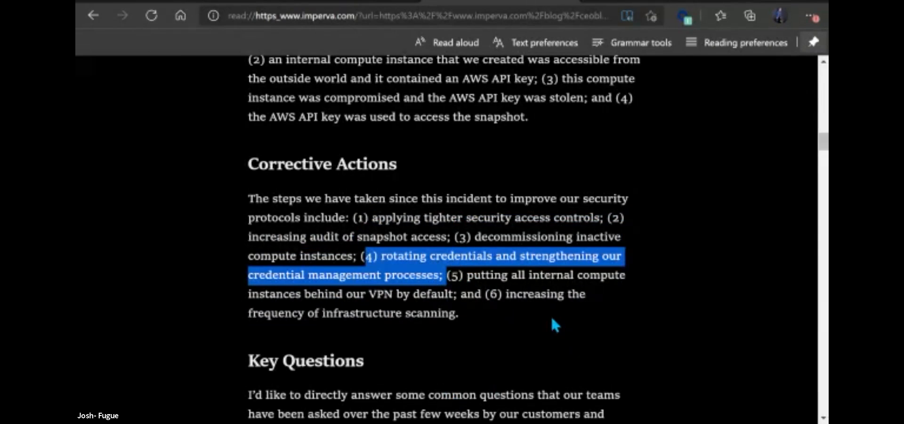
mouse_move(495, 293)
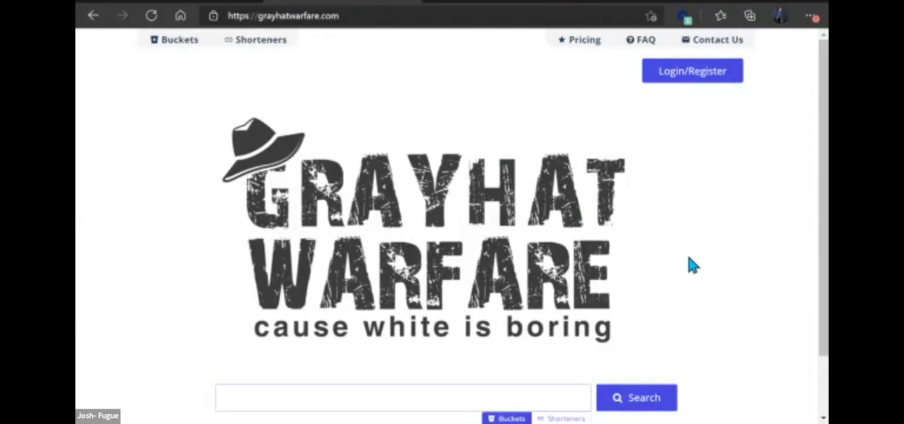
mouse_move(675, 226)
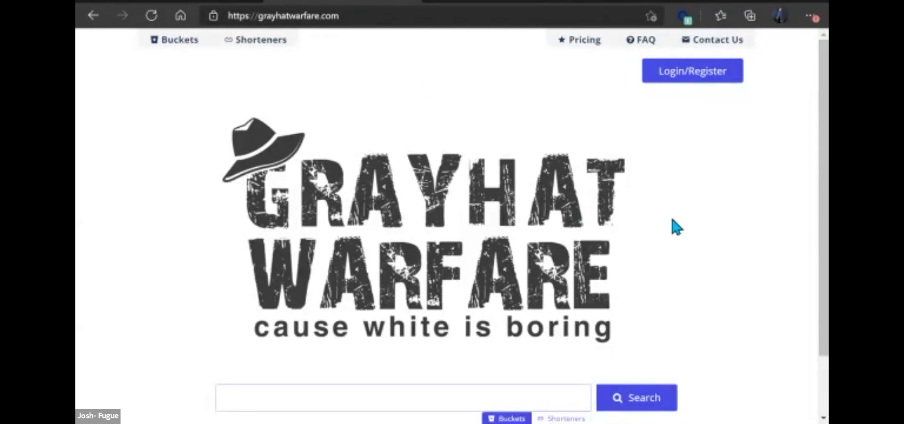
mouse_move(700, 205)
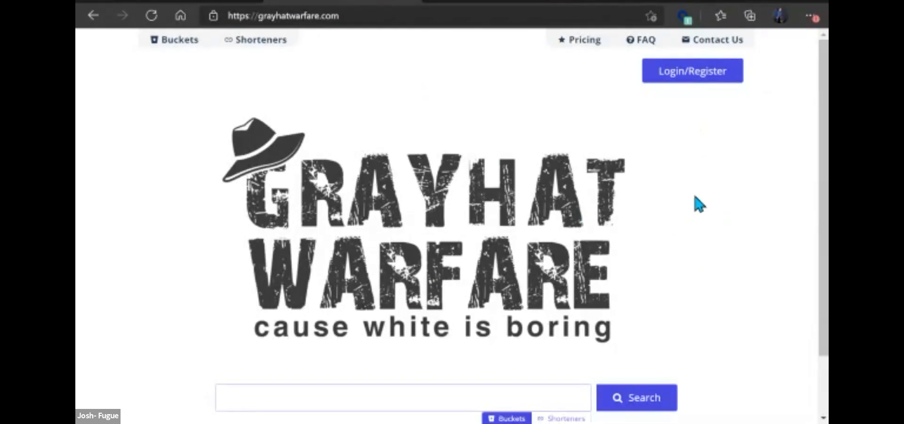
Scroll around the GrayhatWarfare home page while its Buckets search loads
scroll("down", 3)
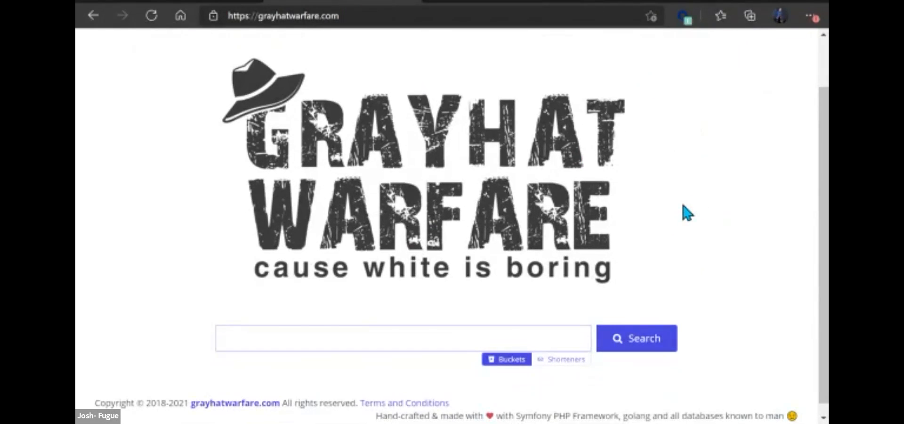
scroll("up", 3)
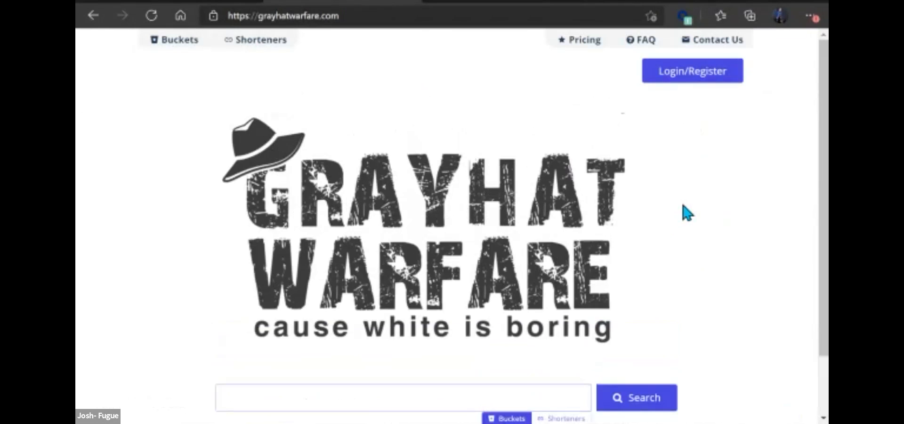
mouse_move(719, 185)
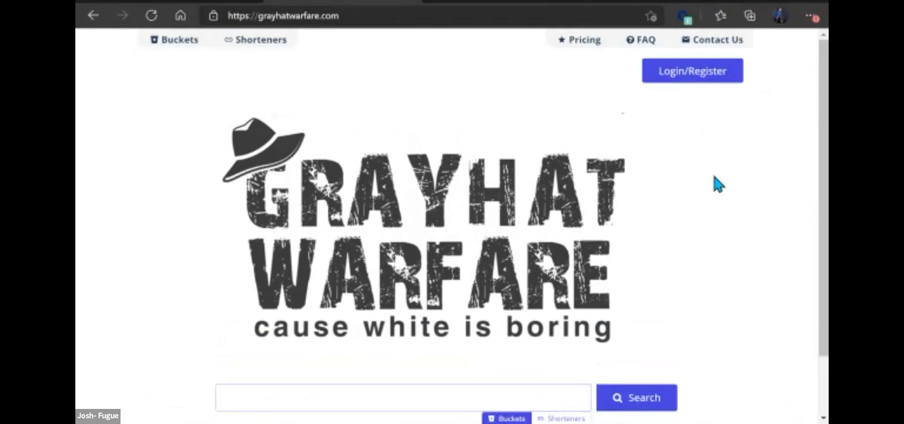
mouse_move(605, 230)
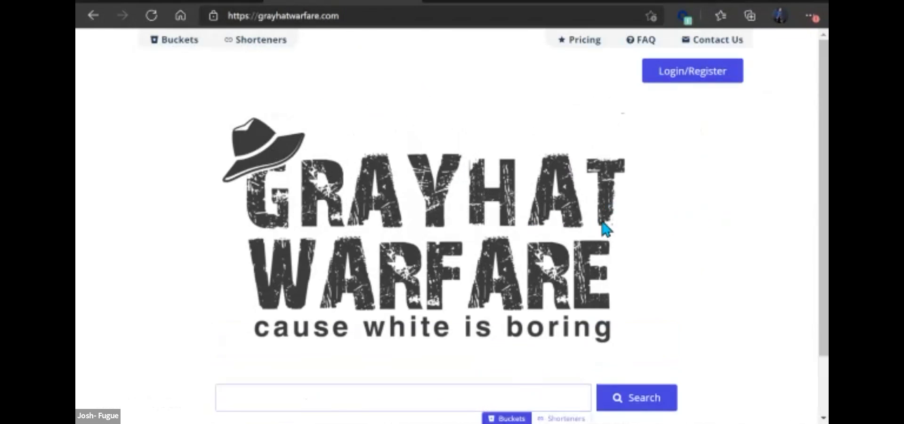
scroll("down", 3)
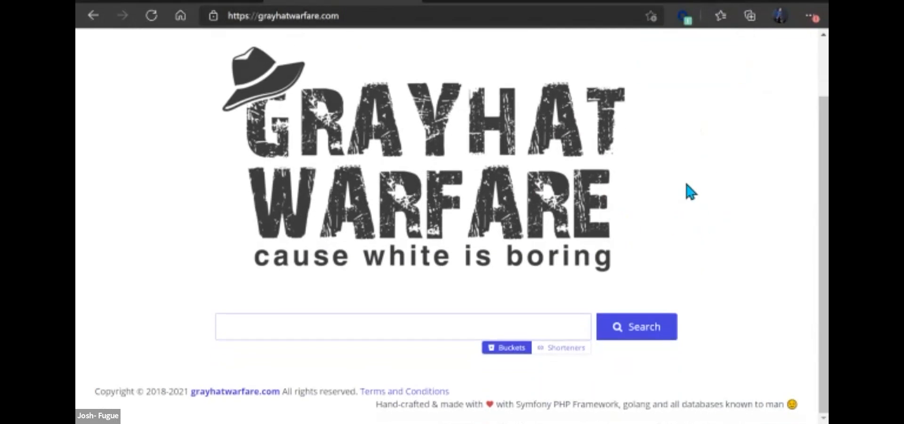
scroll("up", 3)
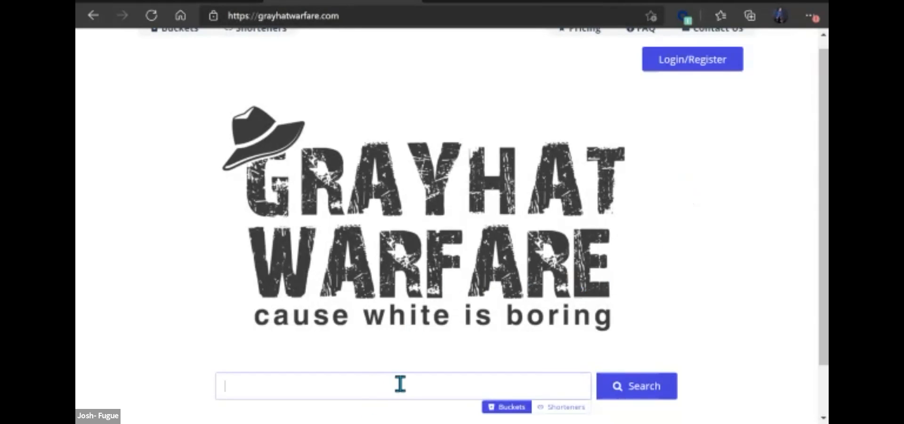
mouse_move(733, 280)
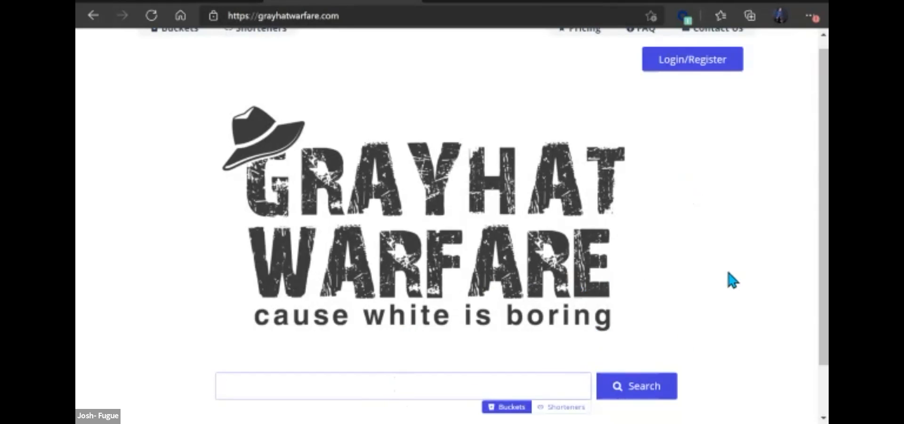
scroll("down", 3)
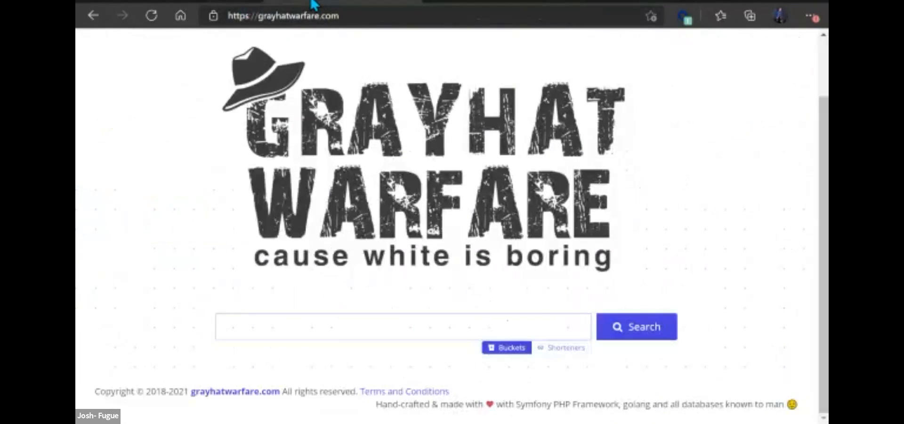
mouse_move(377, 341)
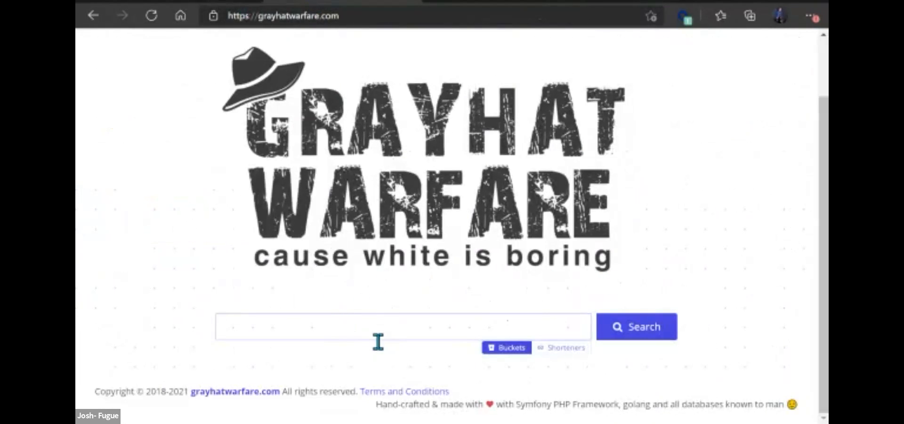
mouse_move(551, 245)
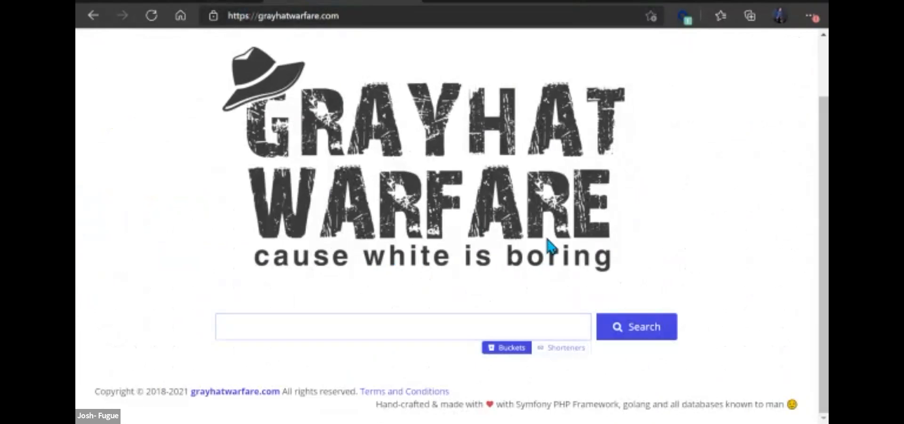
mouse_move(772, 247)
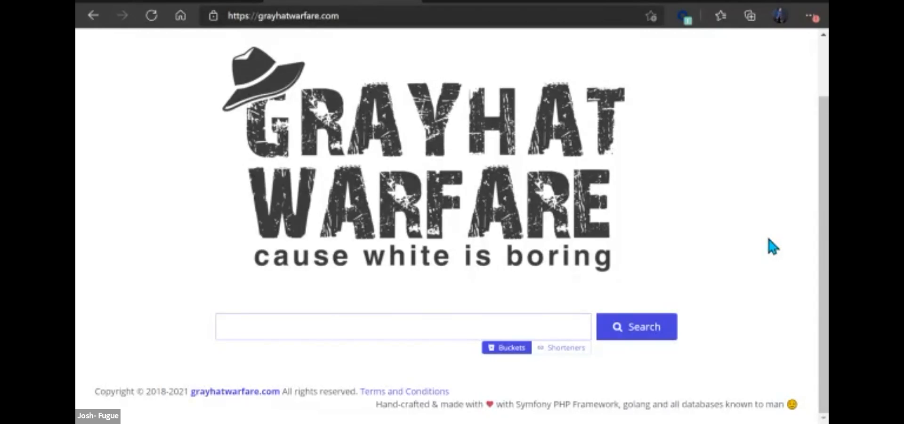
mouse_move(361, 126)
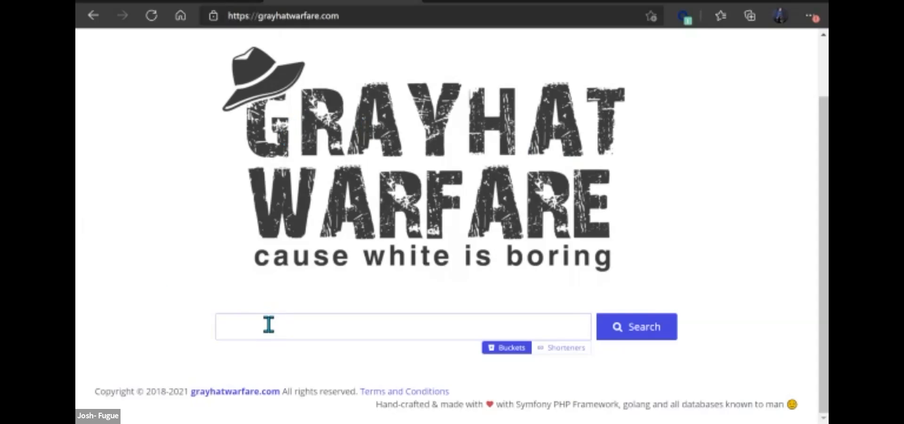
Enter a search term into the GrayhatWarfare Buckets search box
type("snap-")
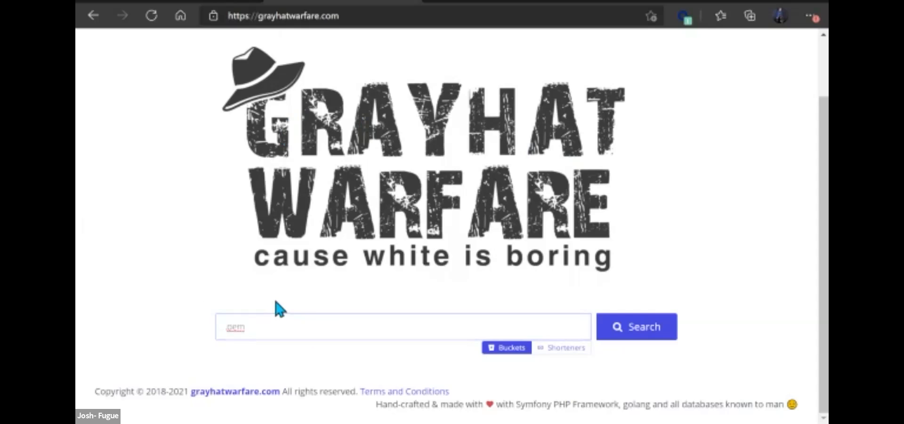
mouse_move(548, 275)
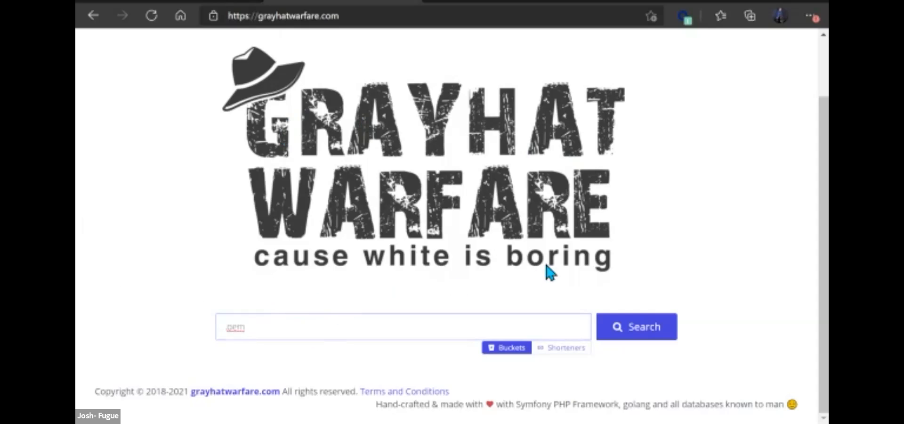
mouse_move(451, 279)
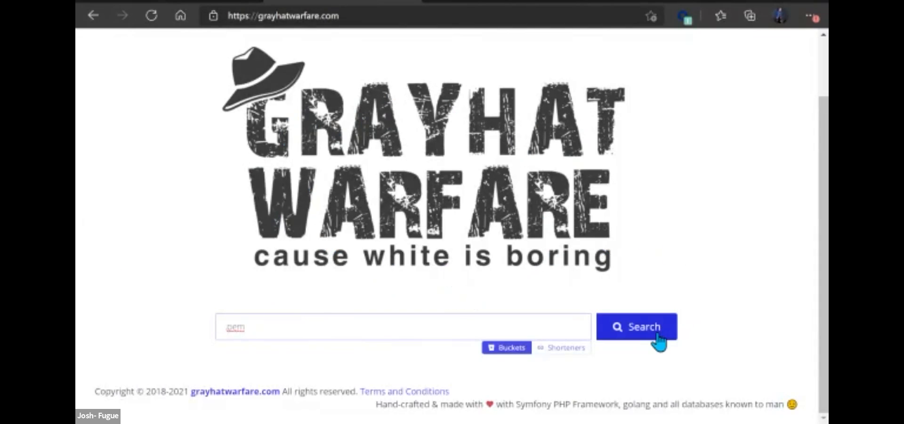
Submit the pem query and land on the Search File results page
left_click(636, 327)
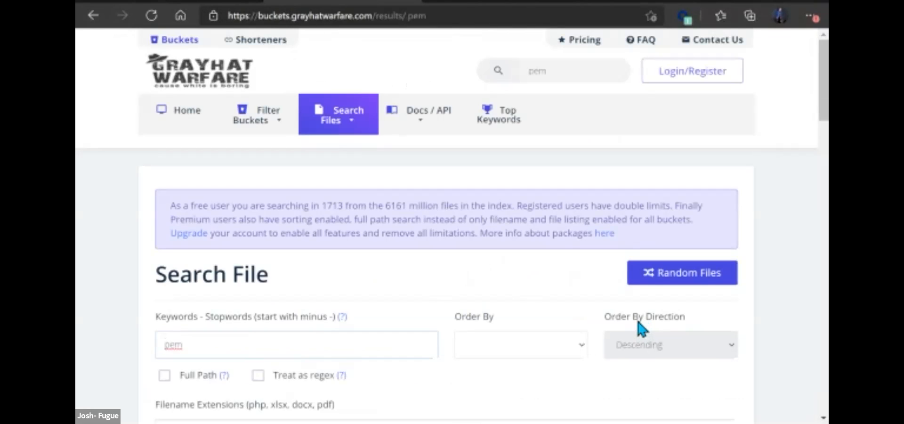
mouse_move(618, 293)
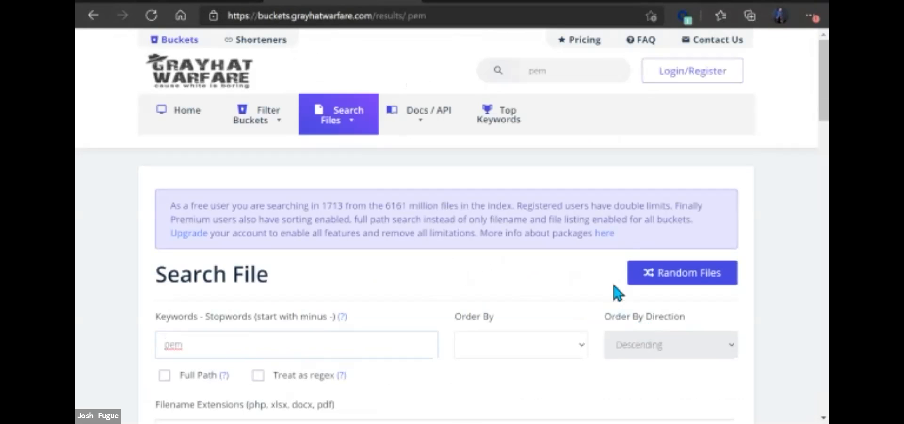
left_click(295, 344)
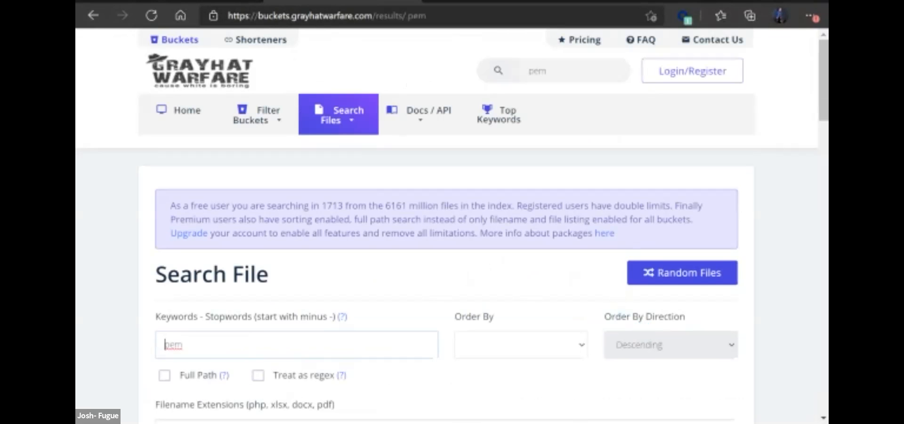
Browse the first 20 pem results, inspecting Azure blob and Amazon S3 bucket entries like hagermedia
scroll("down", 3)
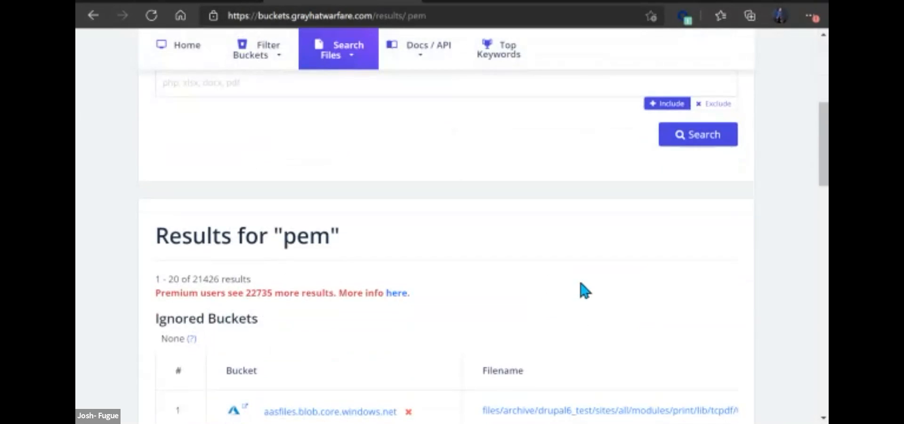
scroll("down", 3)
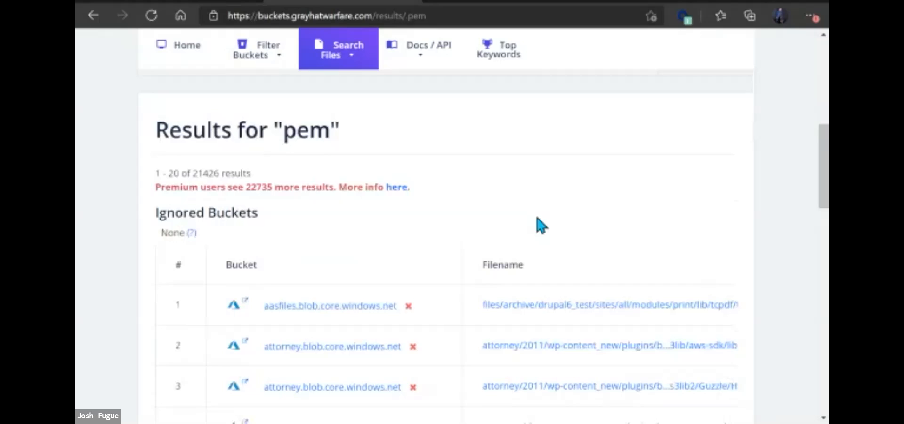
scroll("down", 3)
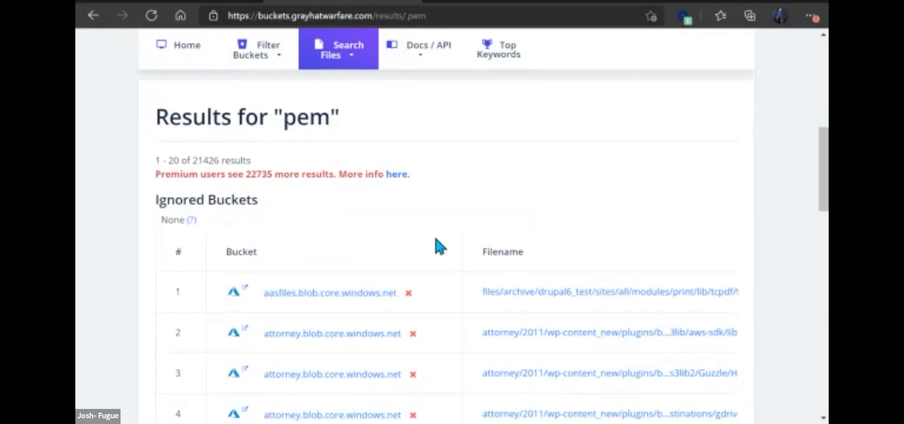
mouse_move(320, 225)
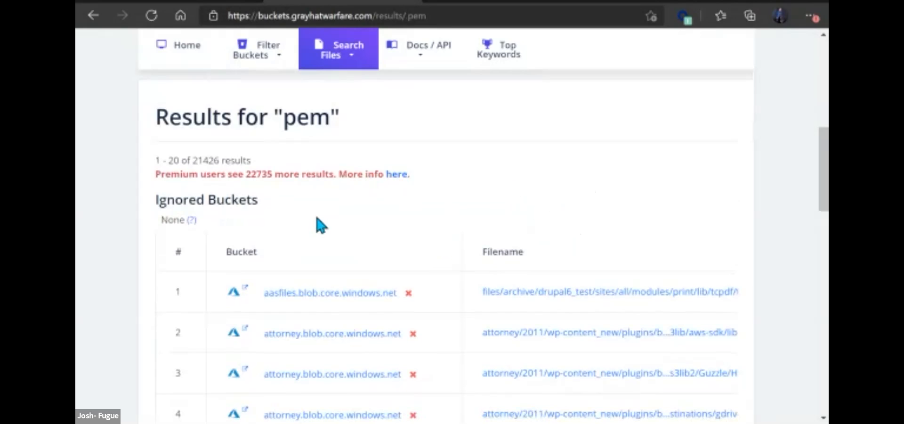
mouse_move(385, 244)
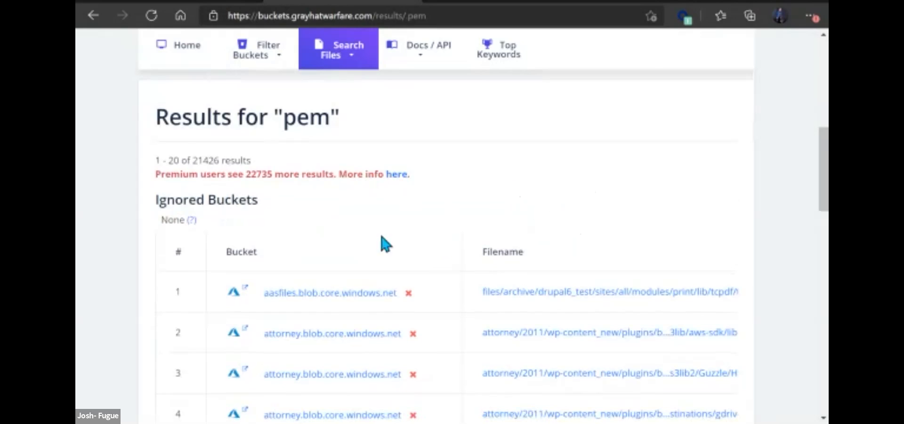
mouse_move(548, 220)
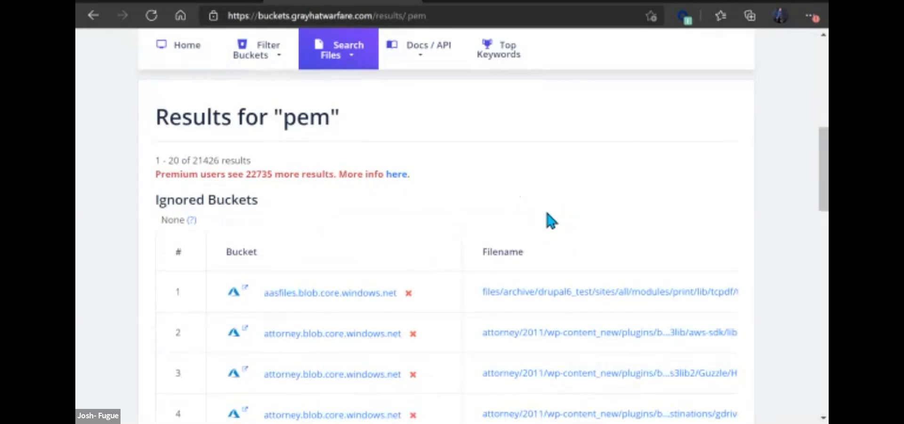
mouse_move(574, 177)
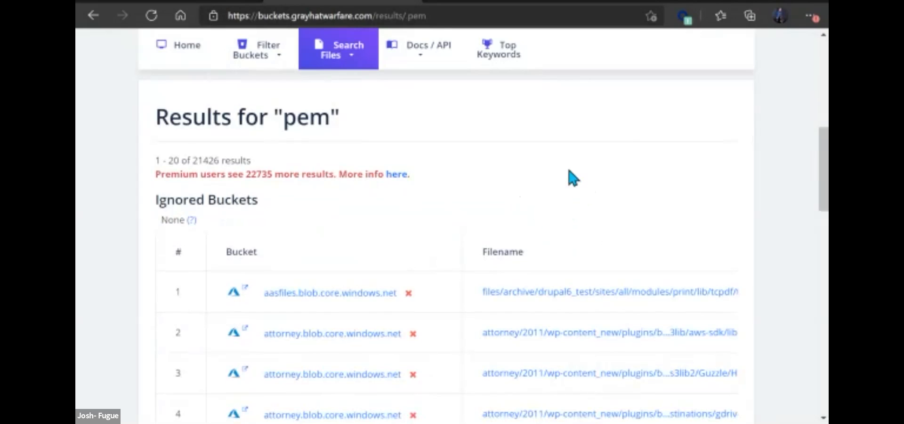
mouse_move(570, 185)
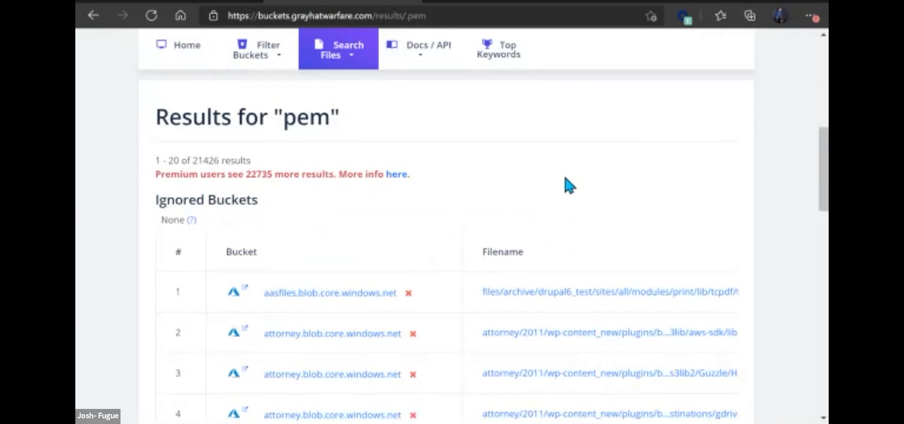
scroll("down", 3)
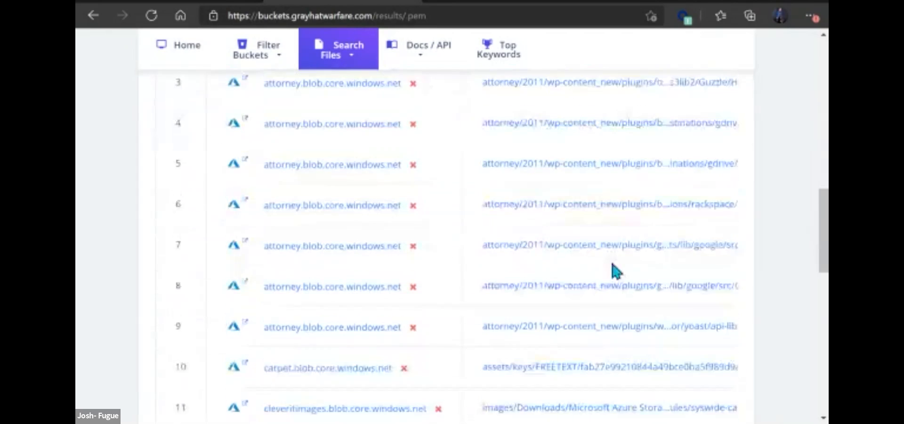
scroll("up", 3)
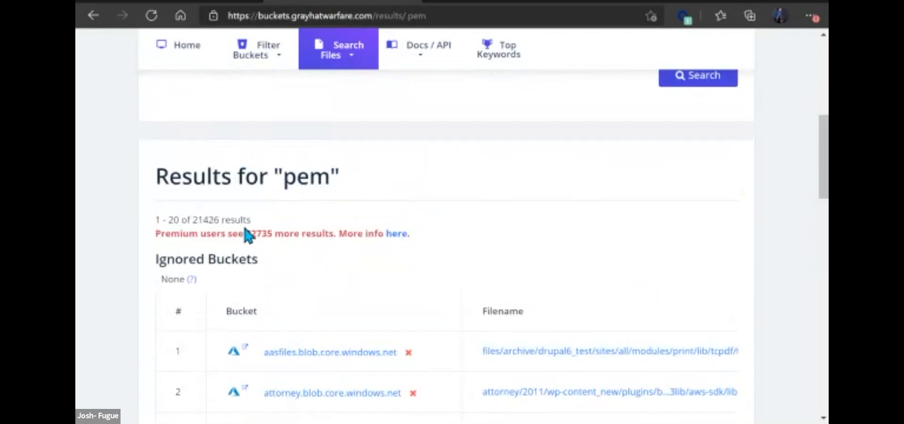
mouse_move(196, 215)
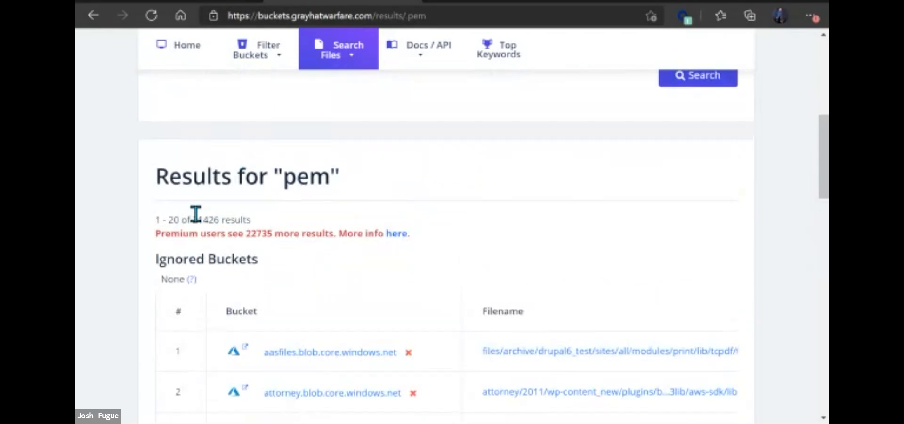
double_click(204, 219)
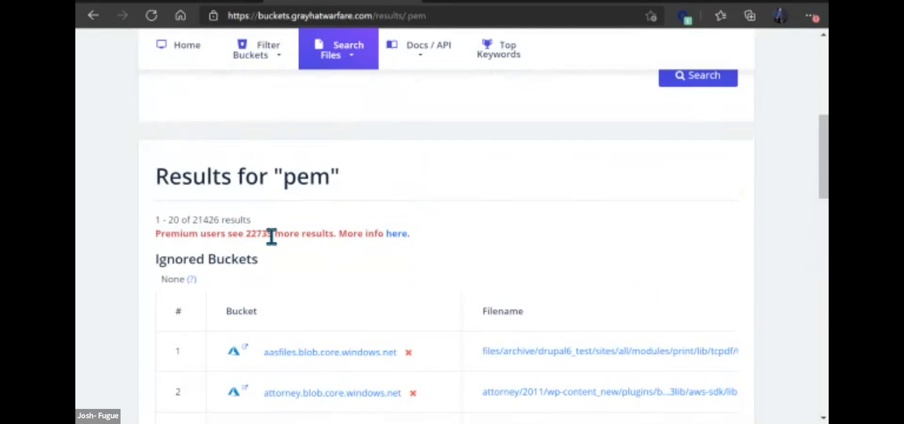
mouse_move(315, 256)
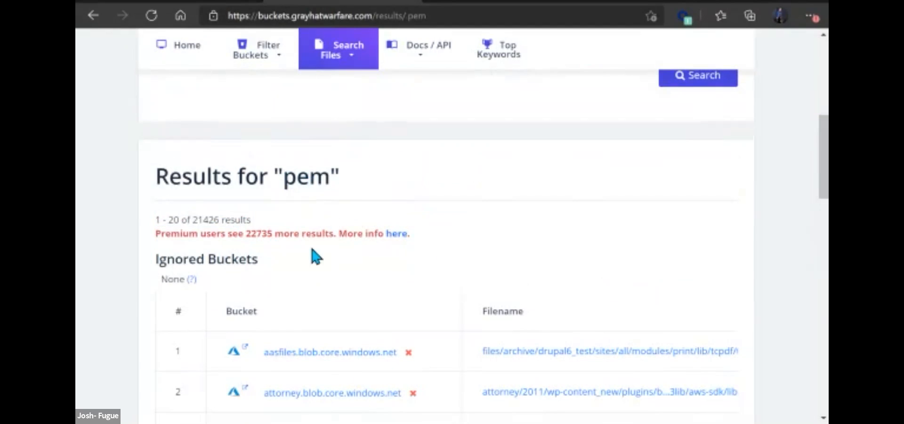
mouse_move(251, 236)
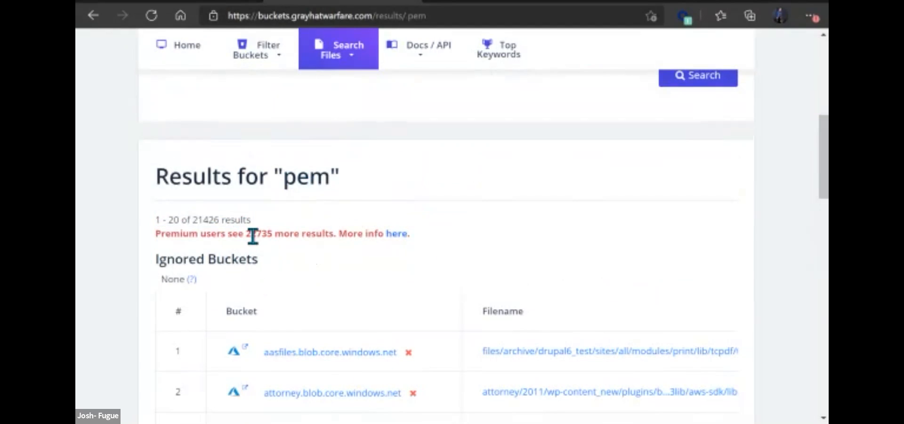
double_click(258, 233)
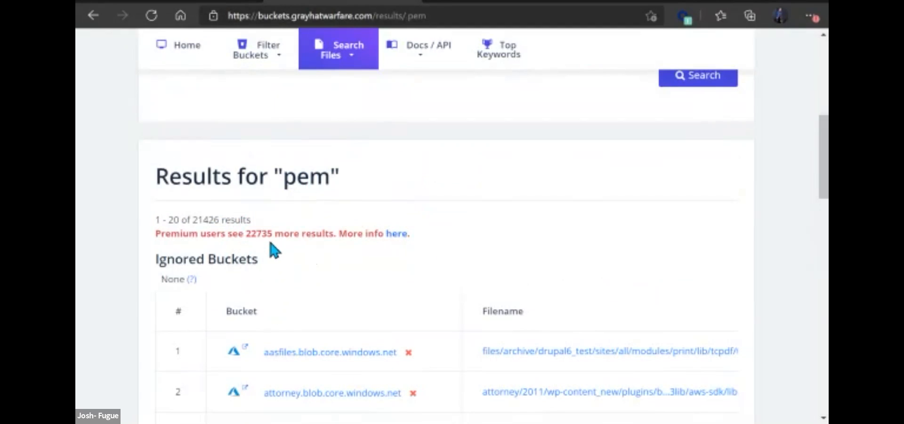
mouse_move(299, 239)
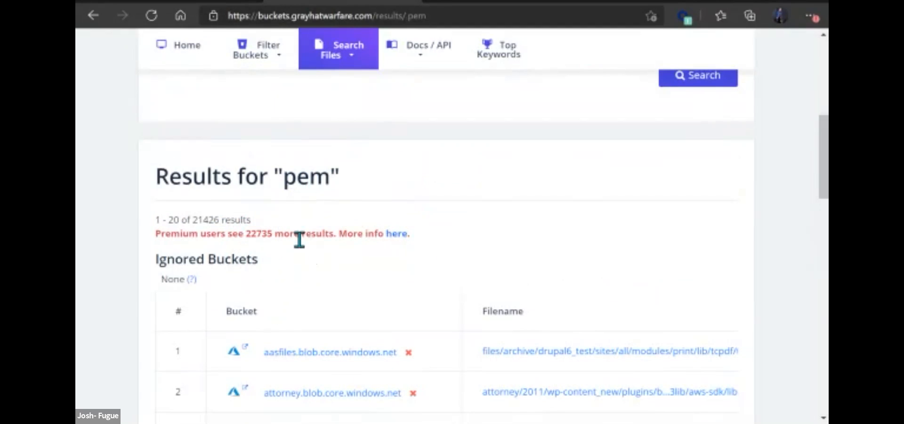
mouse_move(700, 209)
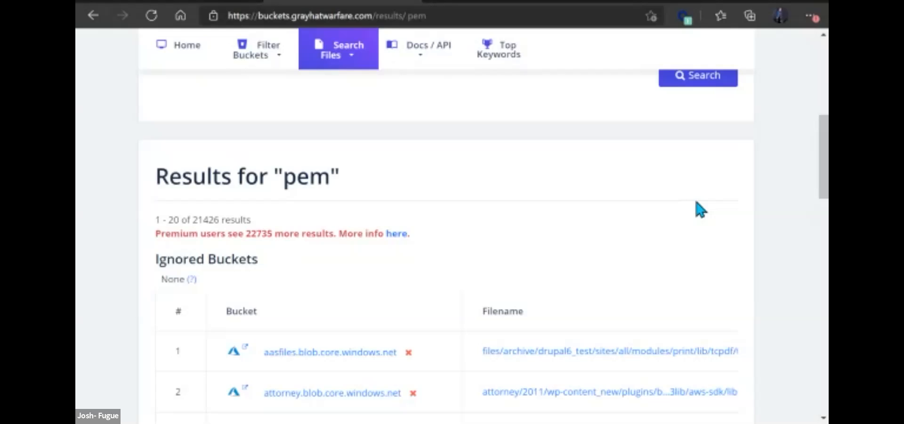
Jump via the pagination bar to pem results 81 through 100
scroll("down", 3)
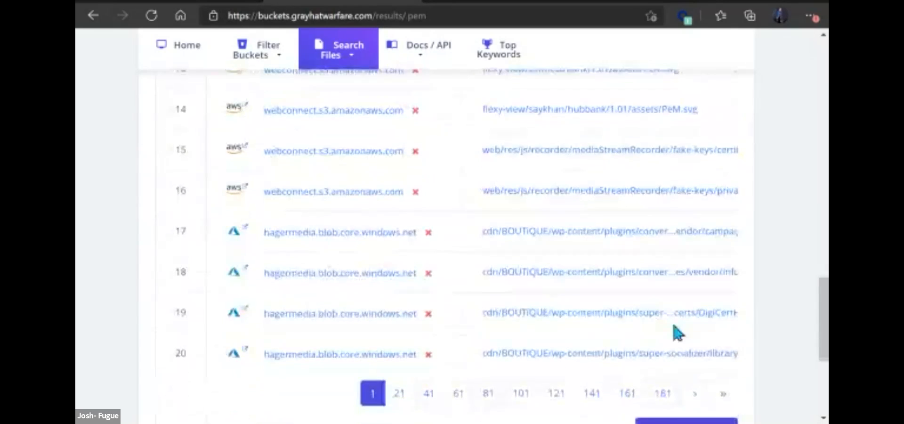
scroll("up", 3)
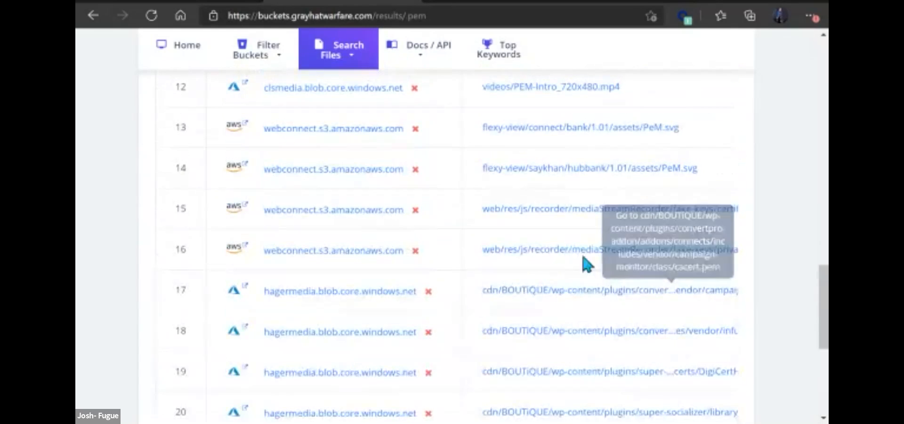
mouse_move(669, 277)
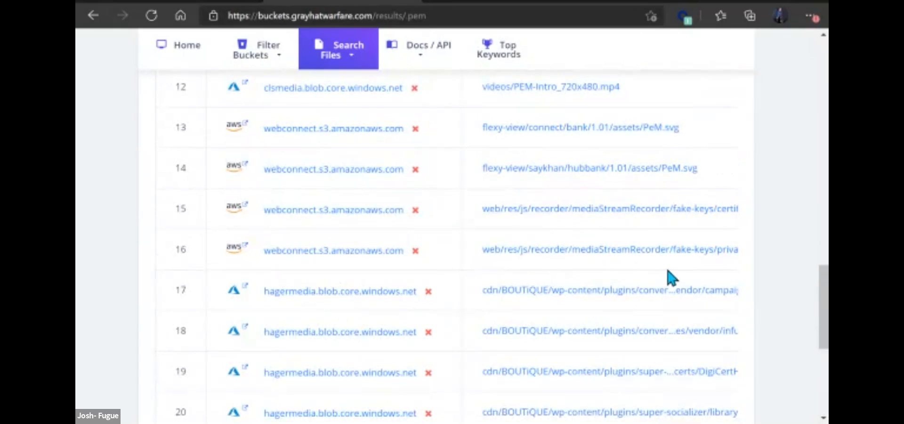
scroll("down", 3)
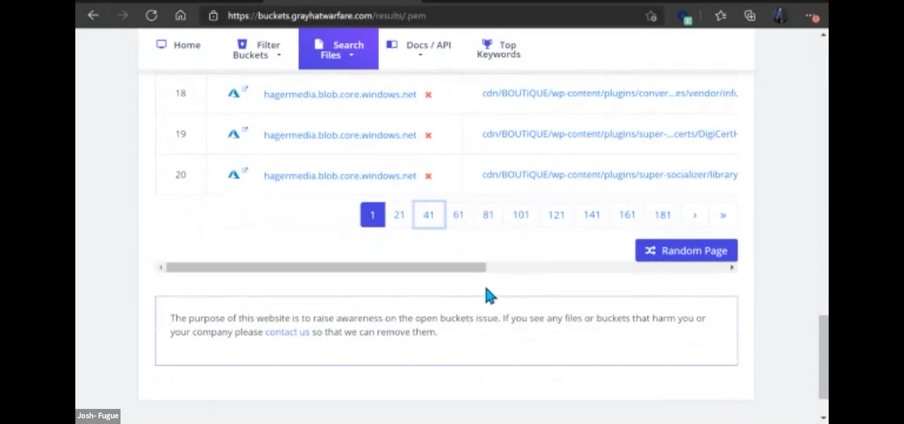
mouse_move(473, 241)
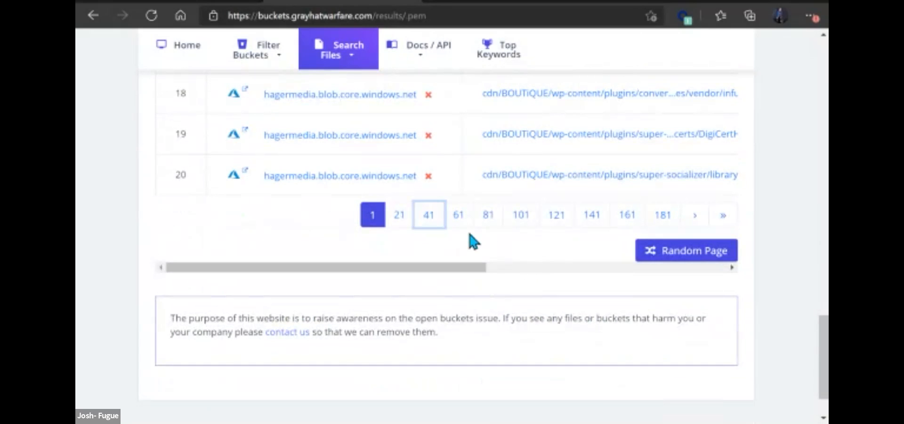
left_click(488, 215)
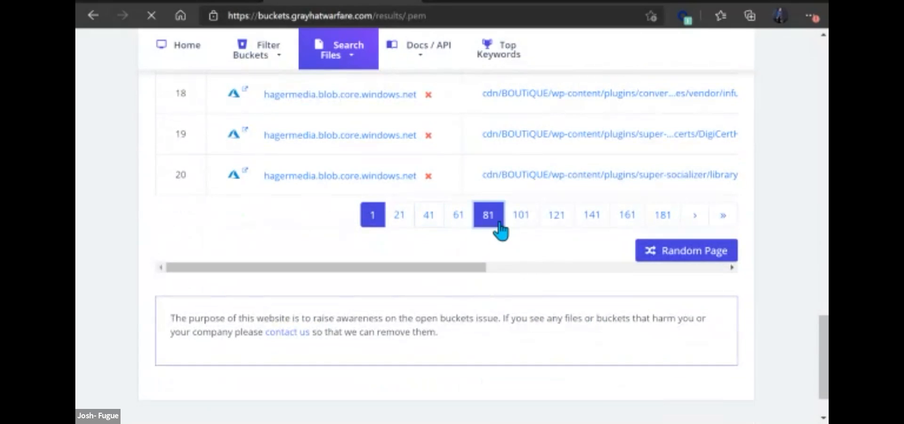
Load pem results 161–180 from the macserver Azure blob, then return to the search form
left_click(488, 214)
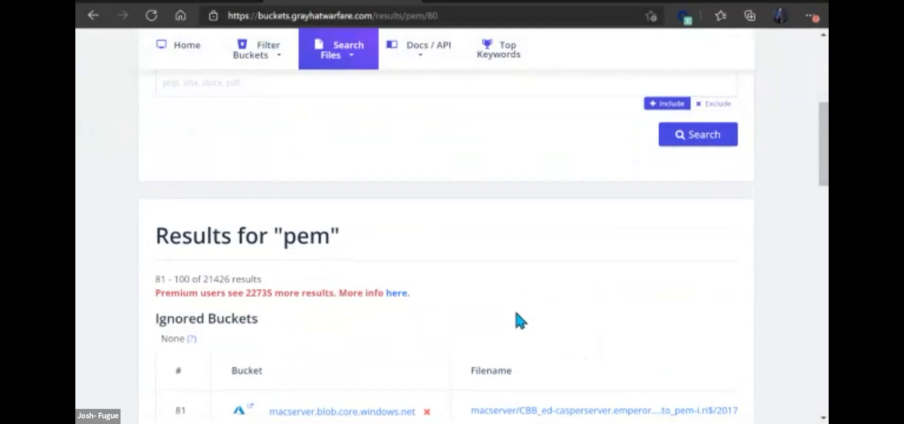
scroll("down", 3)
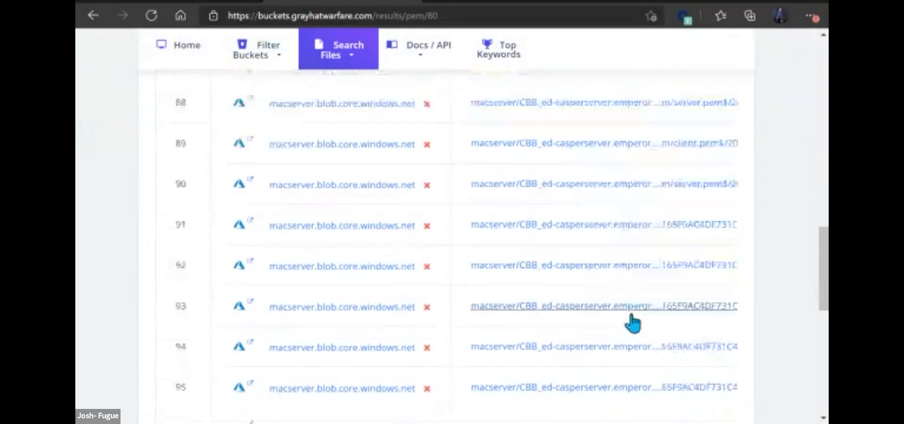
scroll("down", 3)
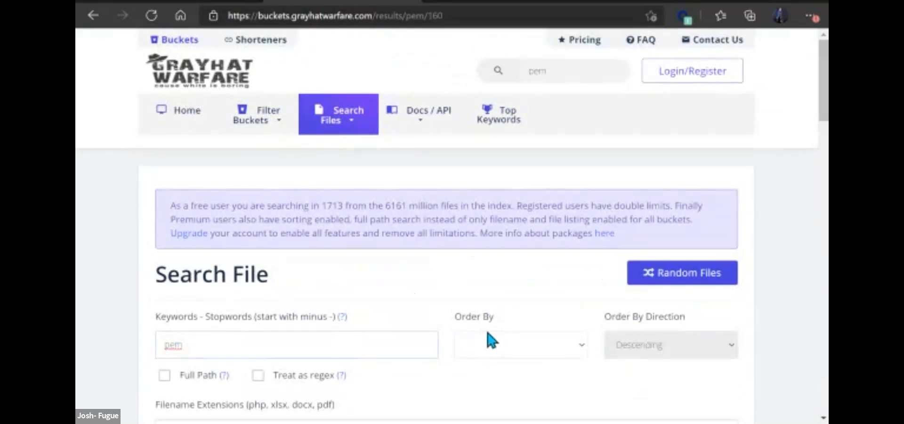
mouse_move(490, 234)
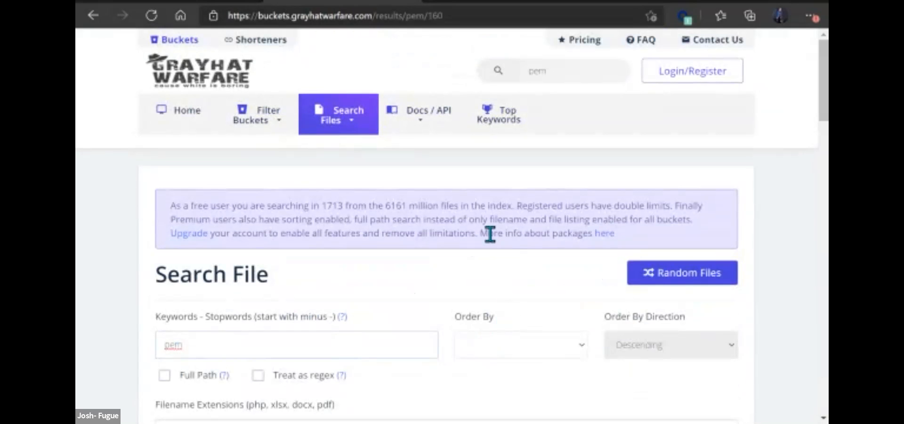
scroll("down", 3)
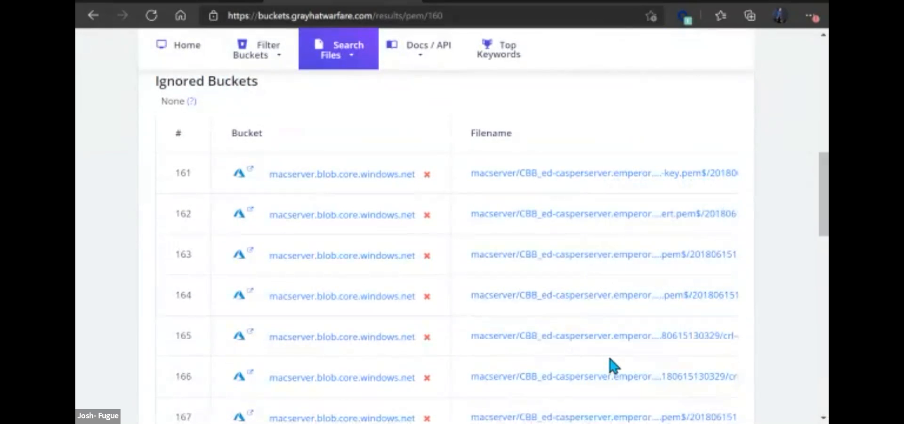
scroll("down", 3)
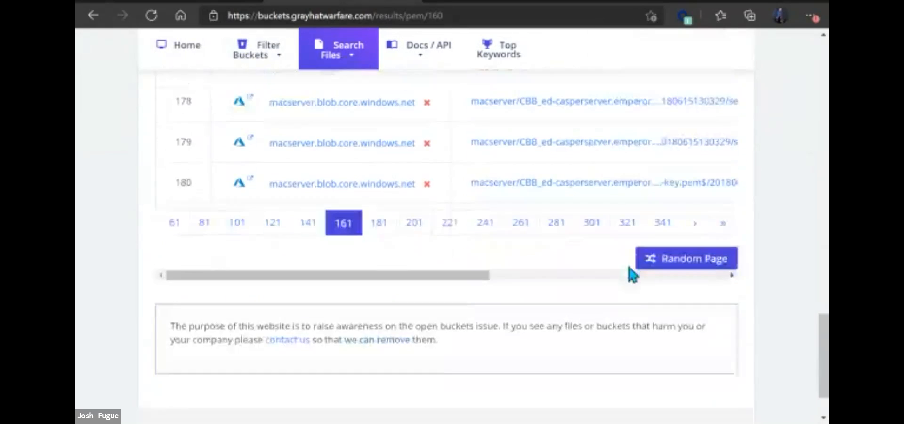
scroll("up", 3)
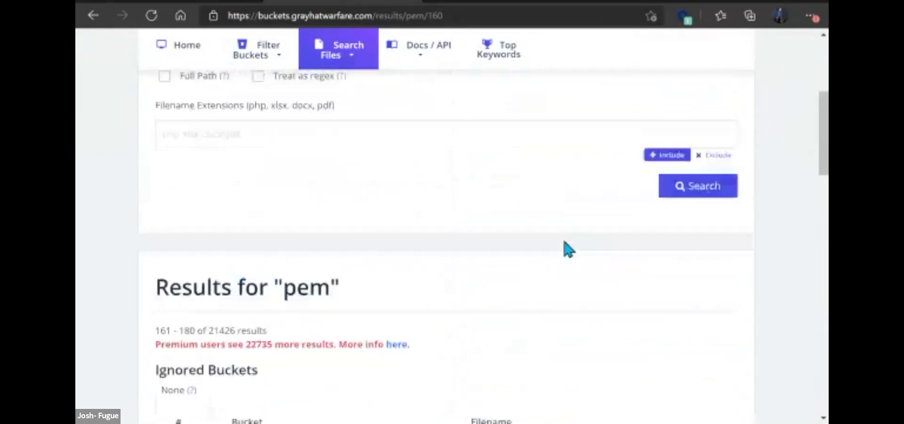
scroll("up", 3)
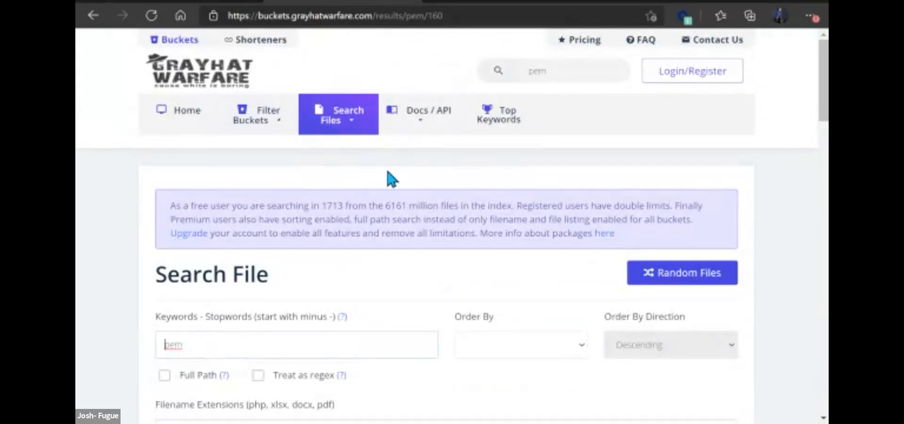
mouse_move(458, 309)
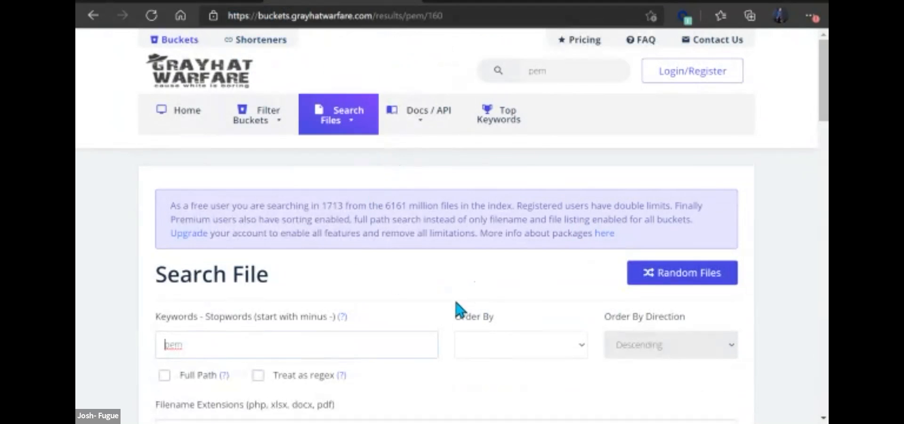
mouse_move(470, 279)
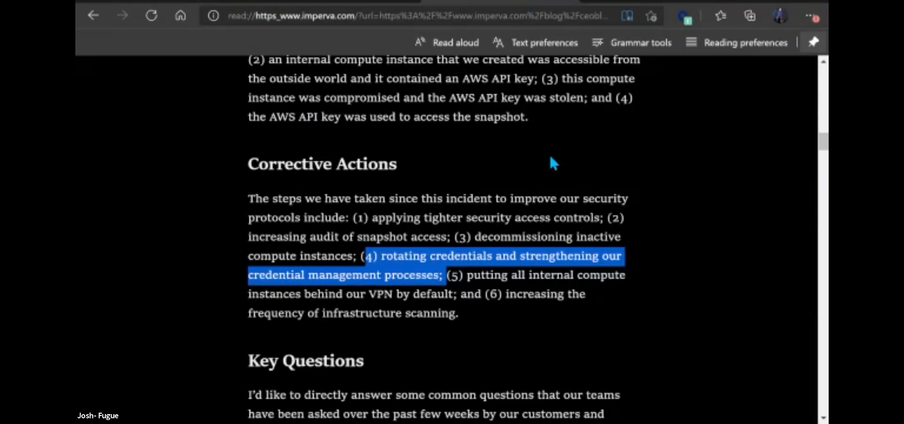
Scroll the Imperva write-up past Corrective Actions down to the Key Questions section
scroll("down", 3)
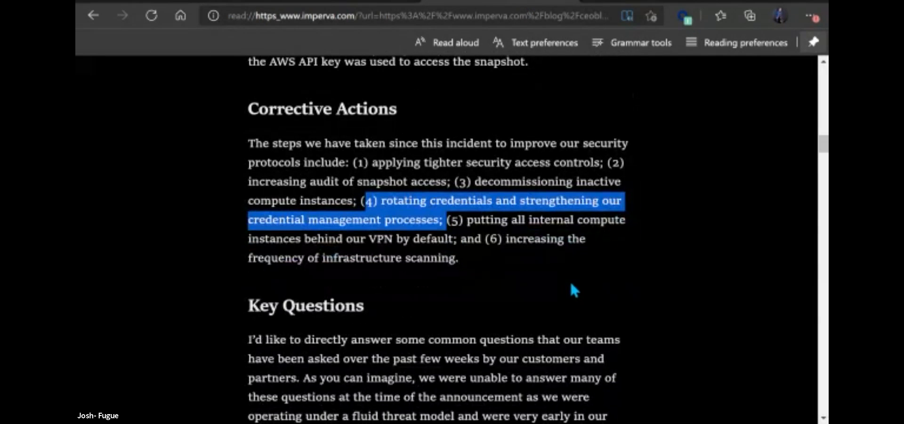
scroll("down", 3)
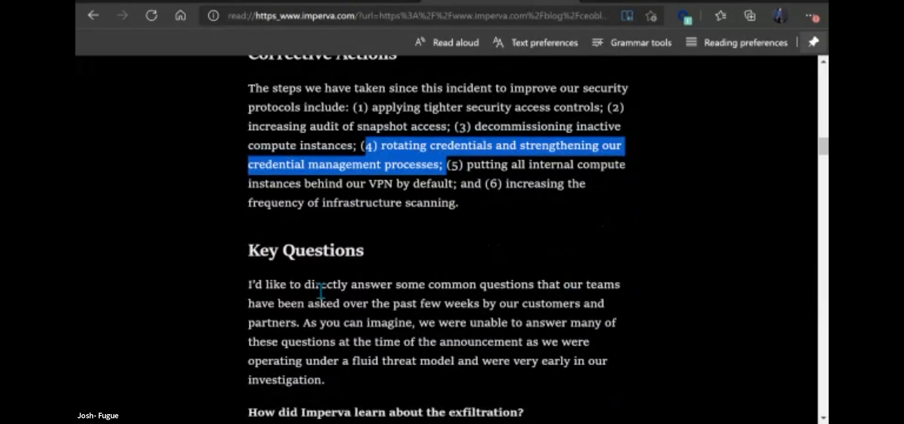
mouse_move(414, 302)
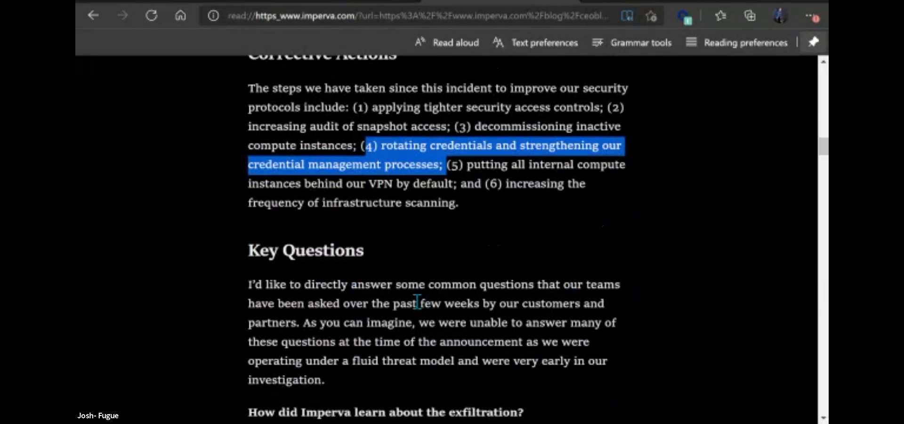